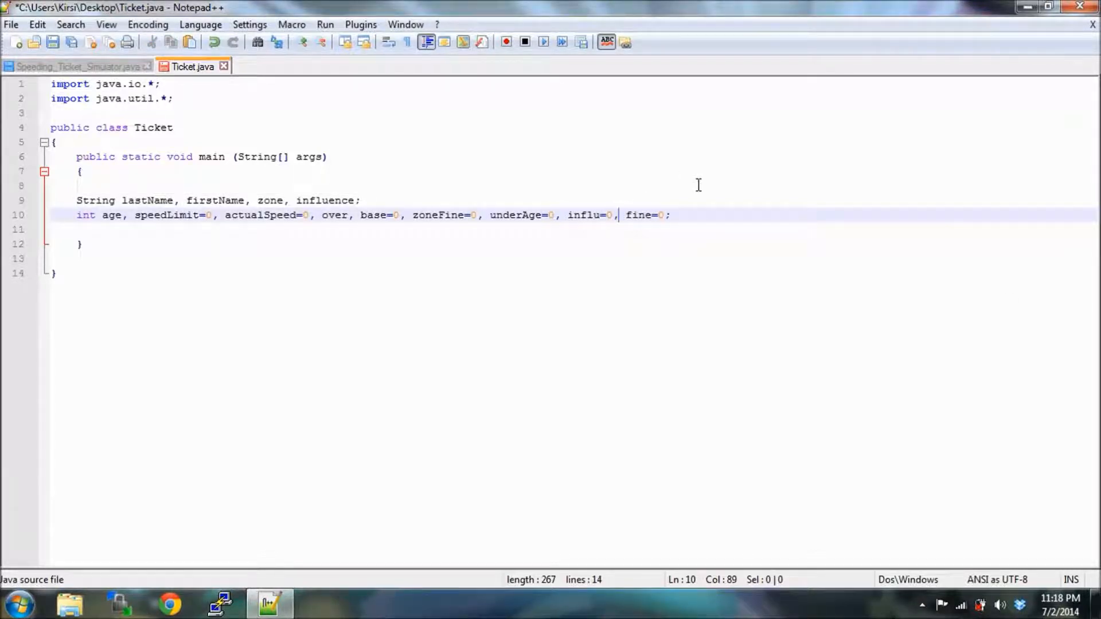
mouse_move(178, 232)
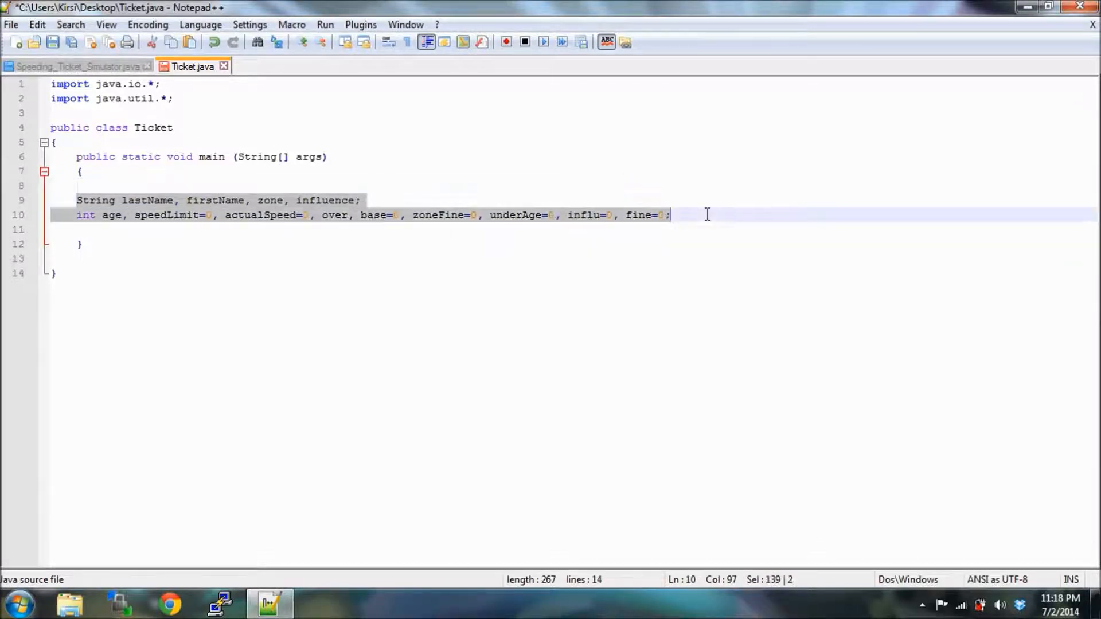
Insert blank lines below the String and int declarations inside main.
key("enter")
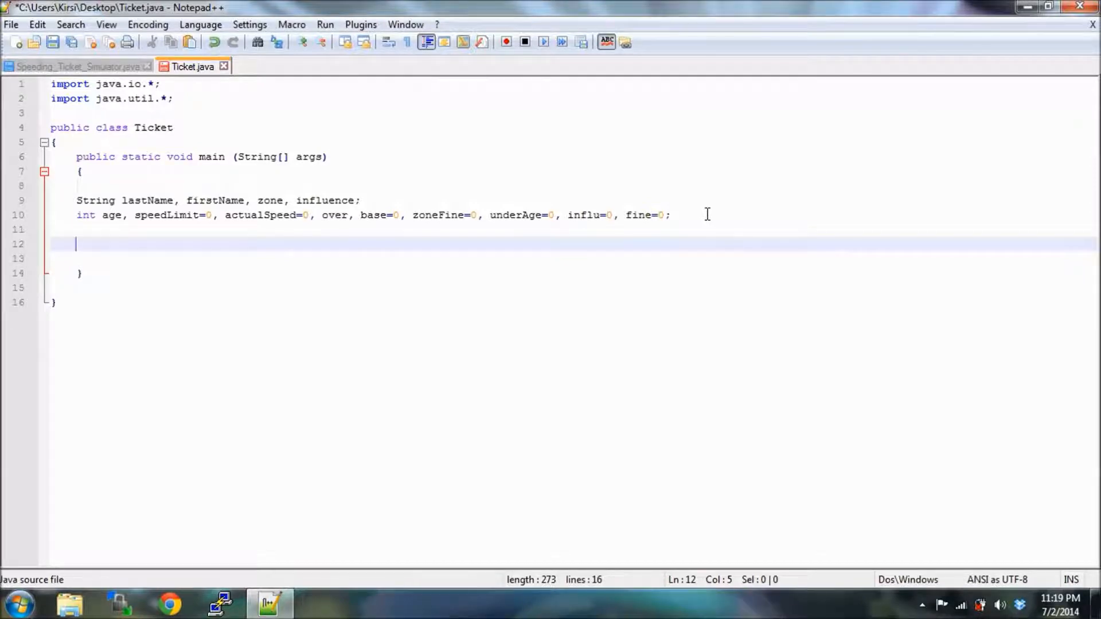
Type Scanner keyboard = new Scanner(System.in); on line 12.
type("Scan")
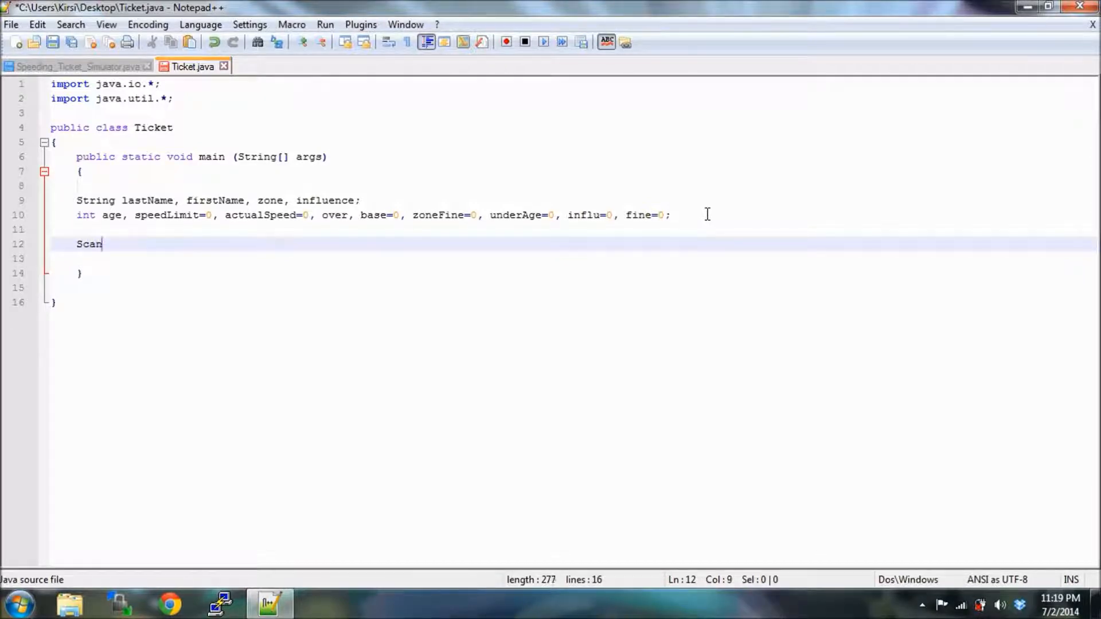
type("ner")
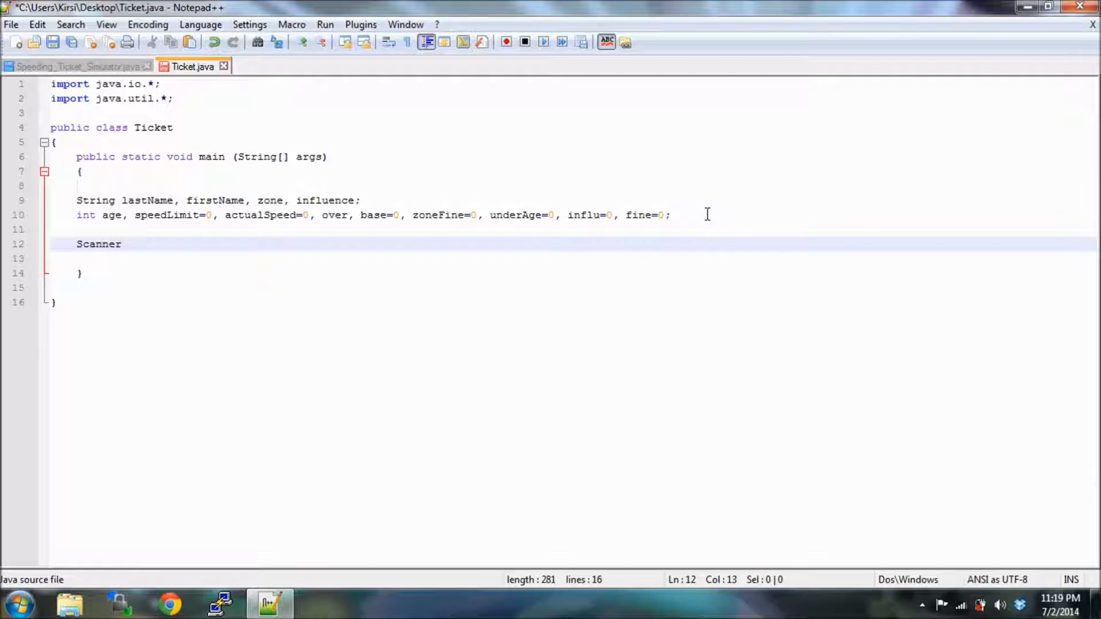
type("k")
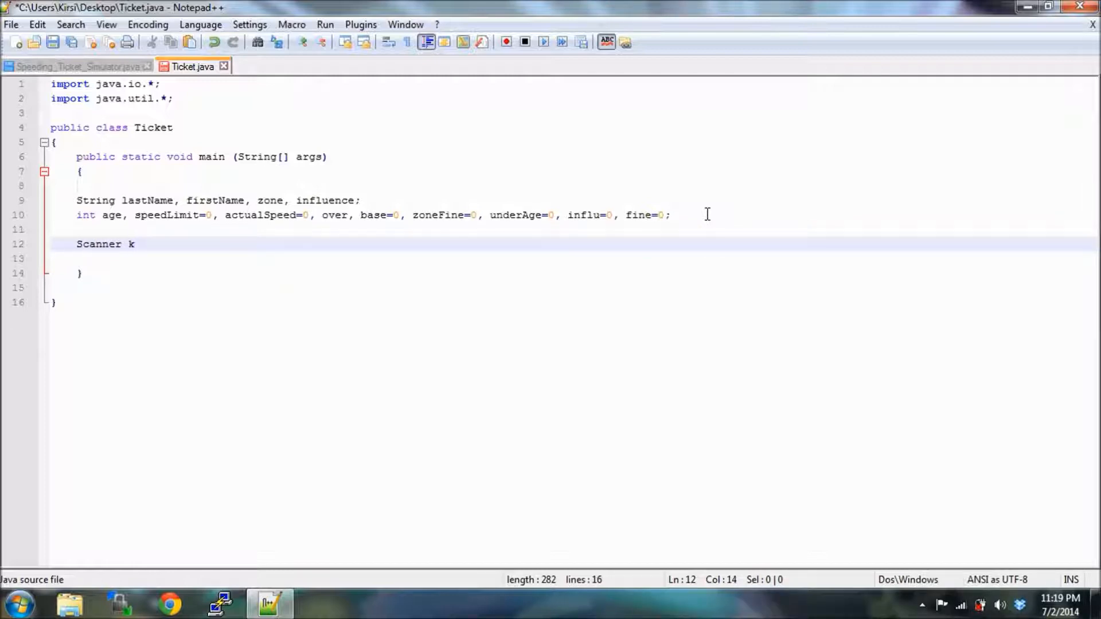
type("e")
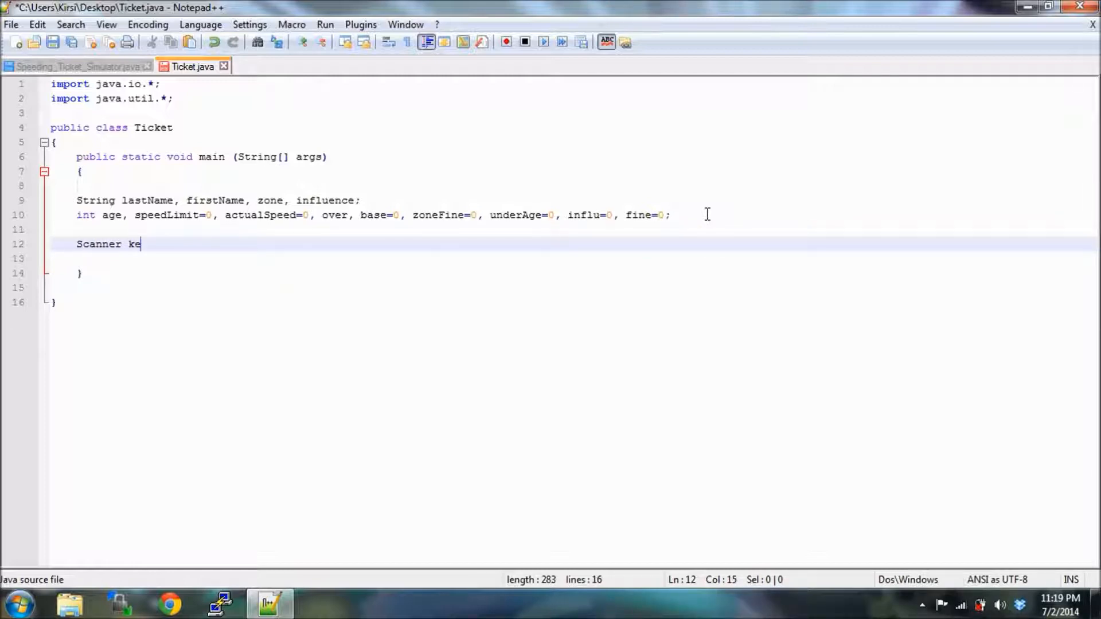
type("yboard")
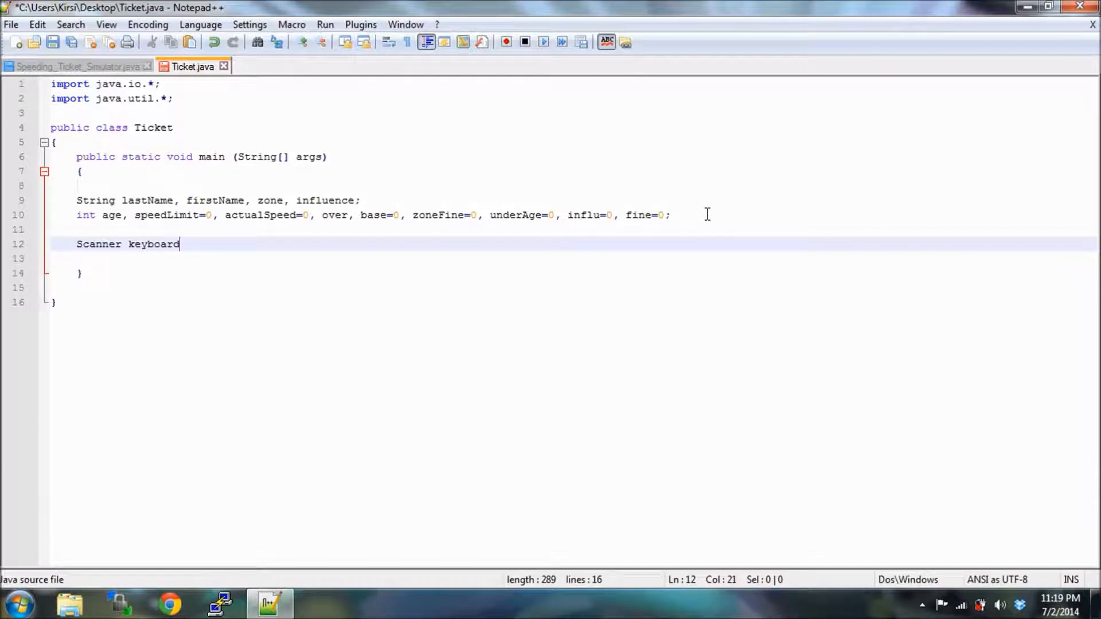
type("= new")
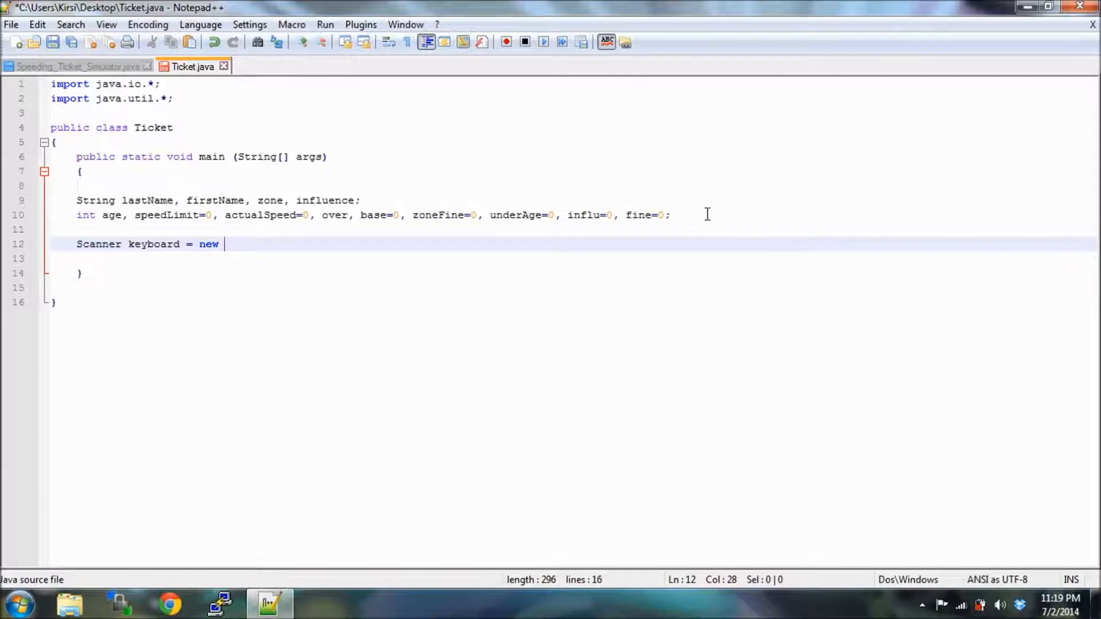
type("Sca")
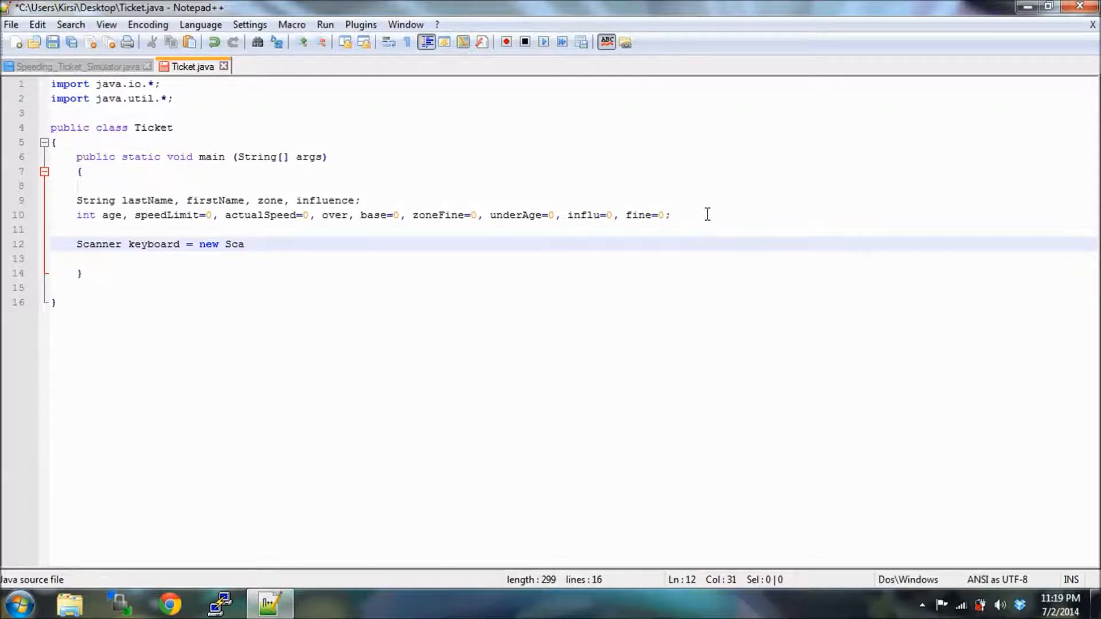
type("nner")
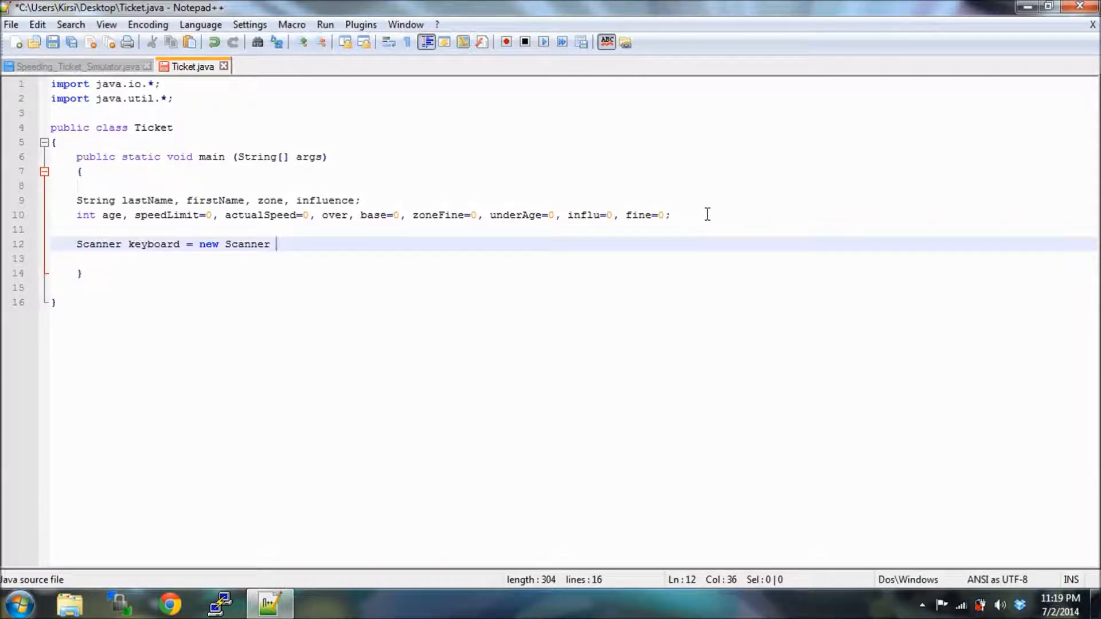
type("(")
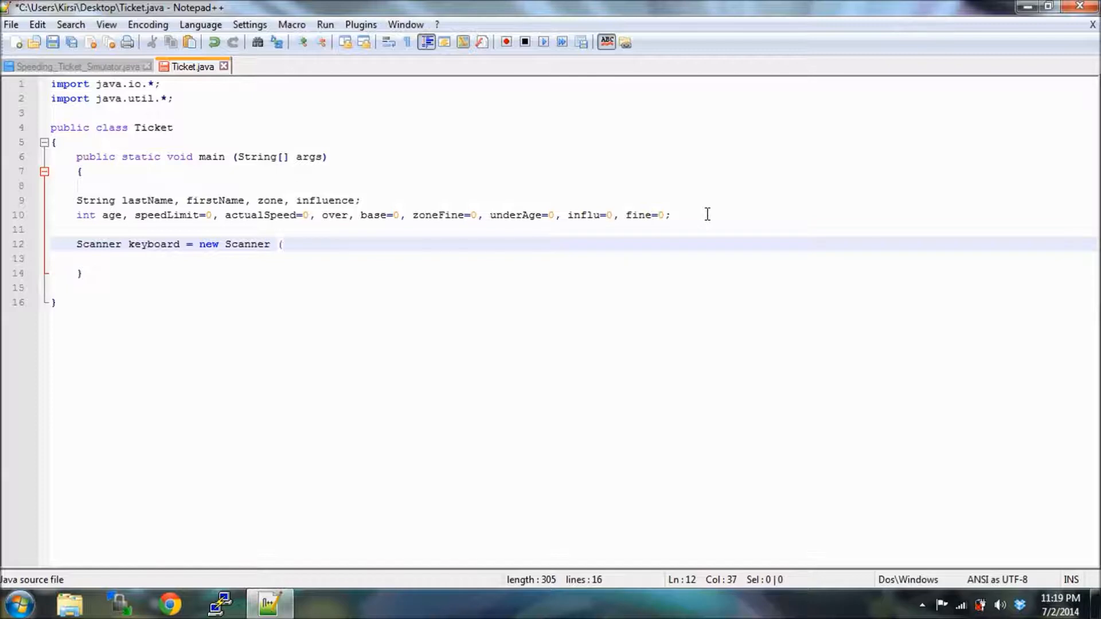
type("System")
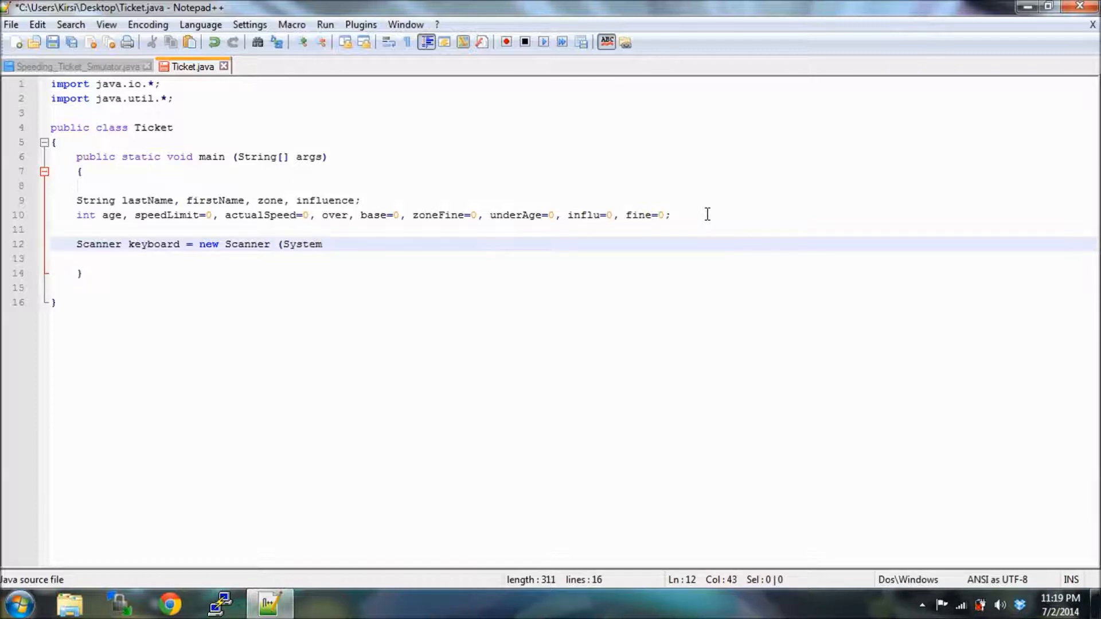
type(".")
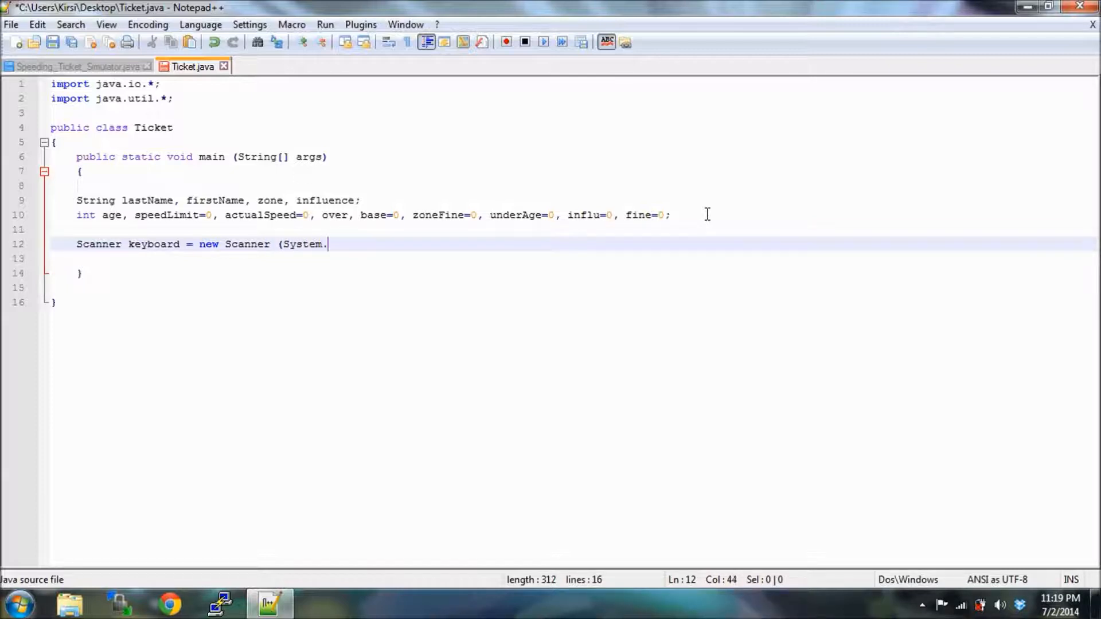
type("in)")
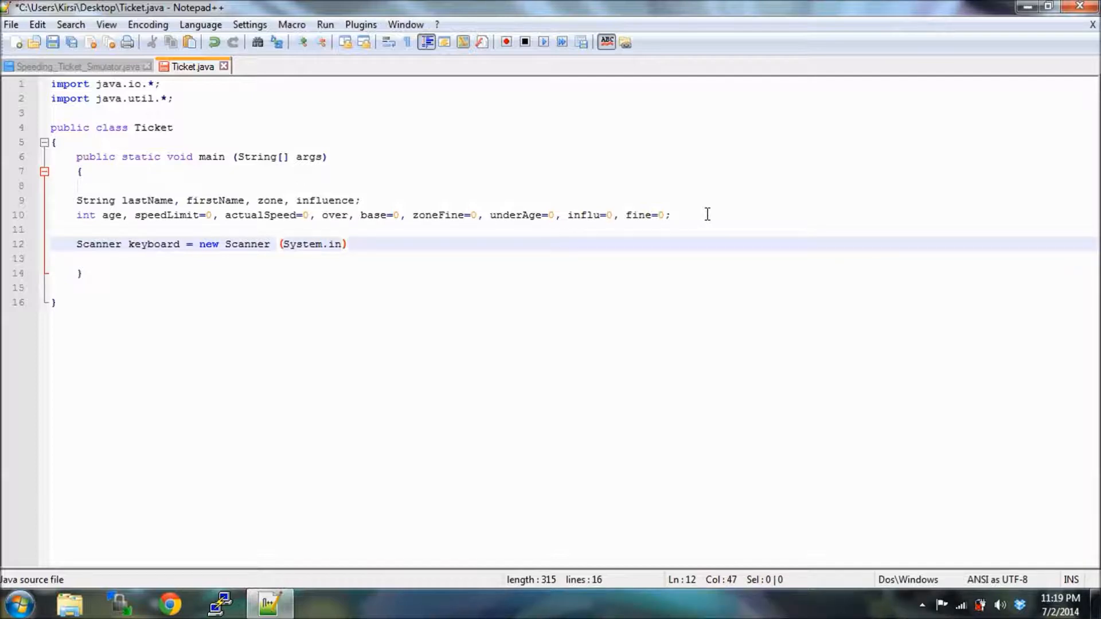
type(";")
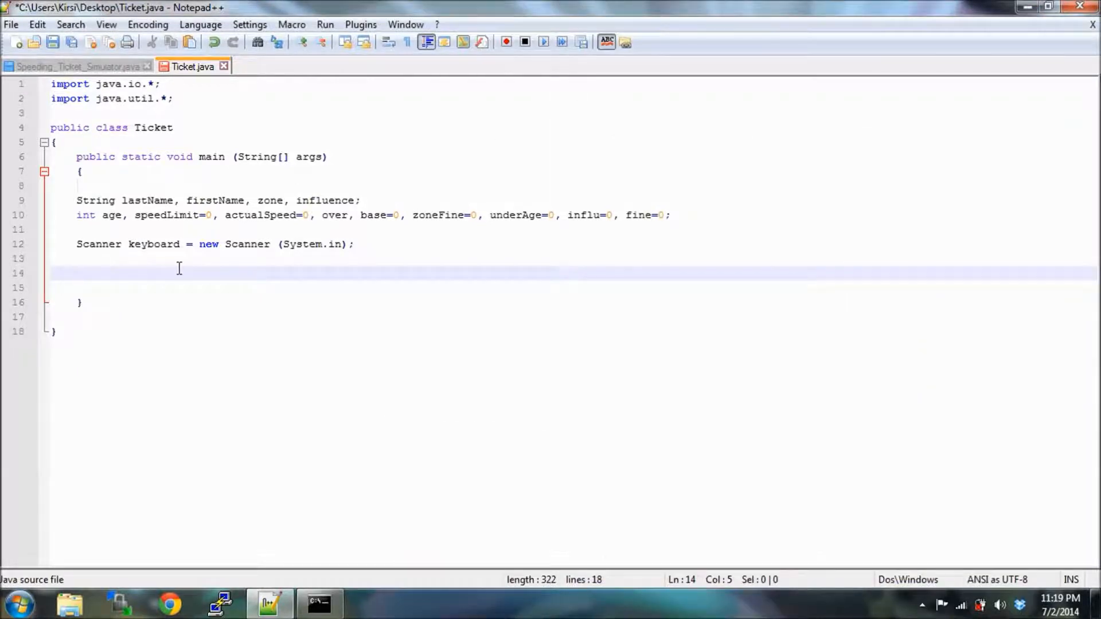
Write a System.out.print(); call on line 14 with placeholder message text.
type("Syste")
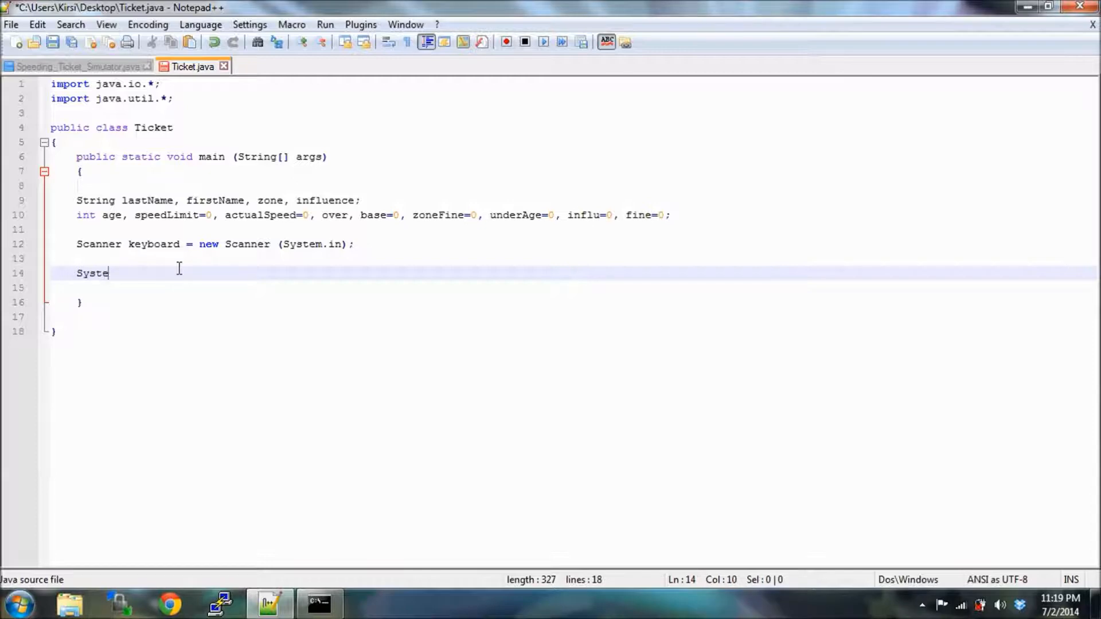
type("m.out")
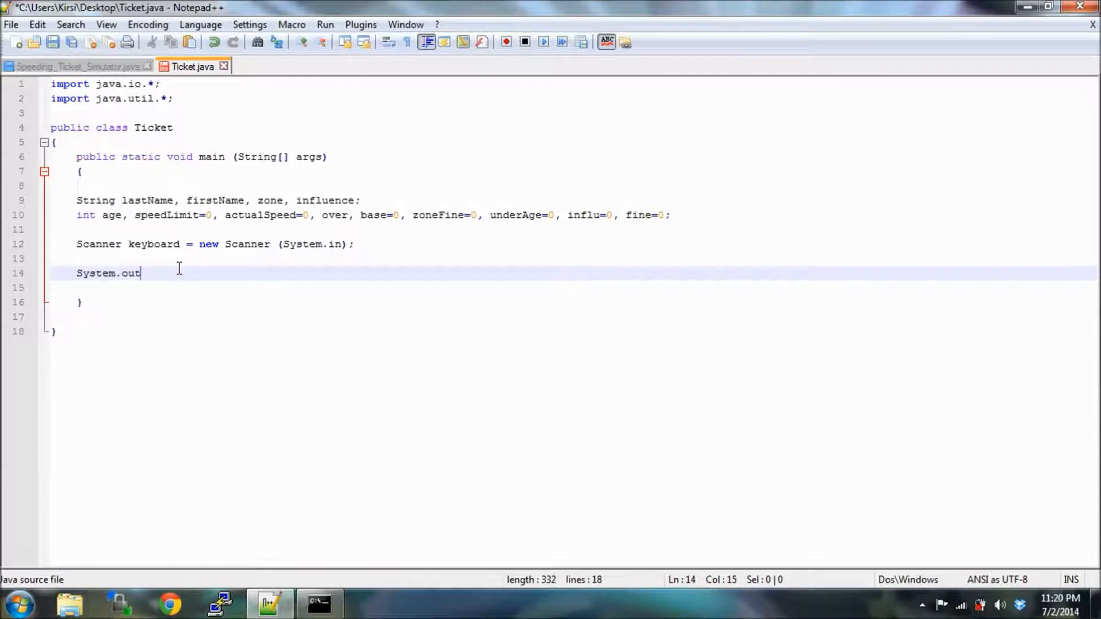
type(".print")
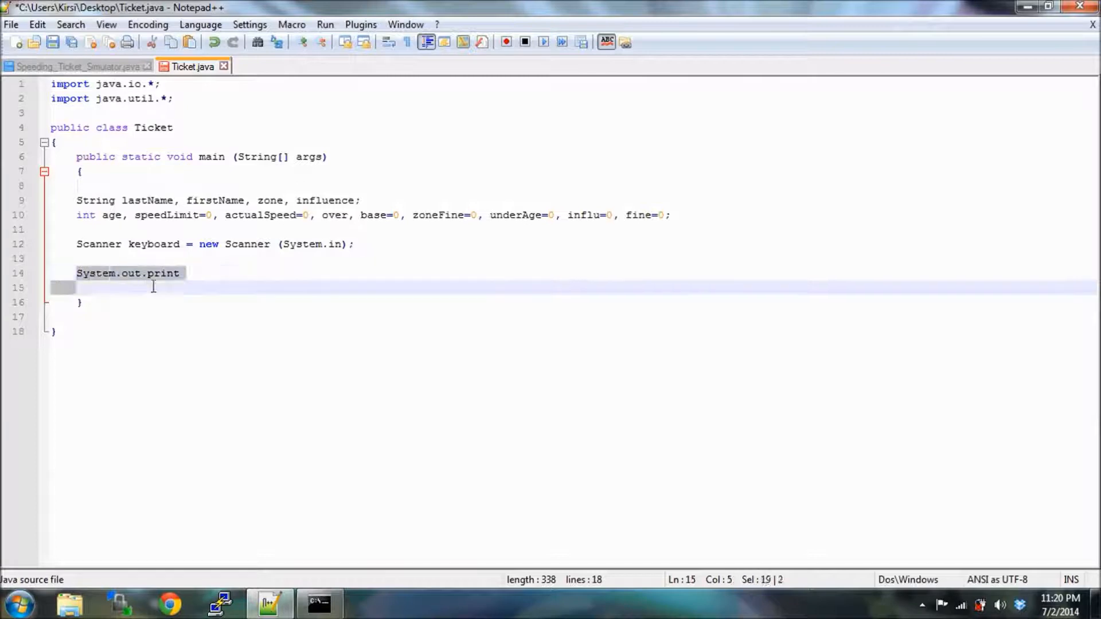
type("(")
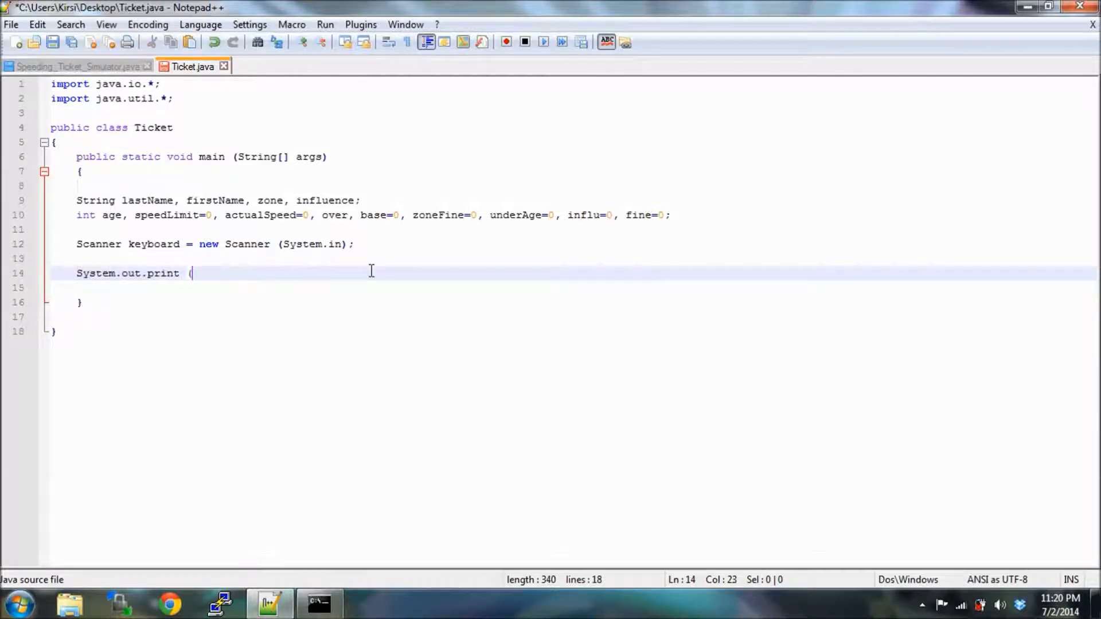
type(");")
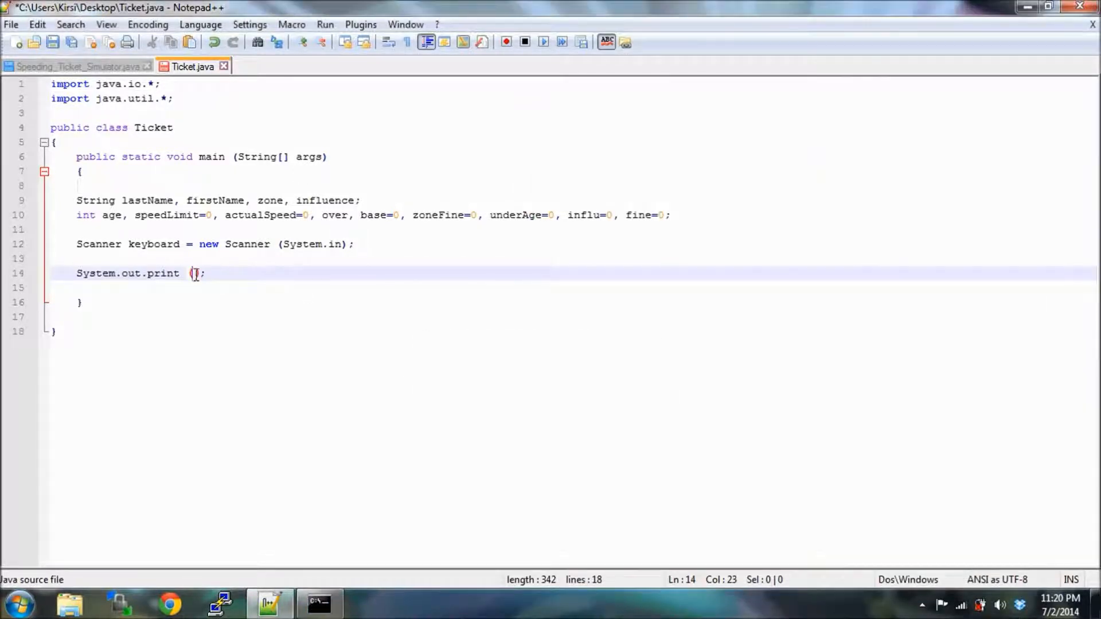
type("\"")
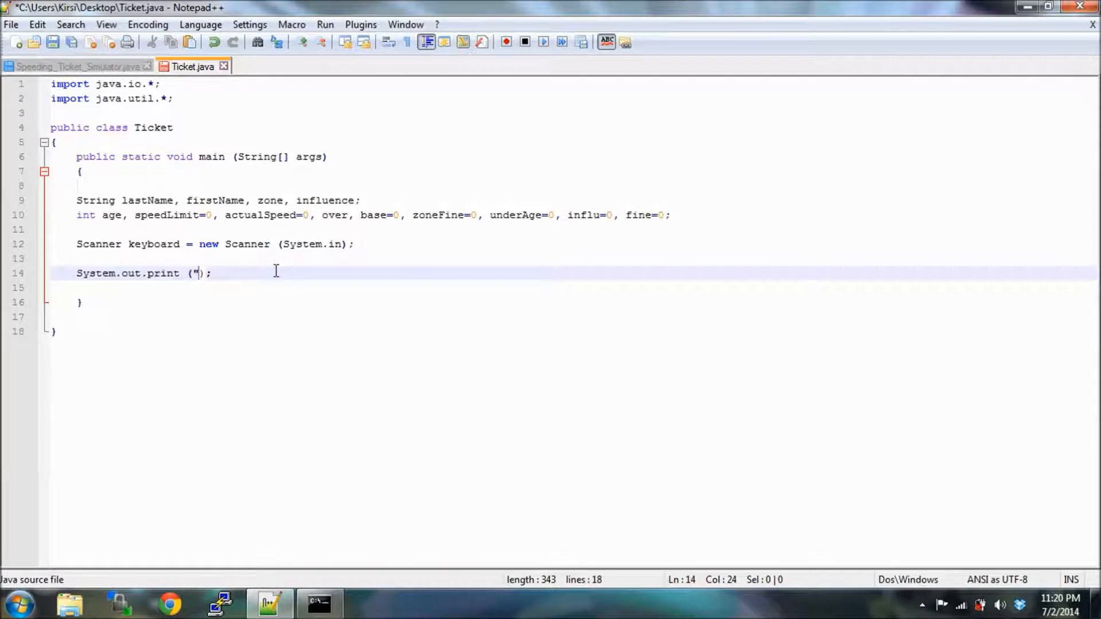
type("Wuzzz uppp")
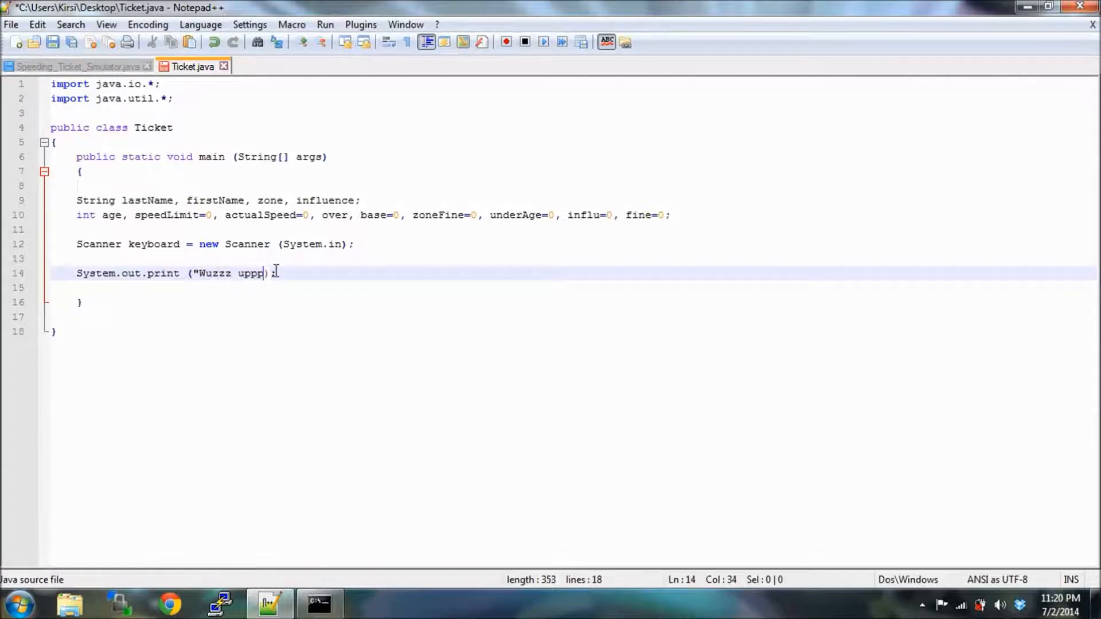
Replace the placeholder with the message "Please enter last name: ".
key("Backspace")
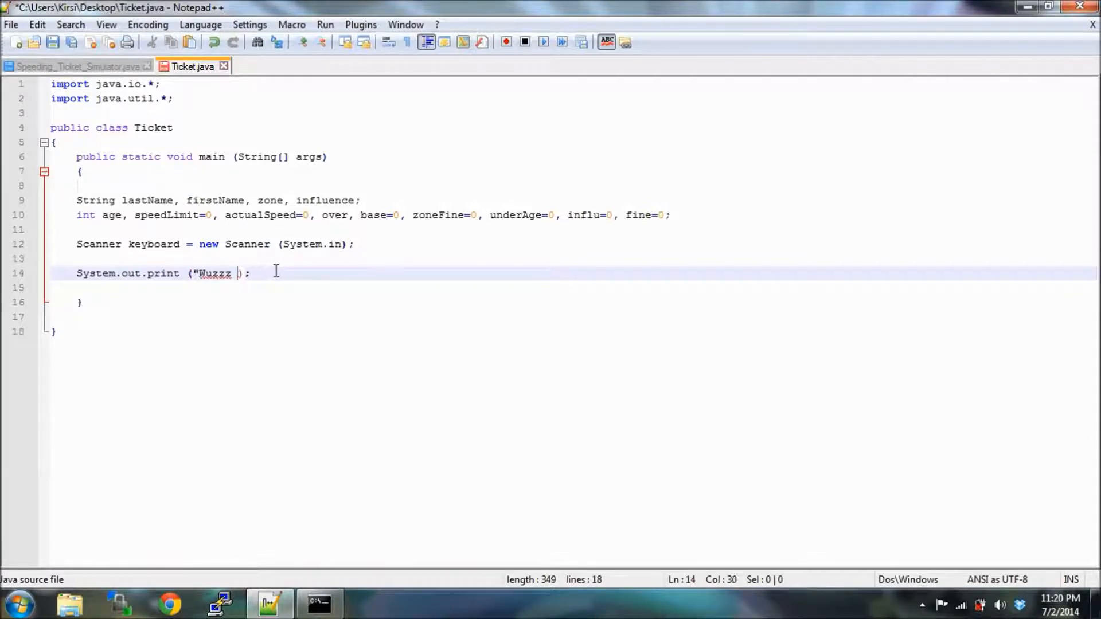
key("Backspace")
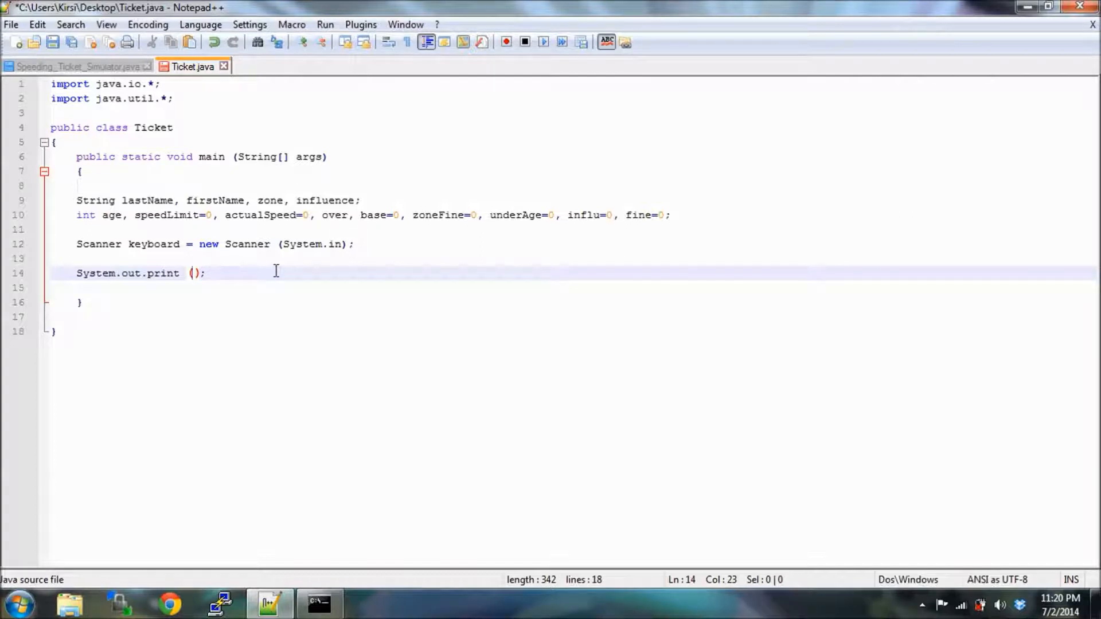
type("age")
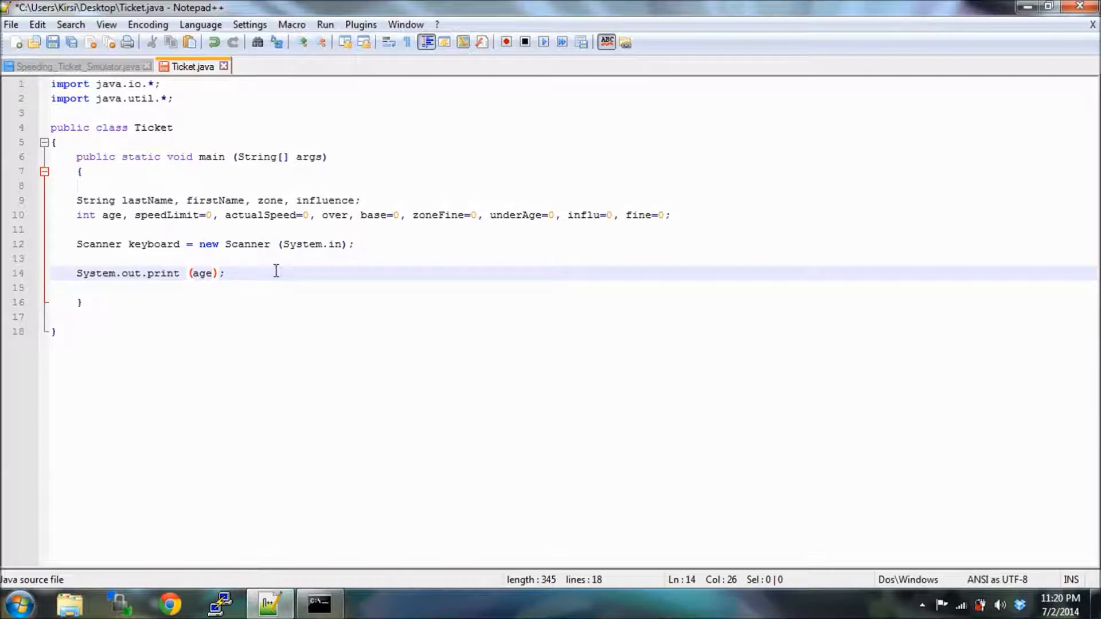
key("Backspace")
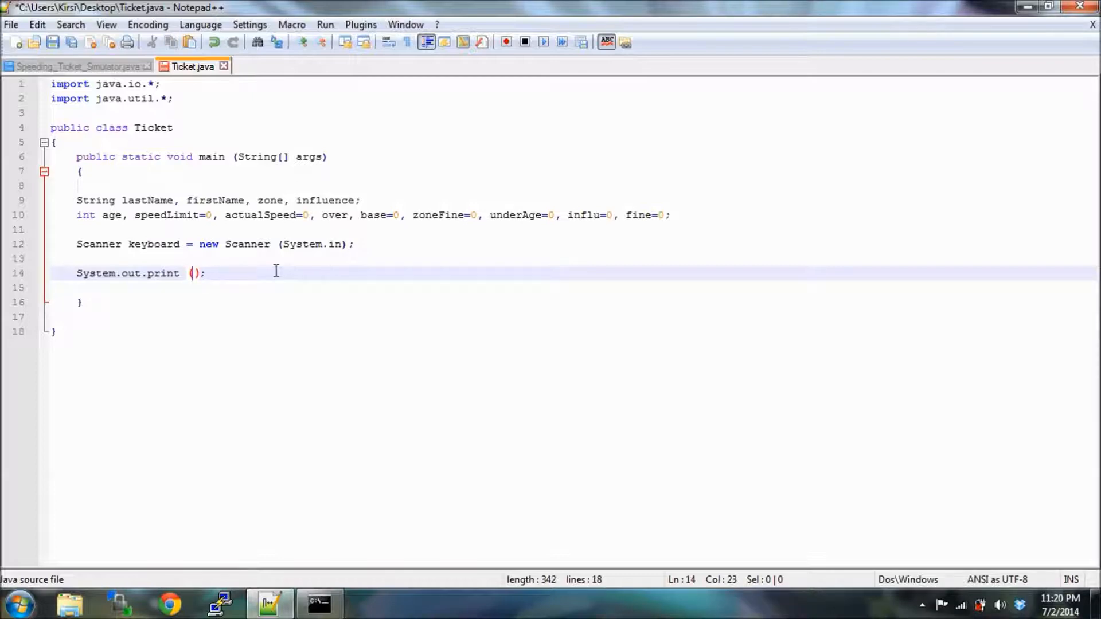
type("\"\"")
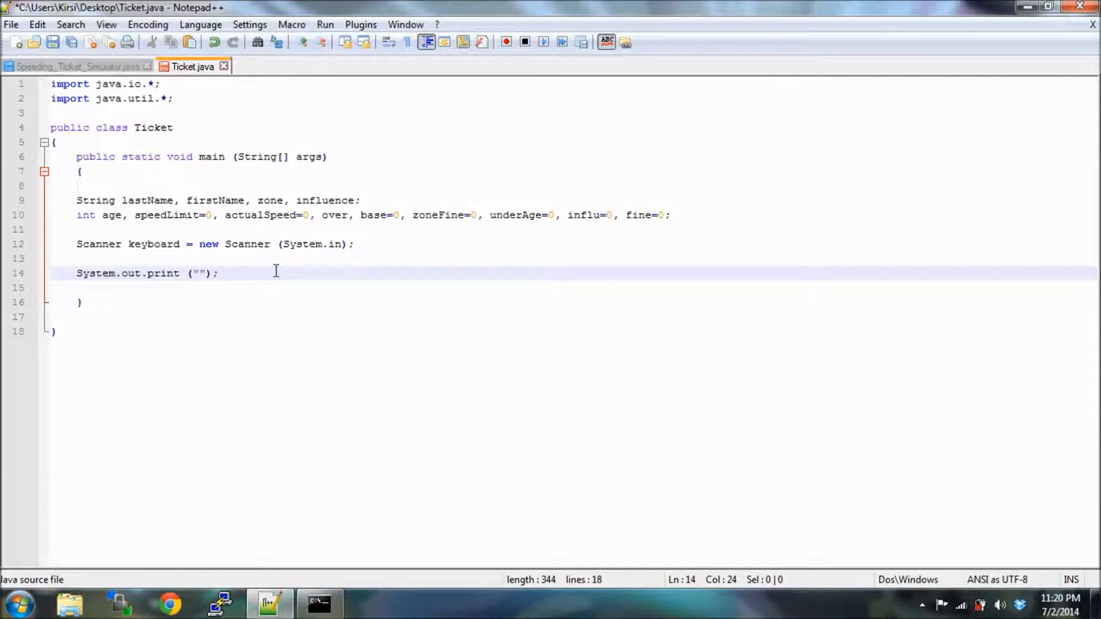
type("Please")
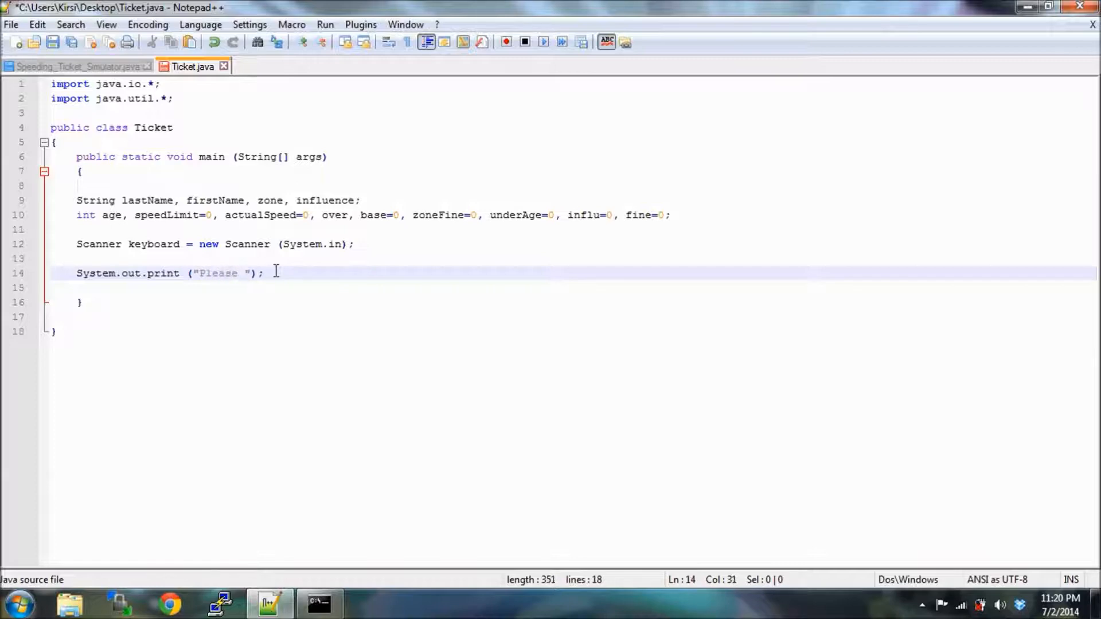
type("enter last")
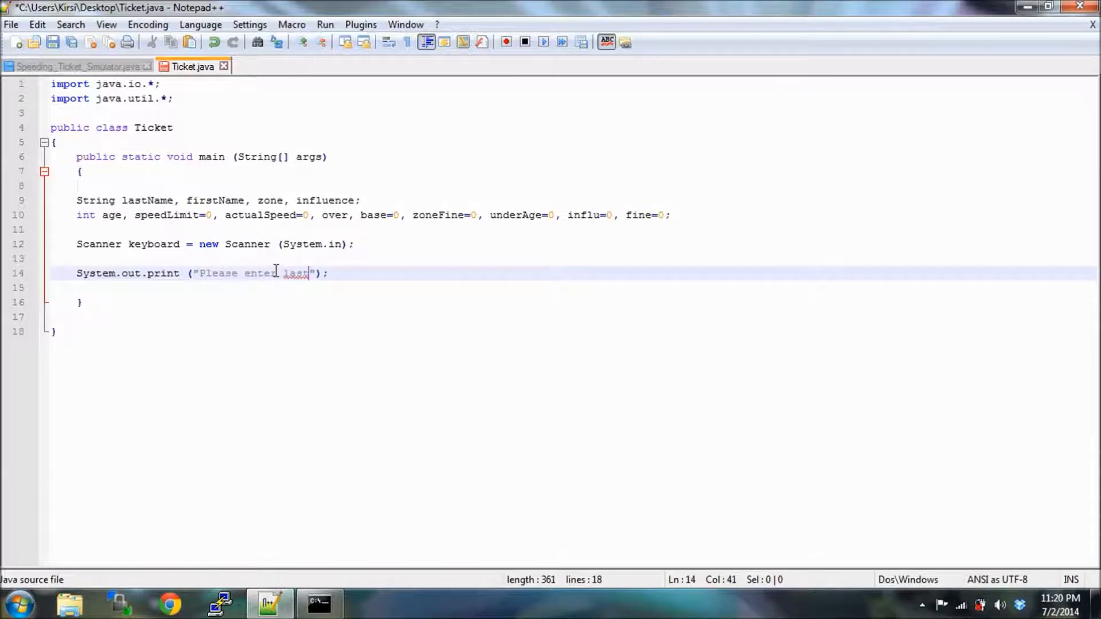
type("name:")
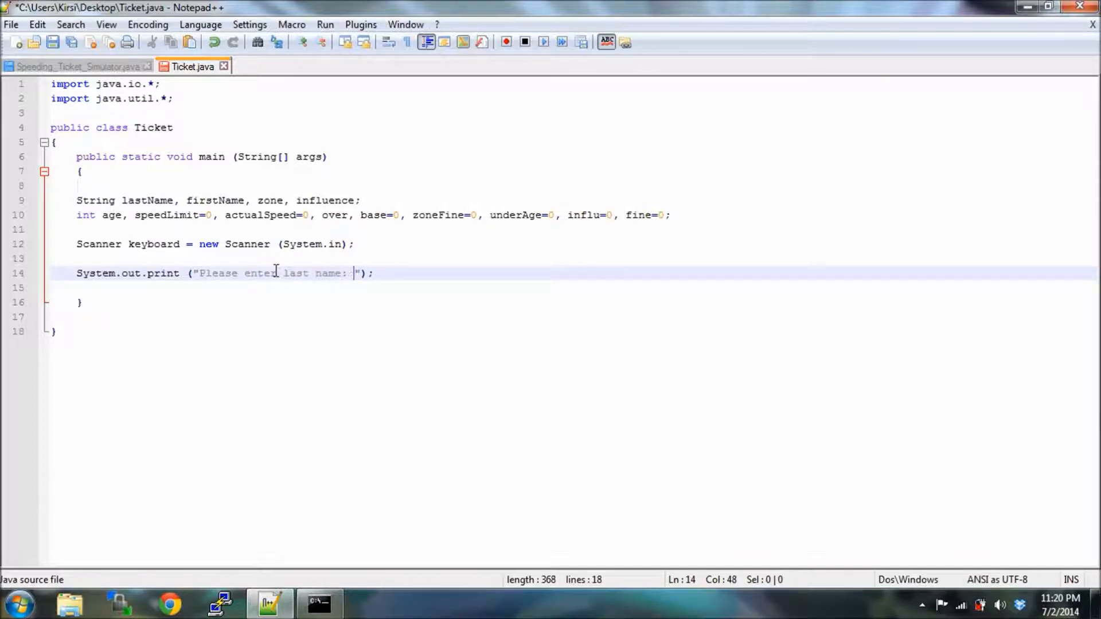
type("\\n")
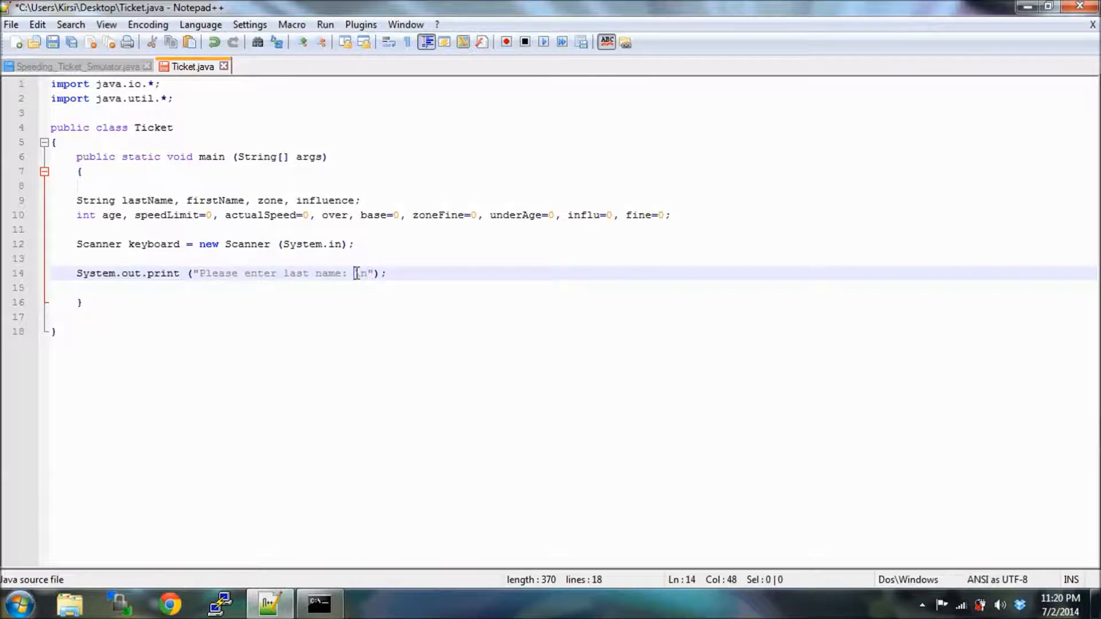
Change print to println in the last-name prompt on line 14.
left_click(179, 273)
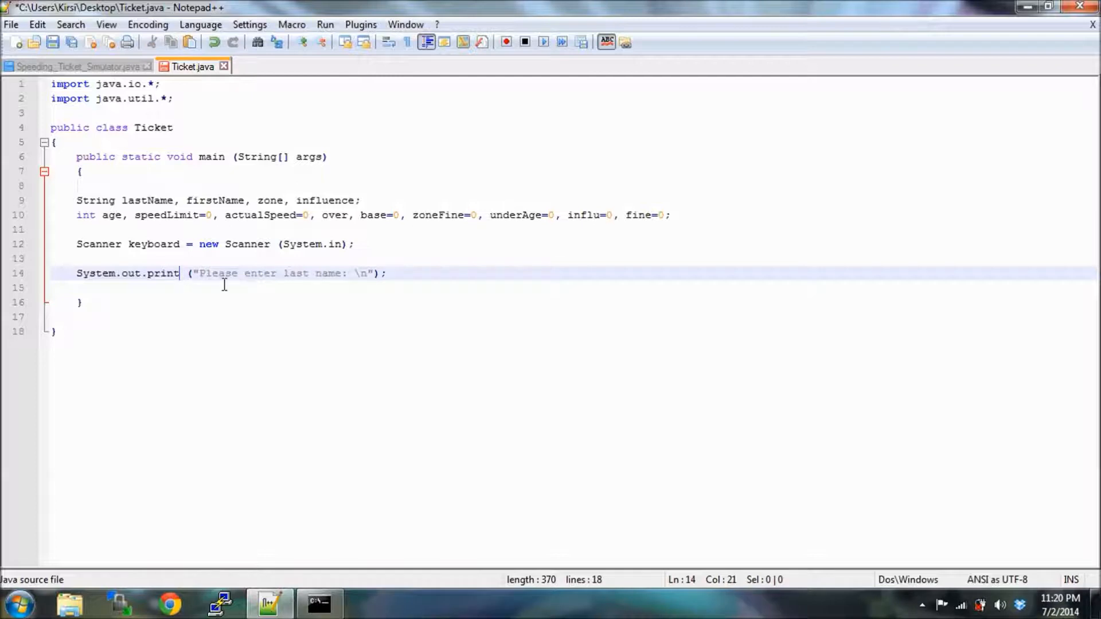
mouse_move(197, 284)
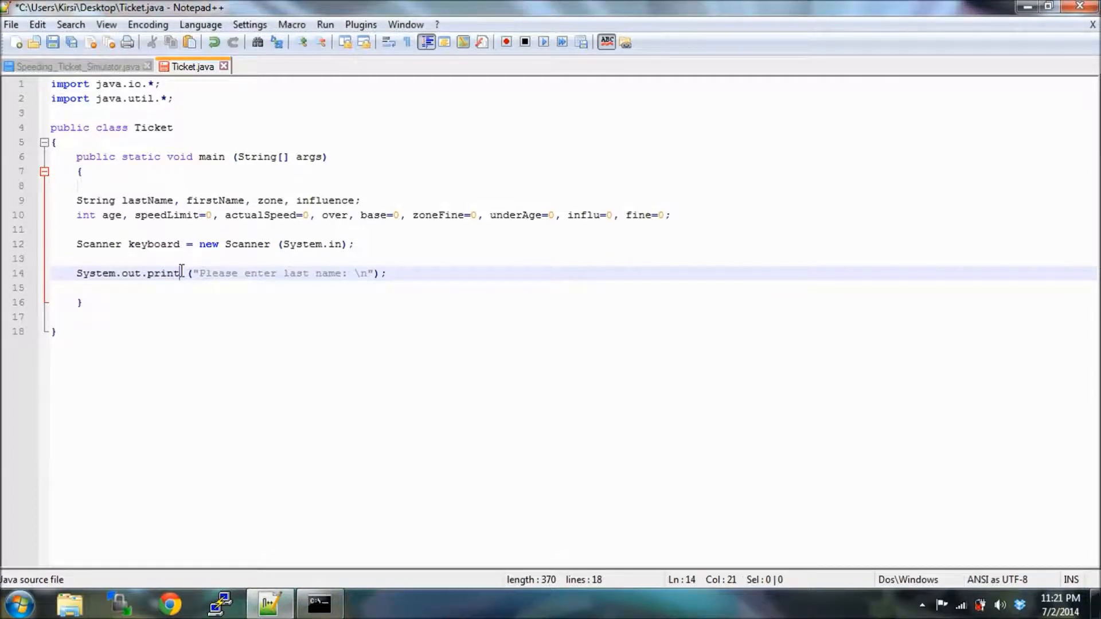
type("ln")
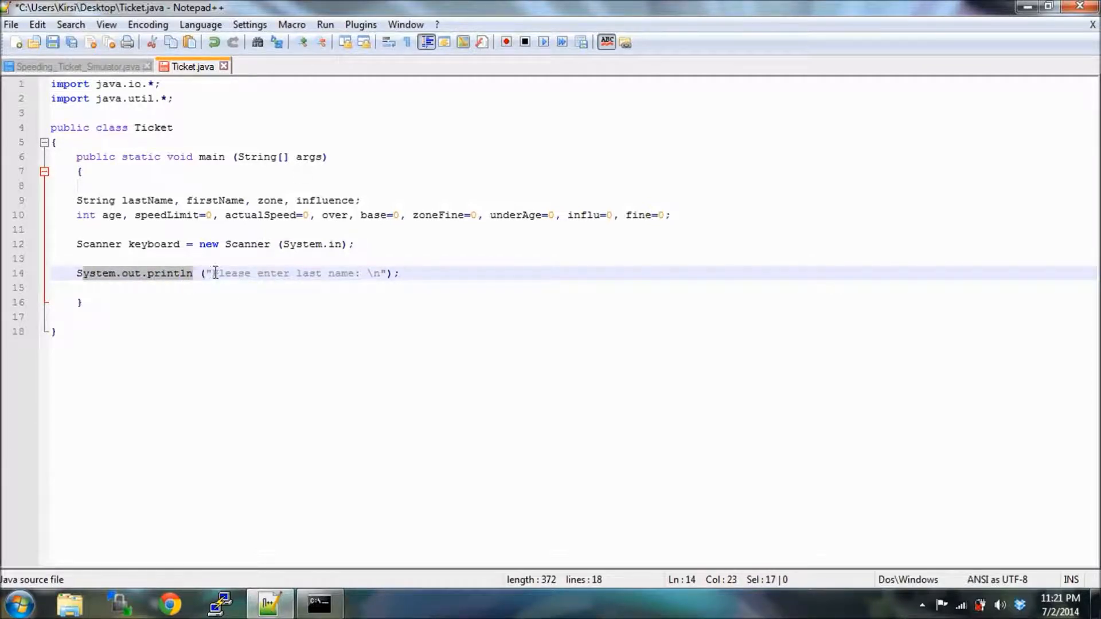
left_click_drag(212, 273, 358, 273)
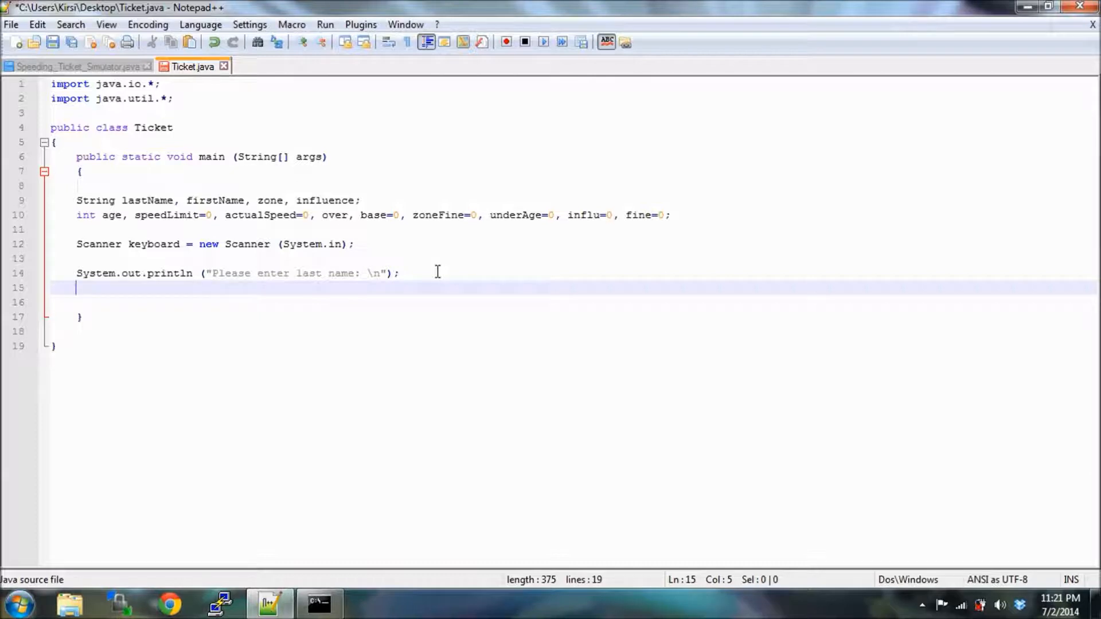
Add lastName=keyboard.next(); below the prompt, followed by blank lines.
type("last")
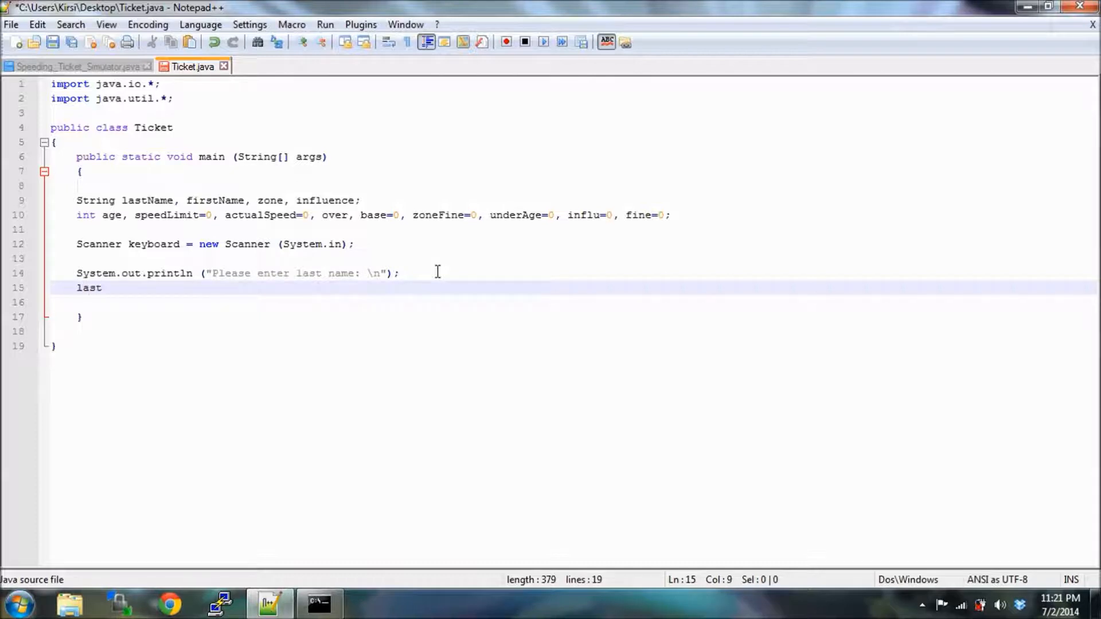
mouse_move(179, 200)
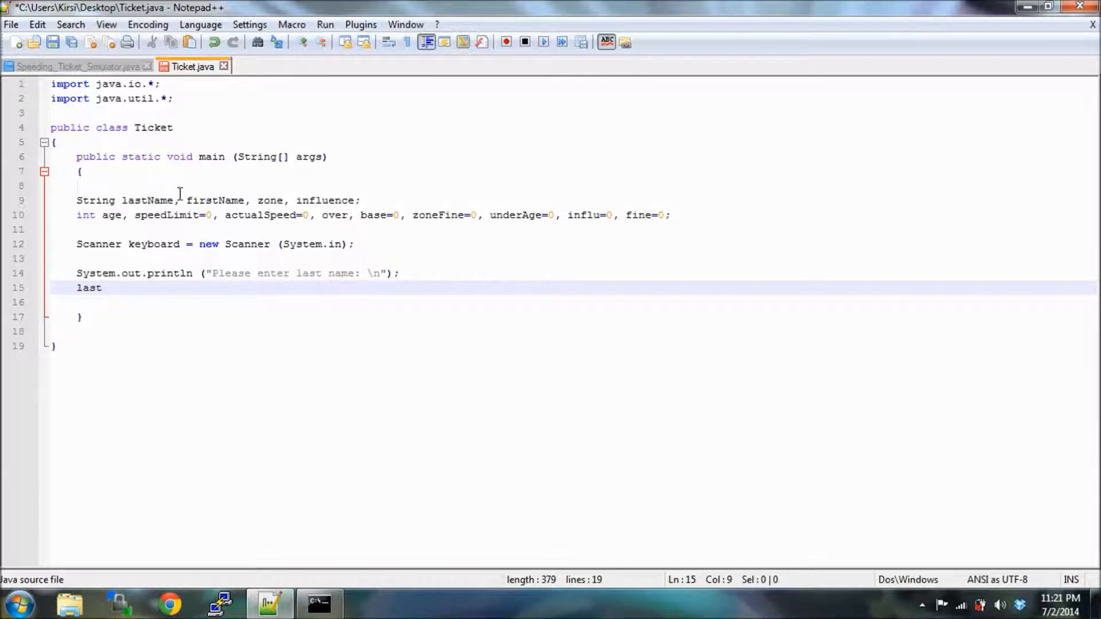
type("Name")
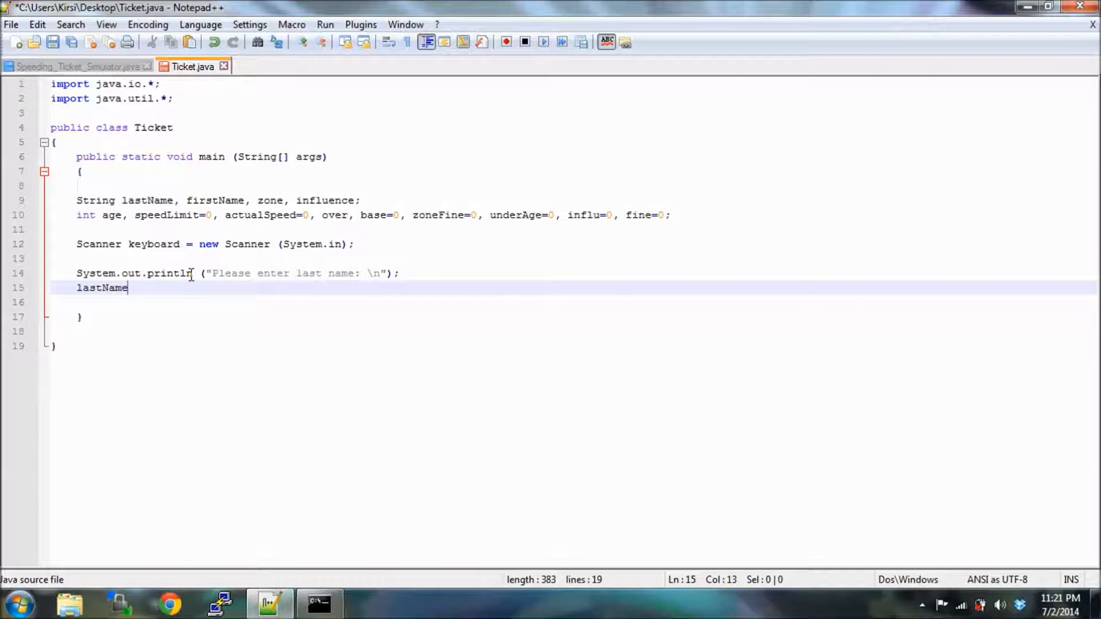
type("=")
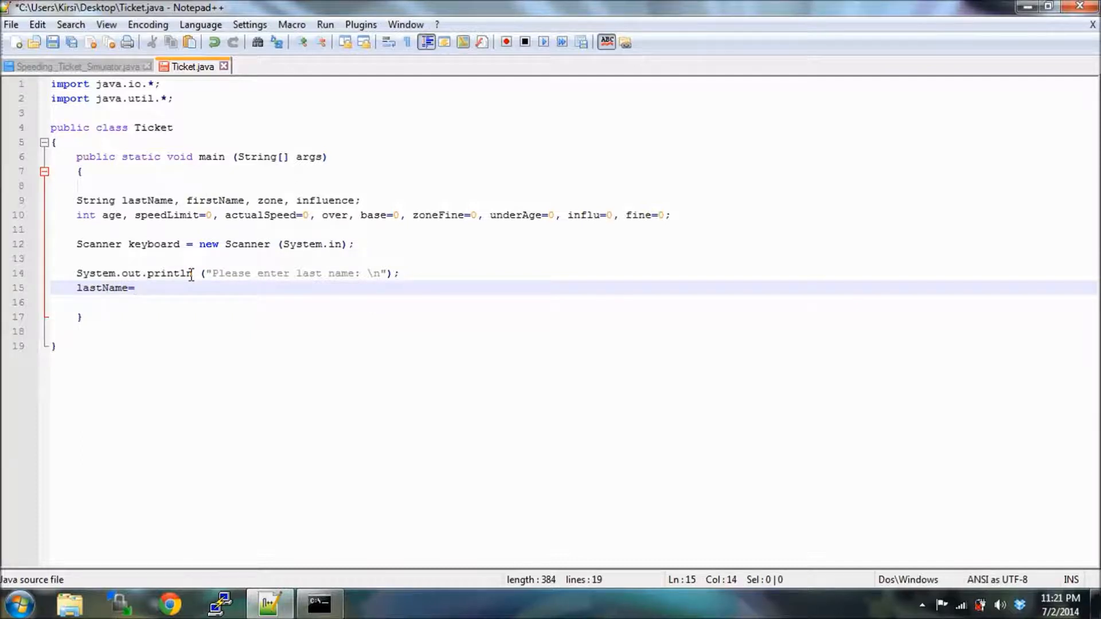
type("ke")
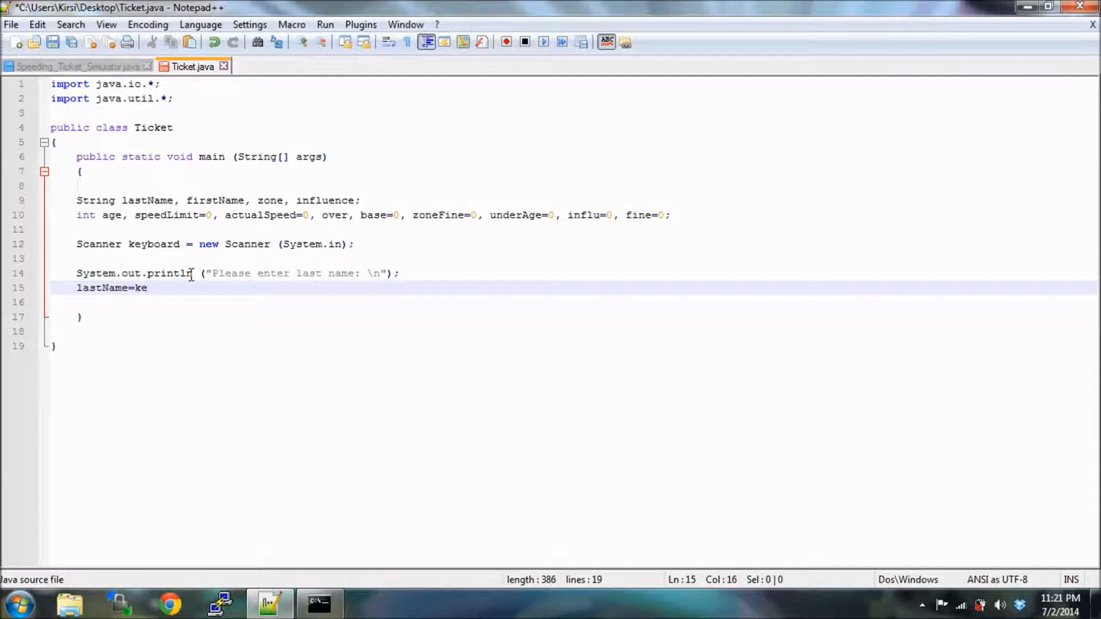
type("yboard")
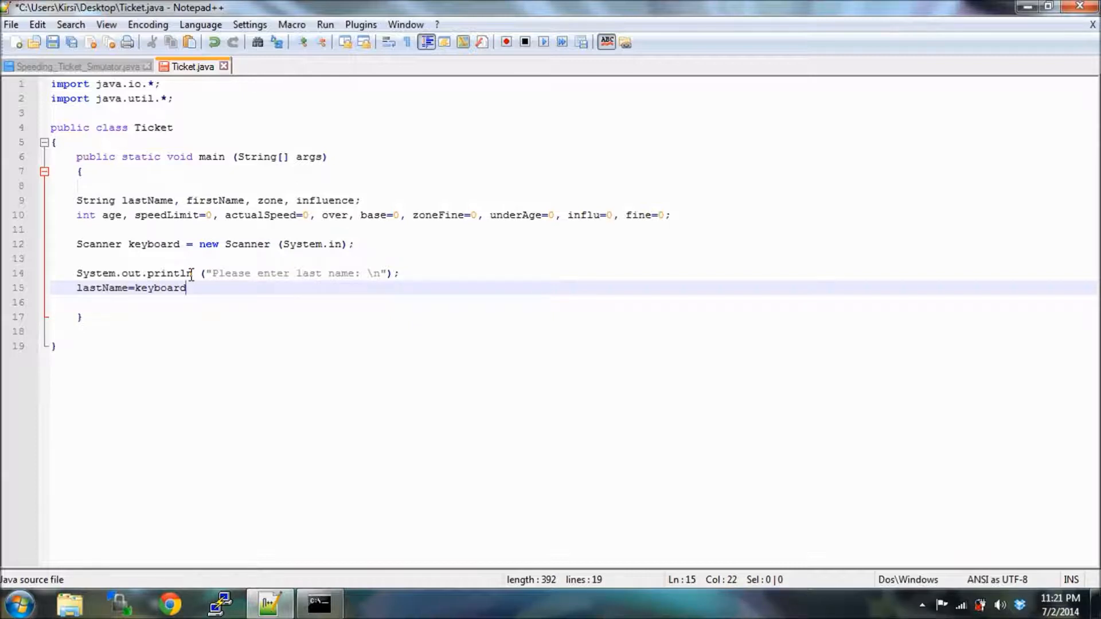
type(".")
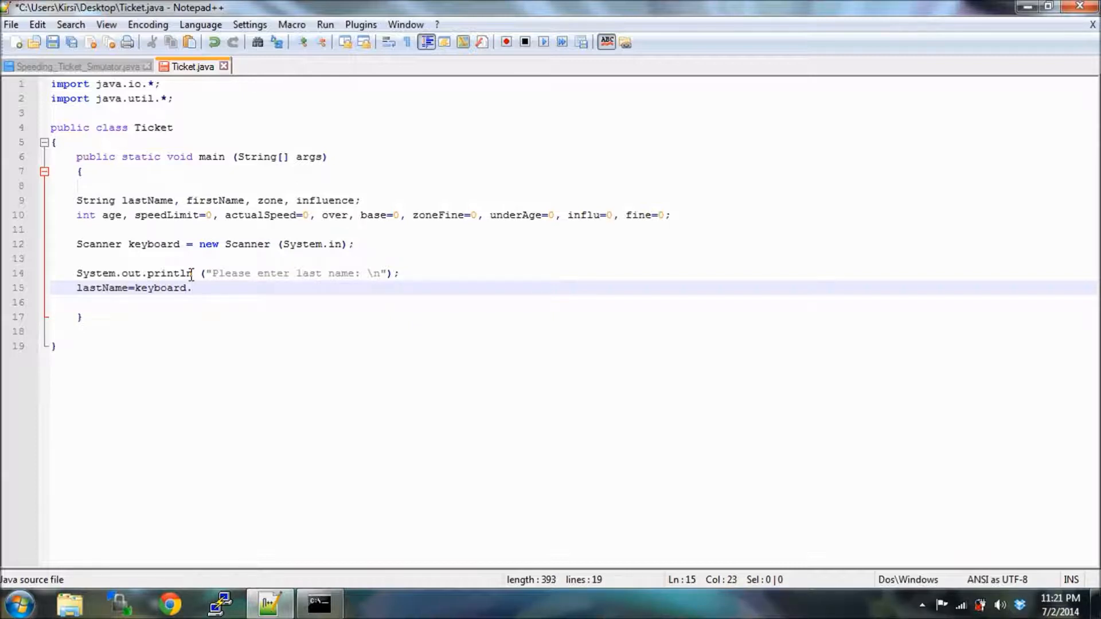
type("next")
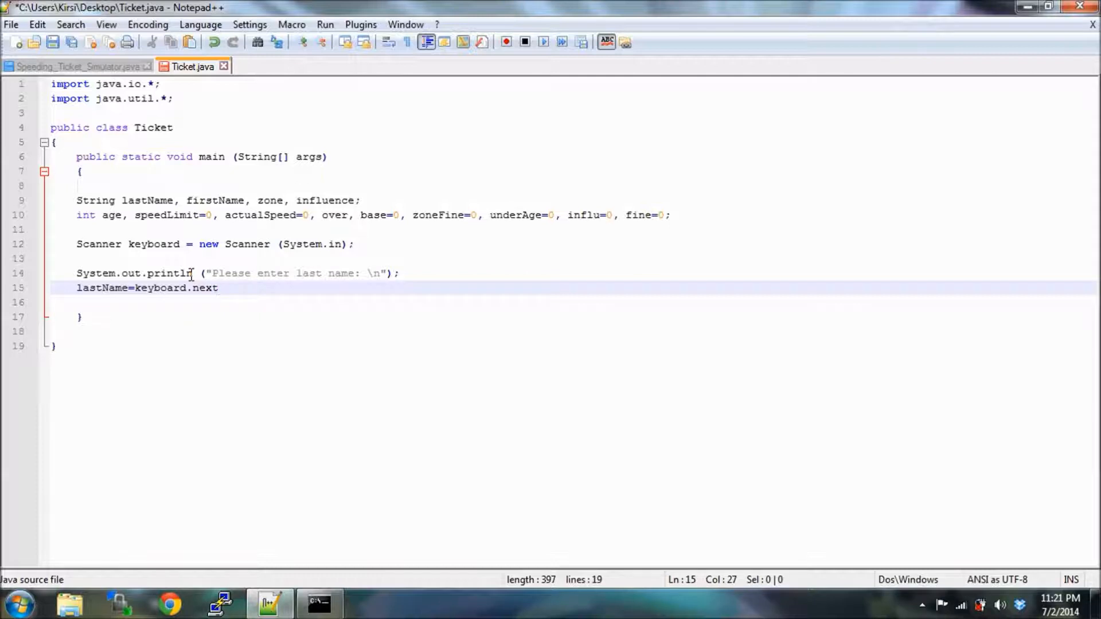
type("();")
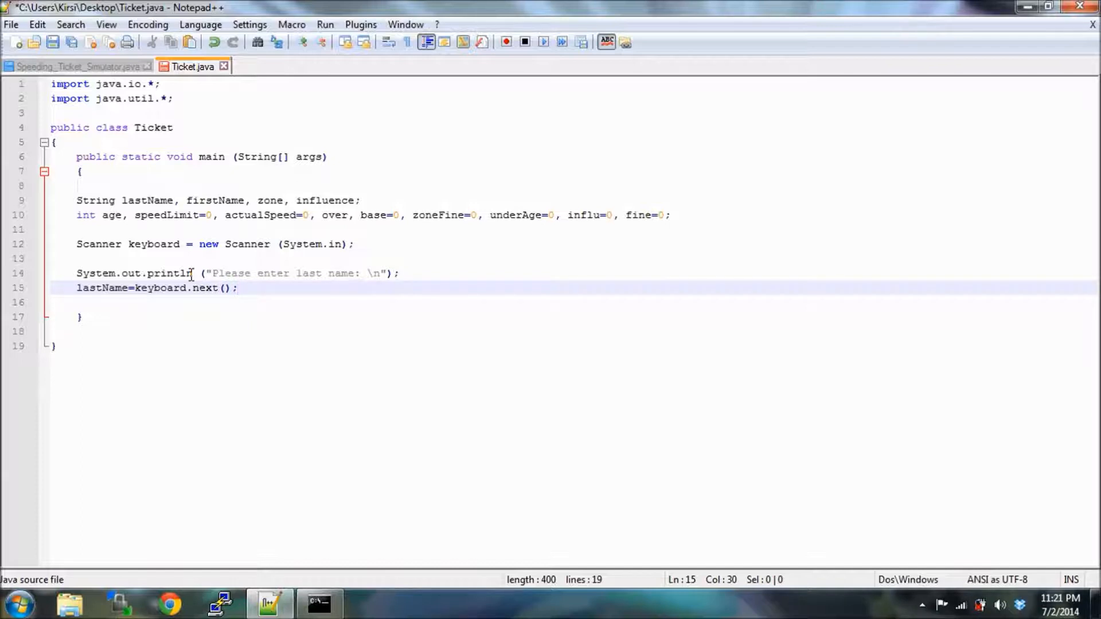
key("enter")
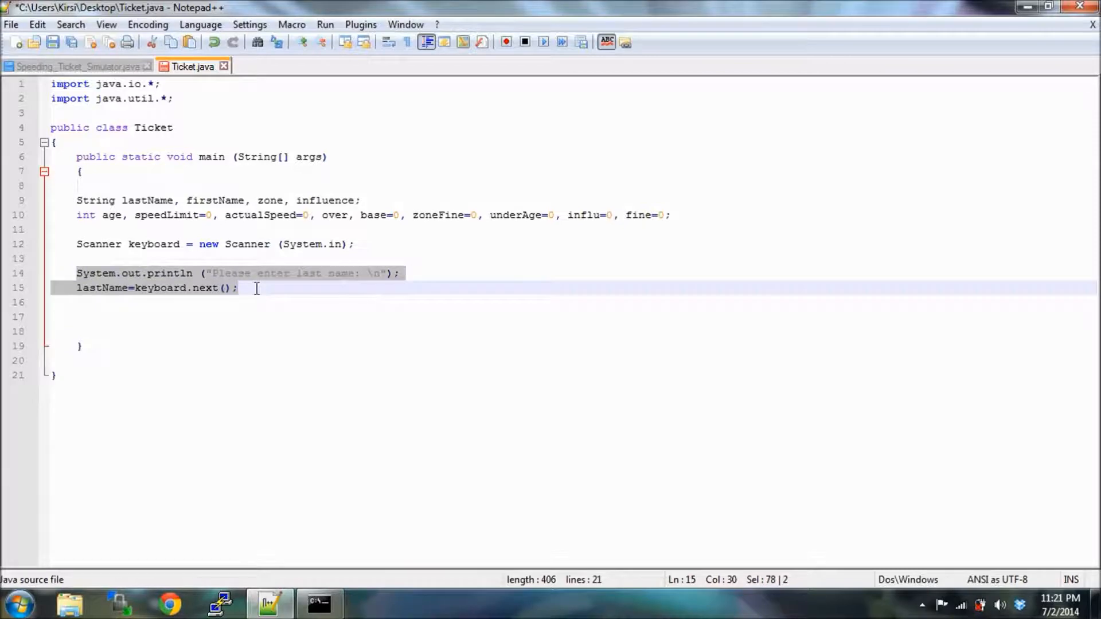
mouse_move(112, 303)
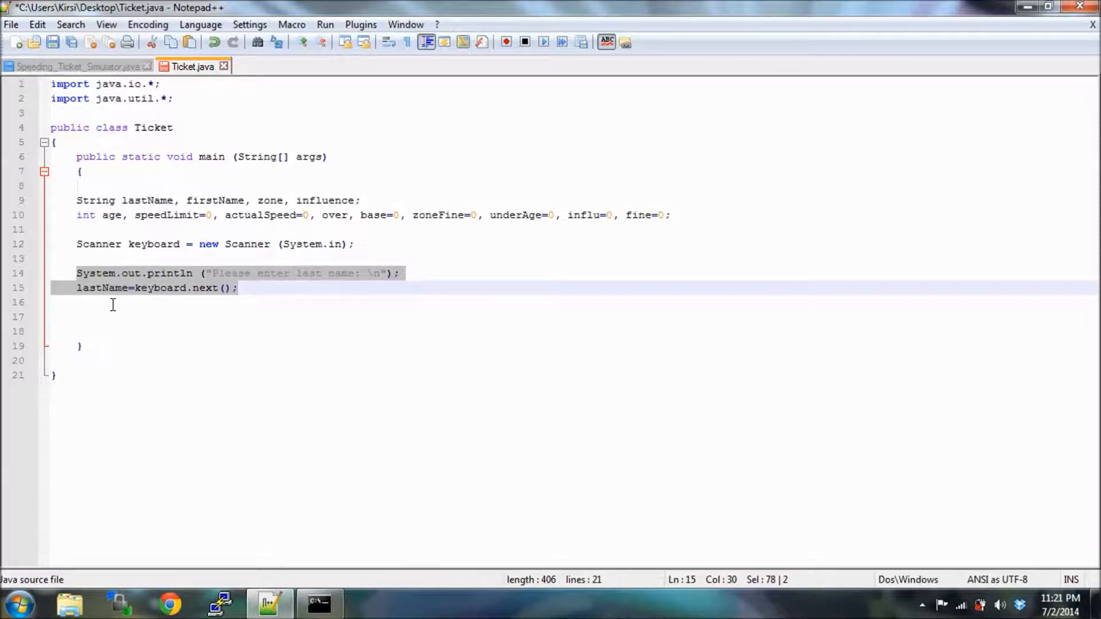
Paste a copy of the prompt and read lines, changing last to first and lastName to firstName.
key("ctrl+v")
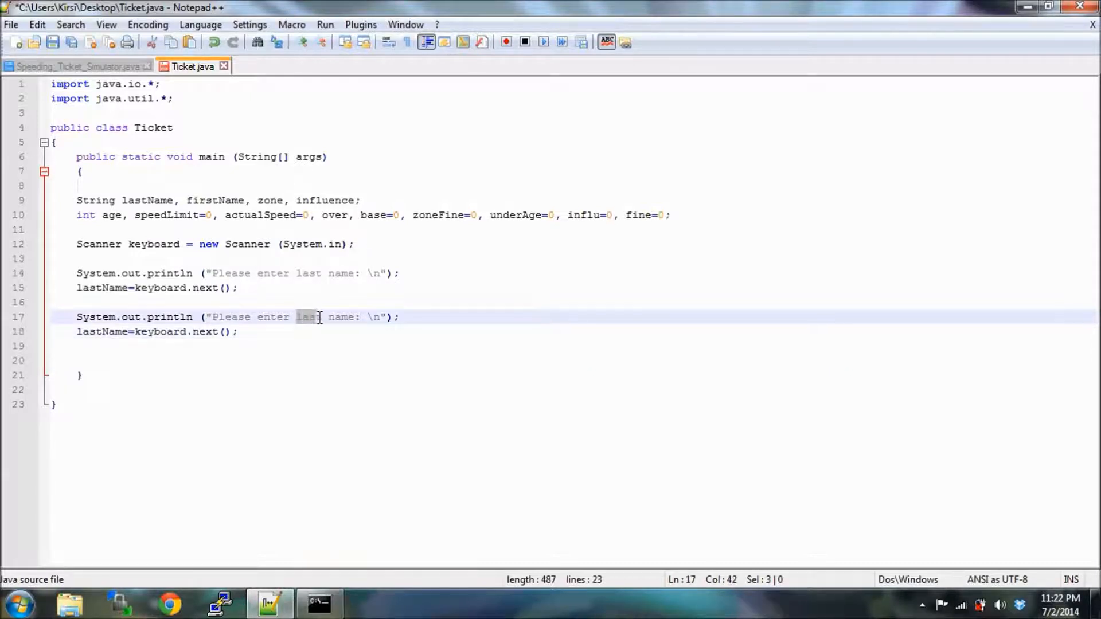
type("first")
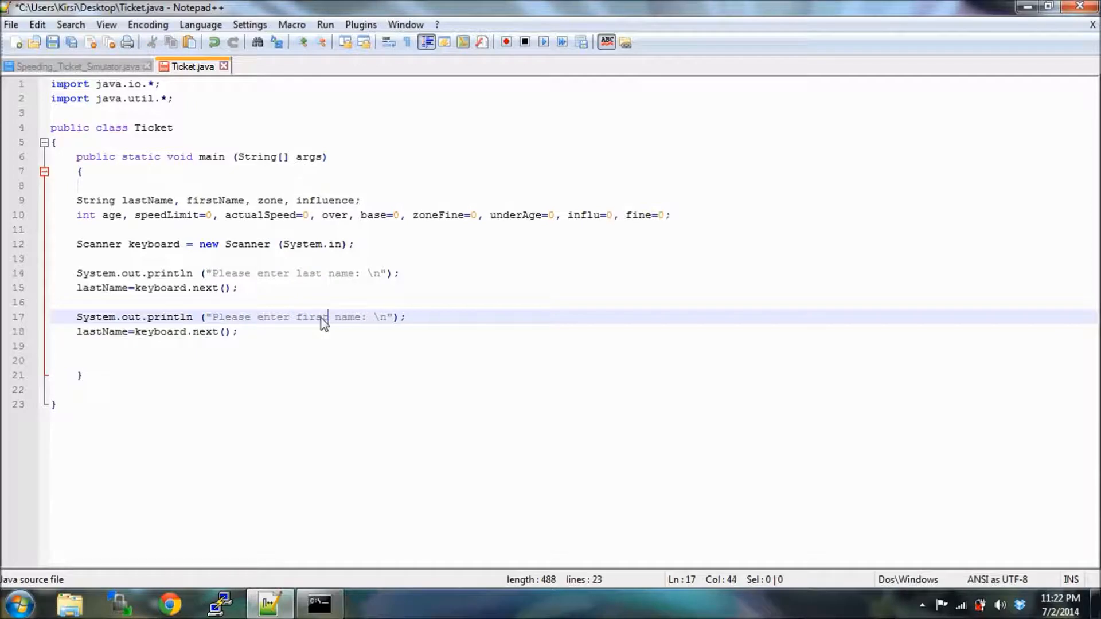
double_click(87, 331)
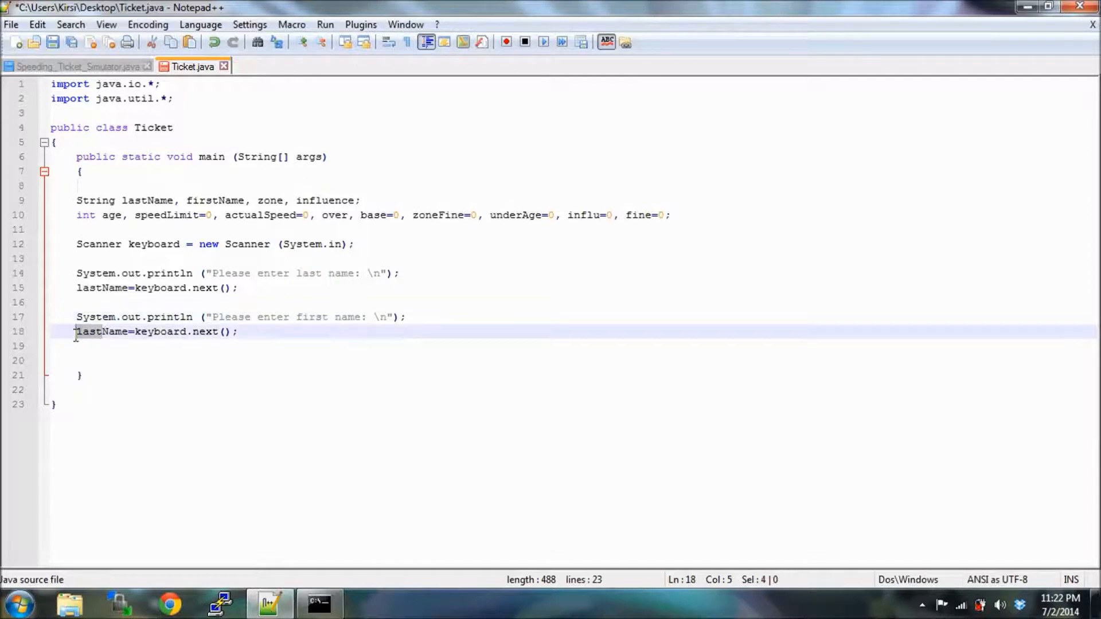
type("firstName")
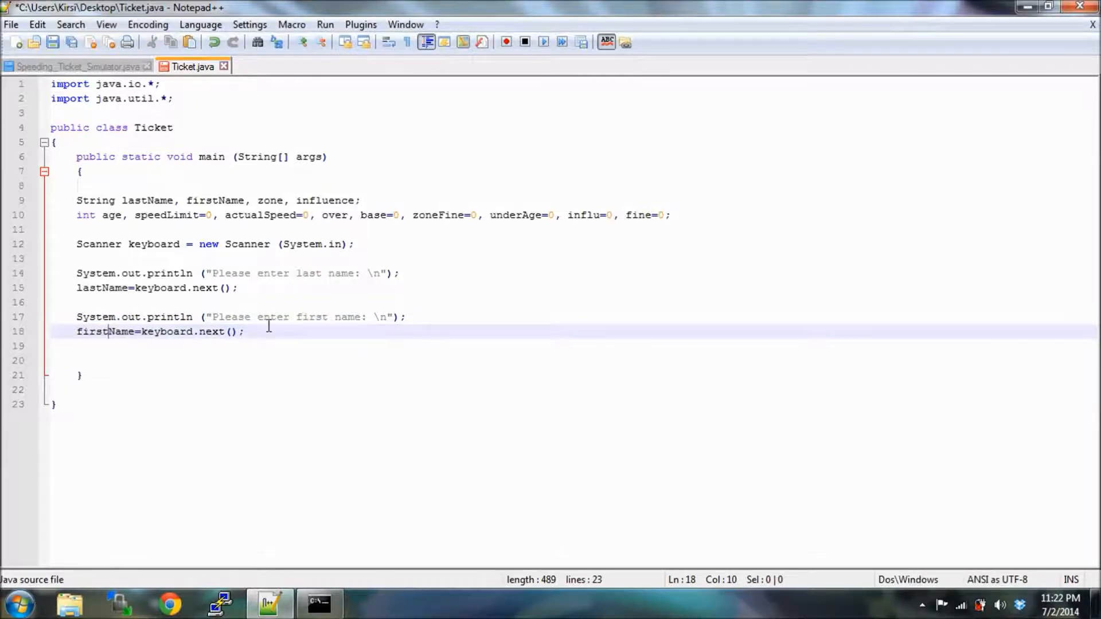
mouse_move(363, 305)
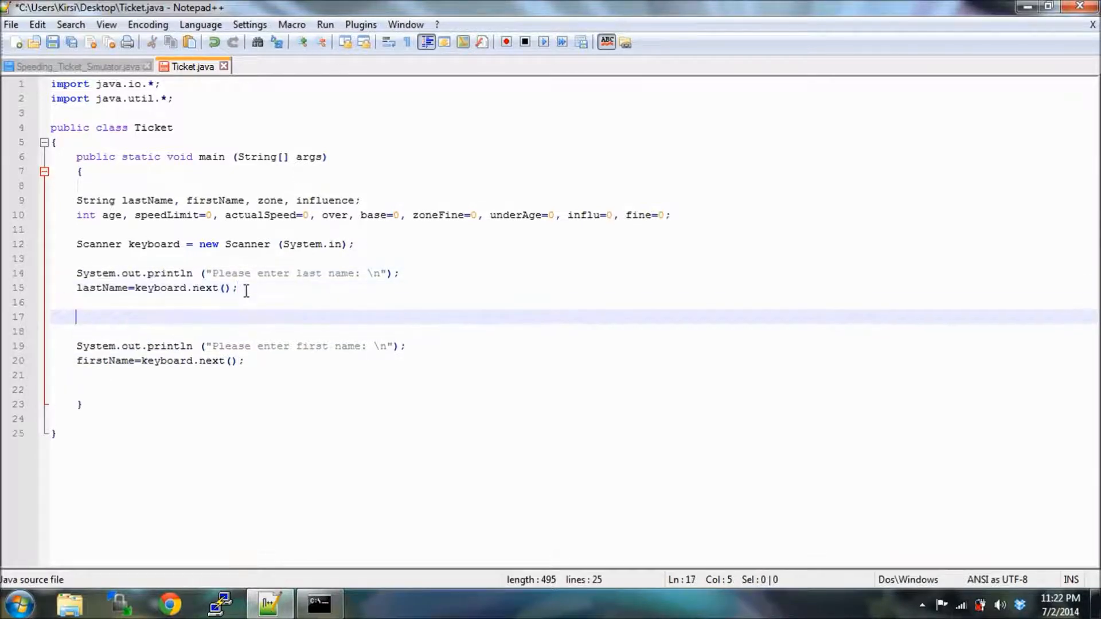
Add empty System.out.println(); calls after the last-name and first-name blocks.
type("System.out.println")
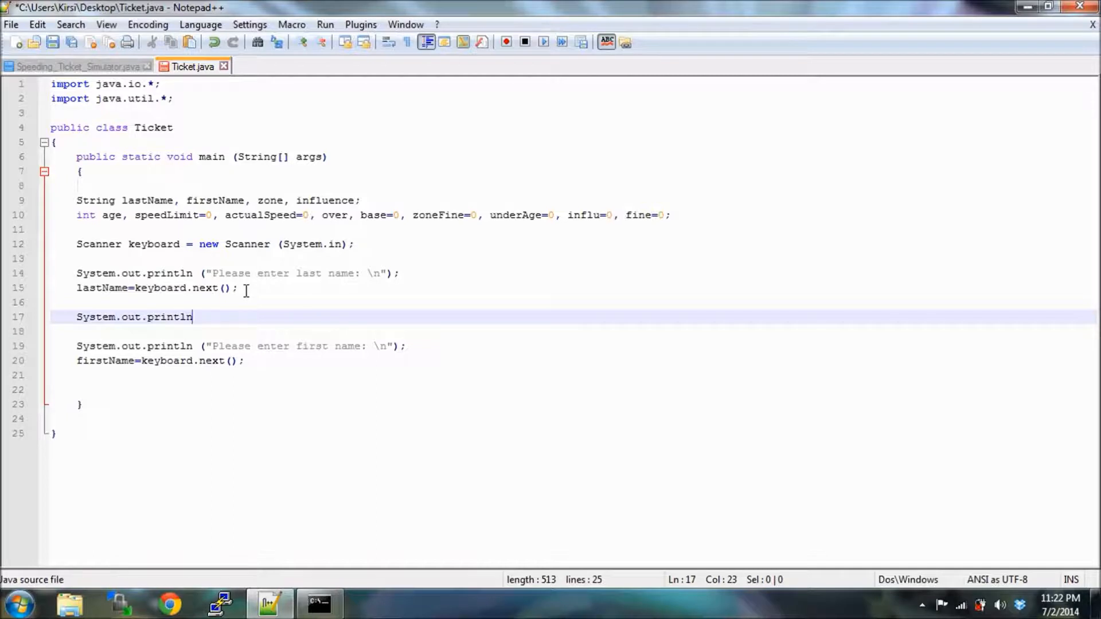
type("(_")
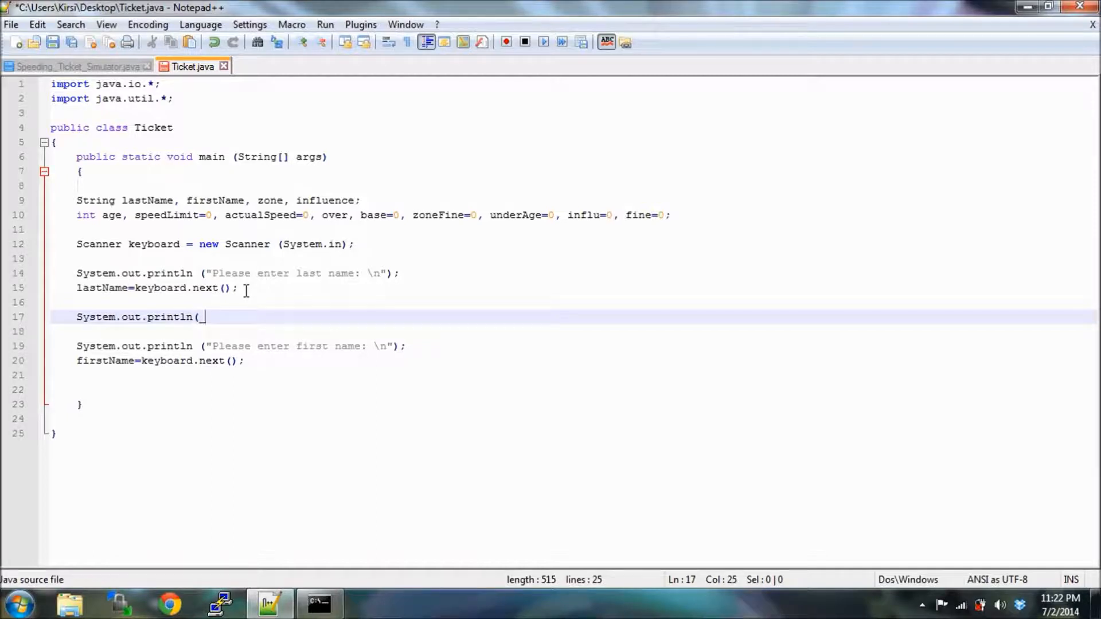
type(");")
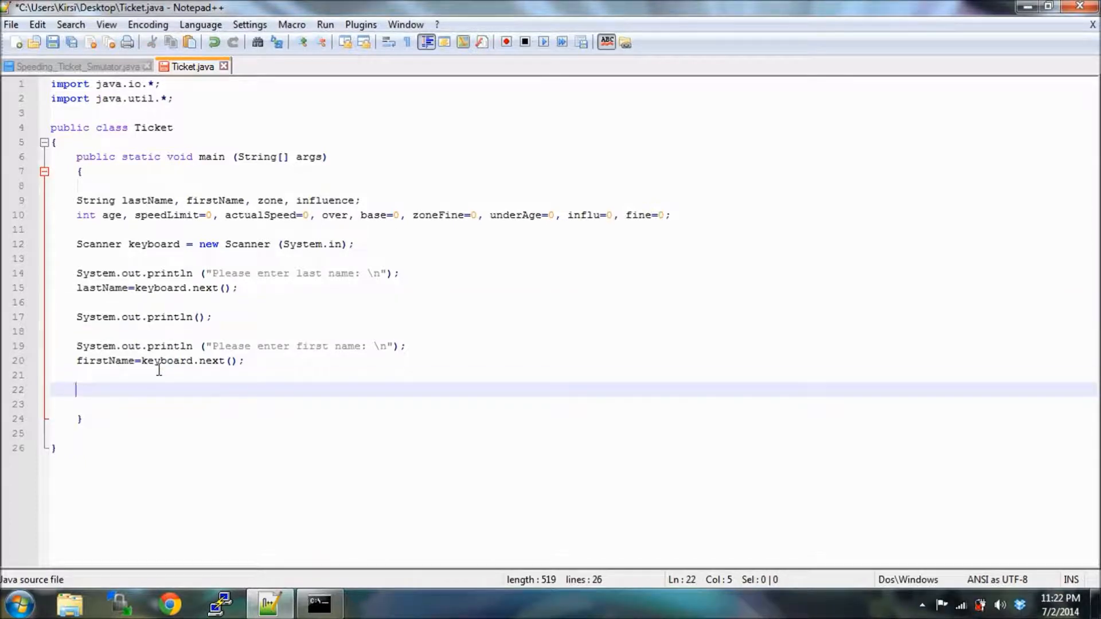
type("System.out.println();")
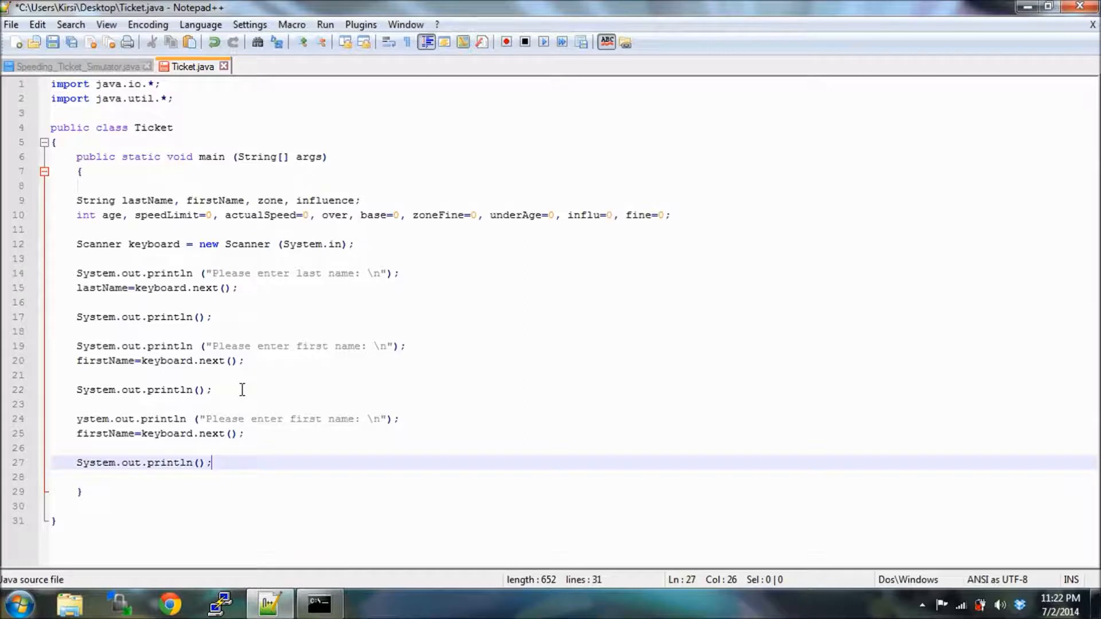
mouse_move(104, 434)
type("S")
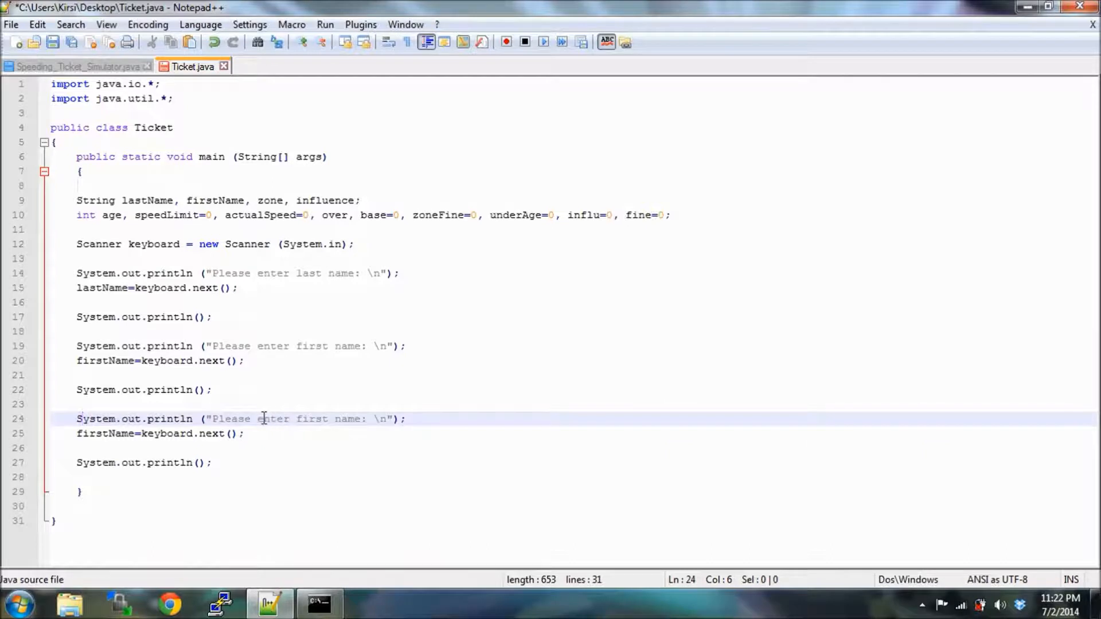
Make the third prompt ask for age and read it with nextInt().
left_click_drag(293, 419, 354, 418)
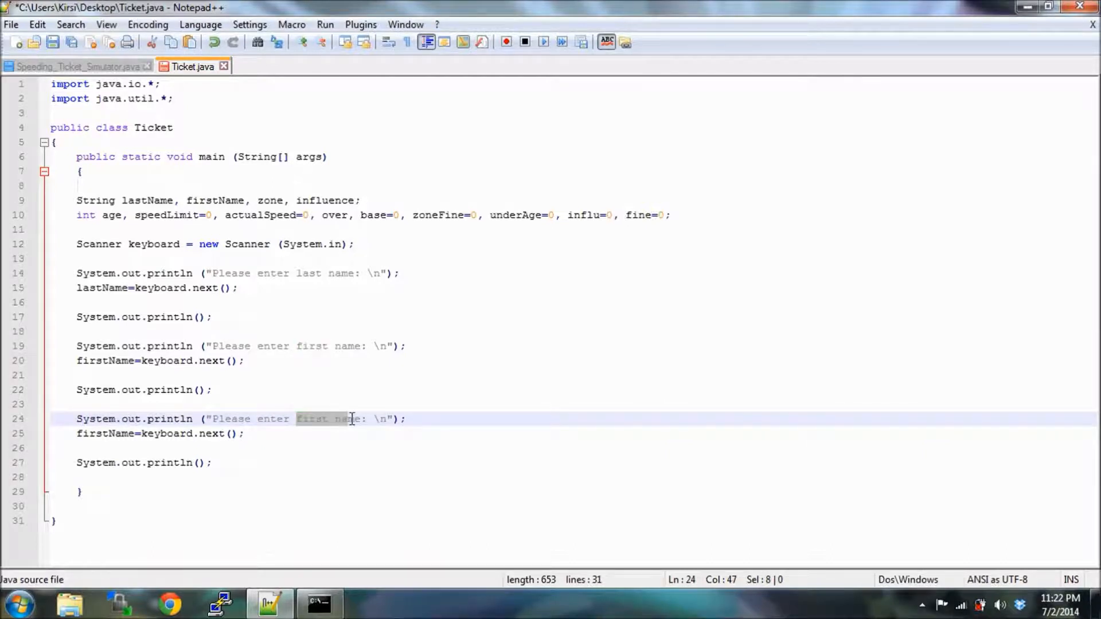
type("age")
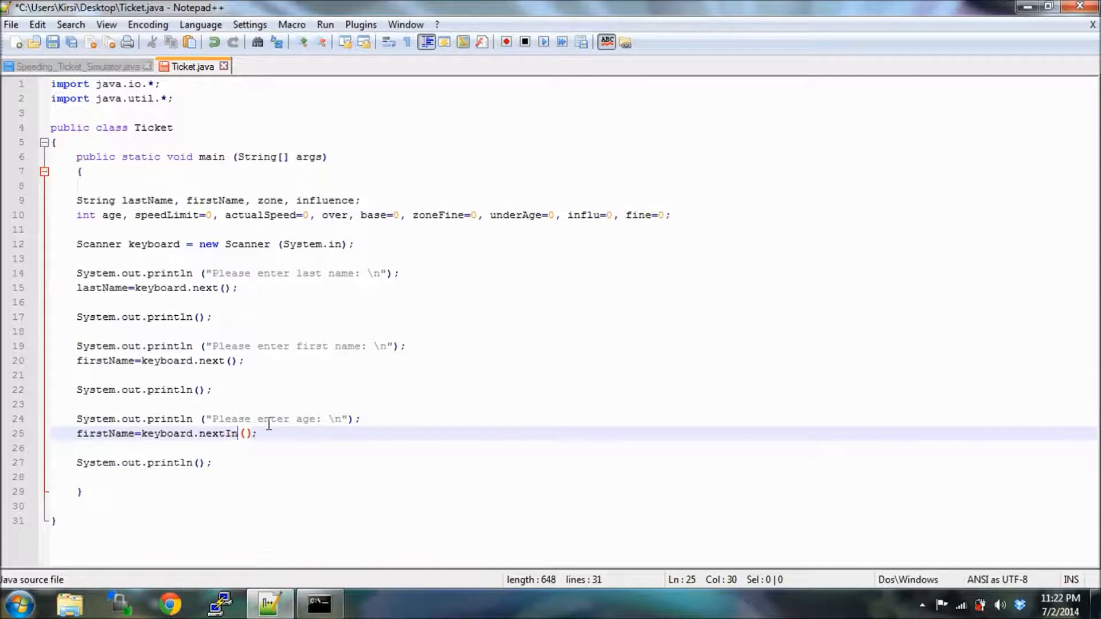
type("t")
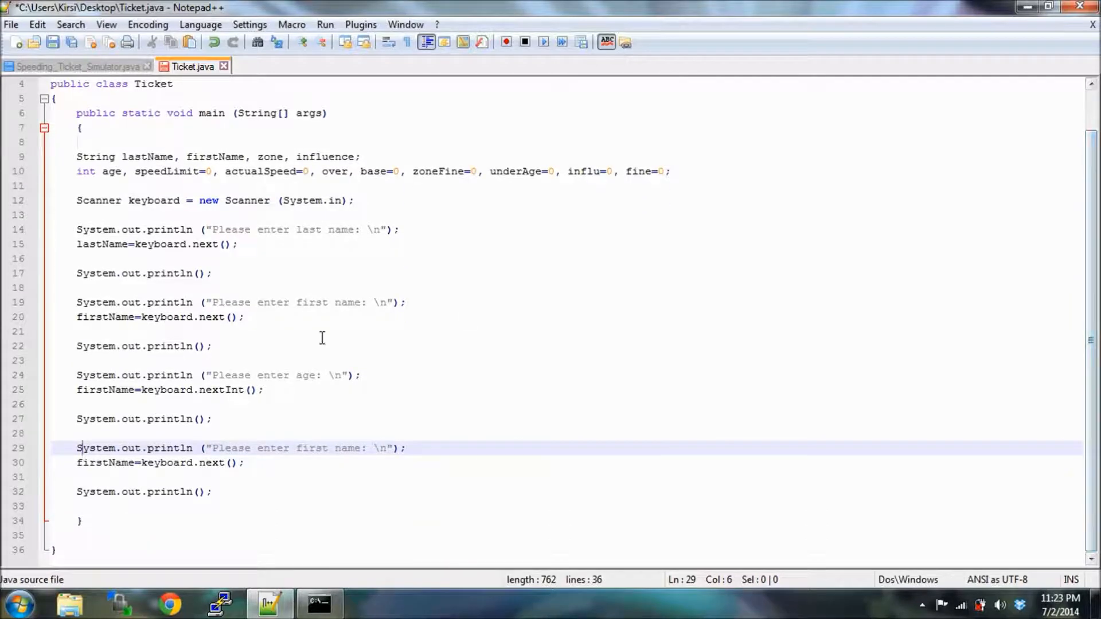
mouse_move(302, 441)
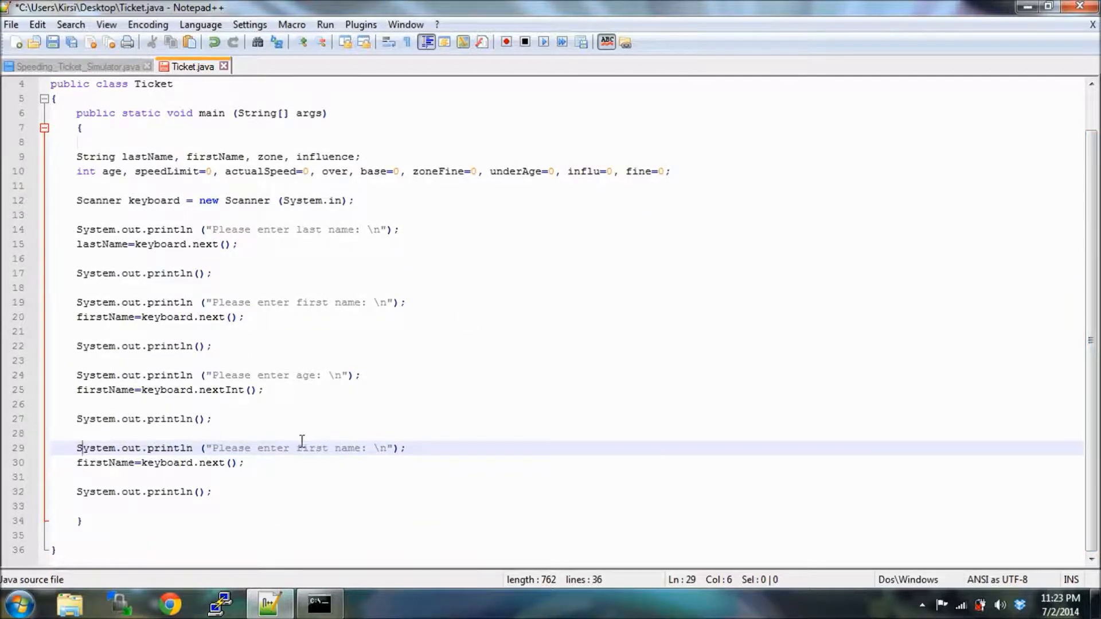
Make the fourth block prompt for Speed Limit, storing nextInt() in speedlimit.
left_click_drag(296, 447, 366, 448)
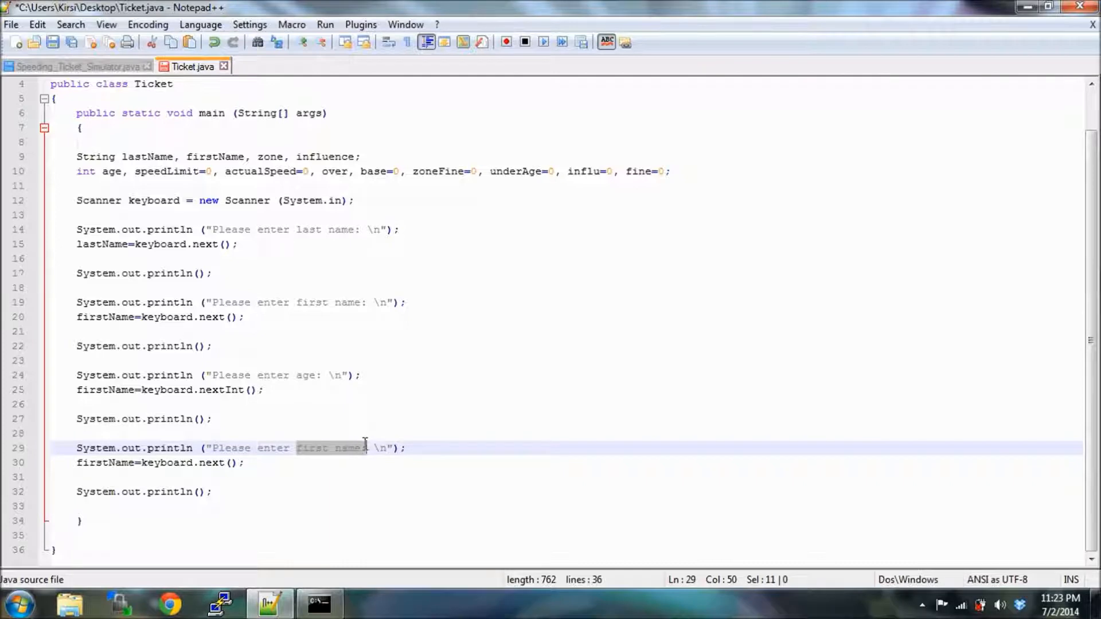
type("Spp")
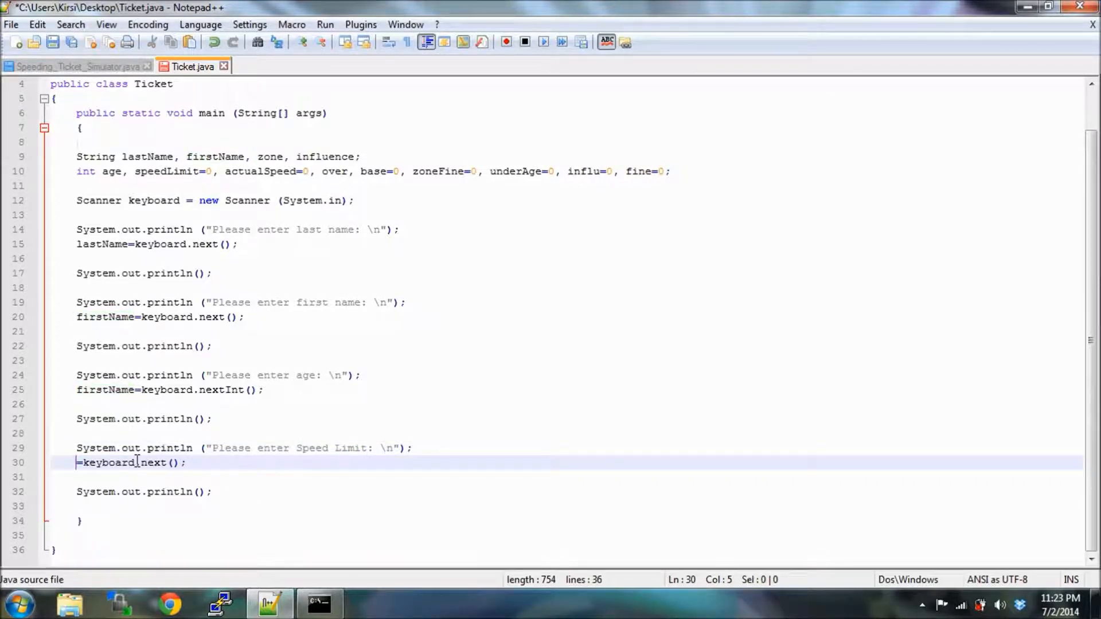
type("speedlimit")
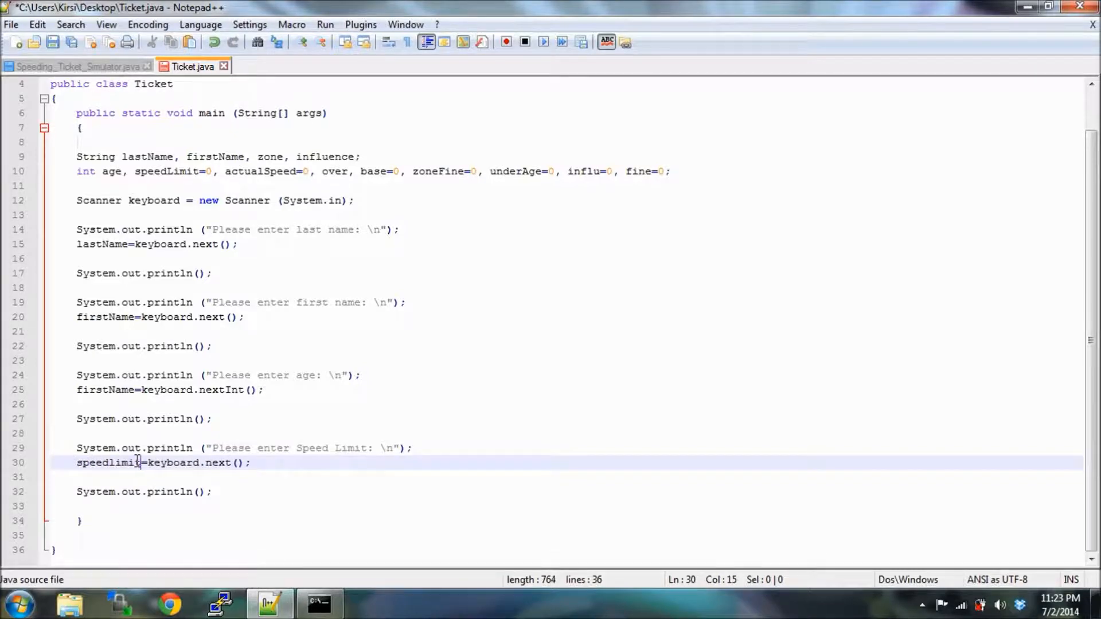
mouse_move(229, 462)
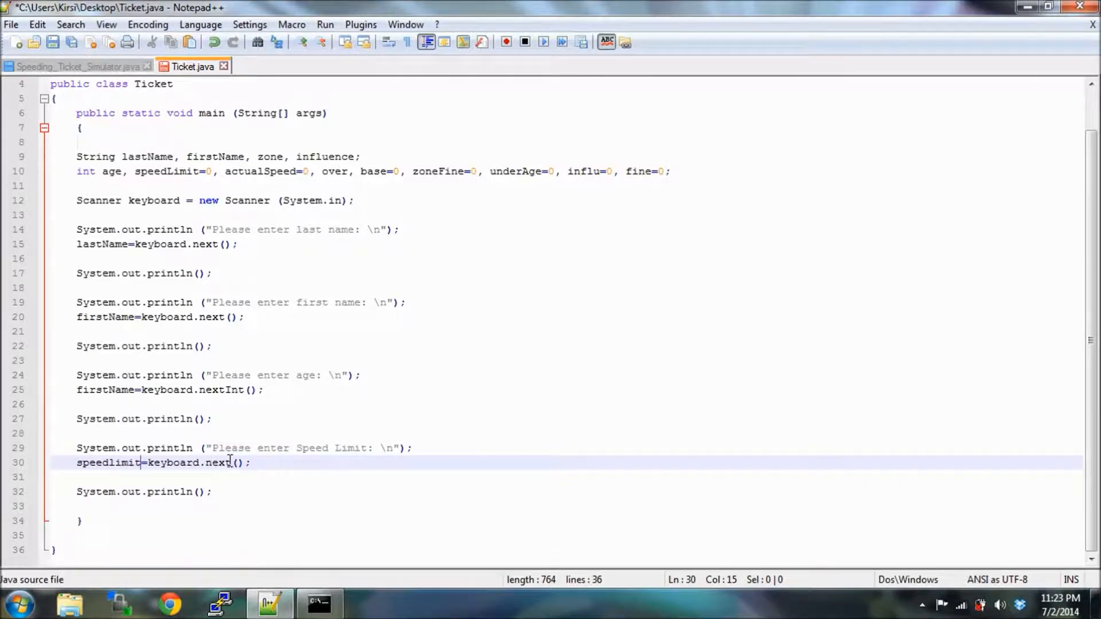
type("Int")
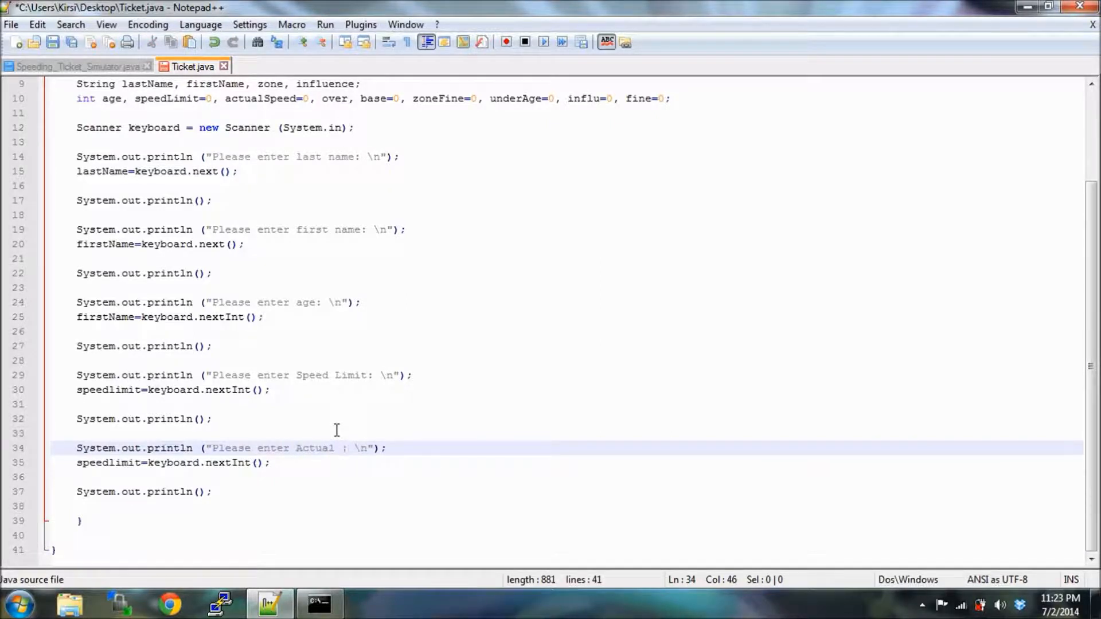
Change the copied prompt to Actual Speed and rename its variable to actualSpeed.
type("Spe")
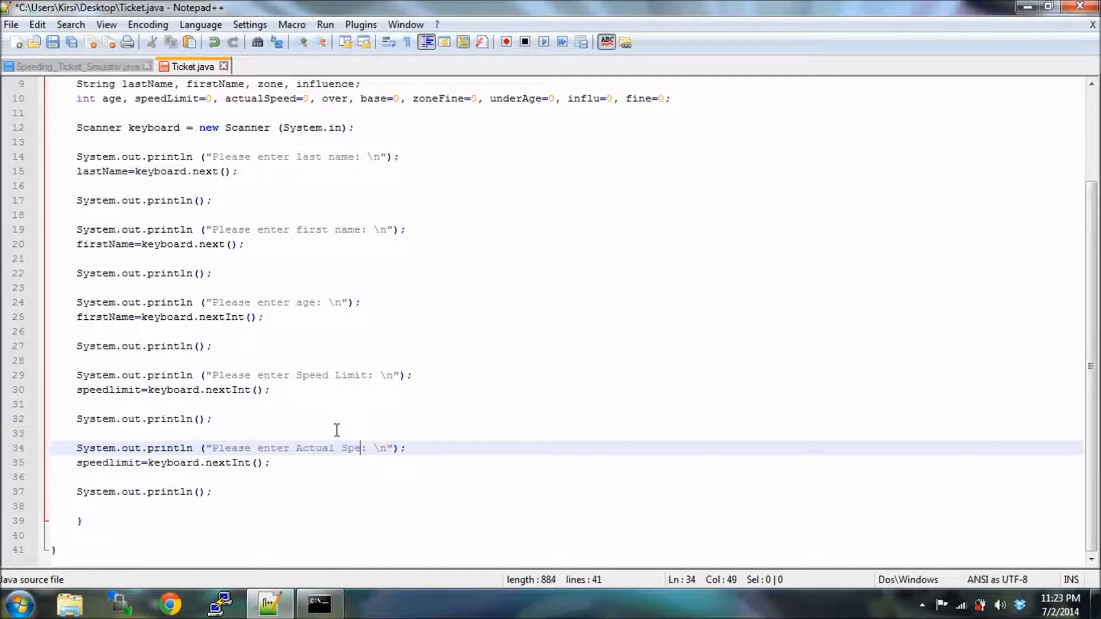
type("ed")
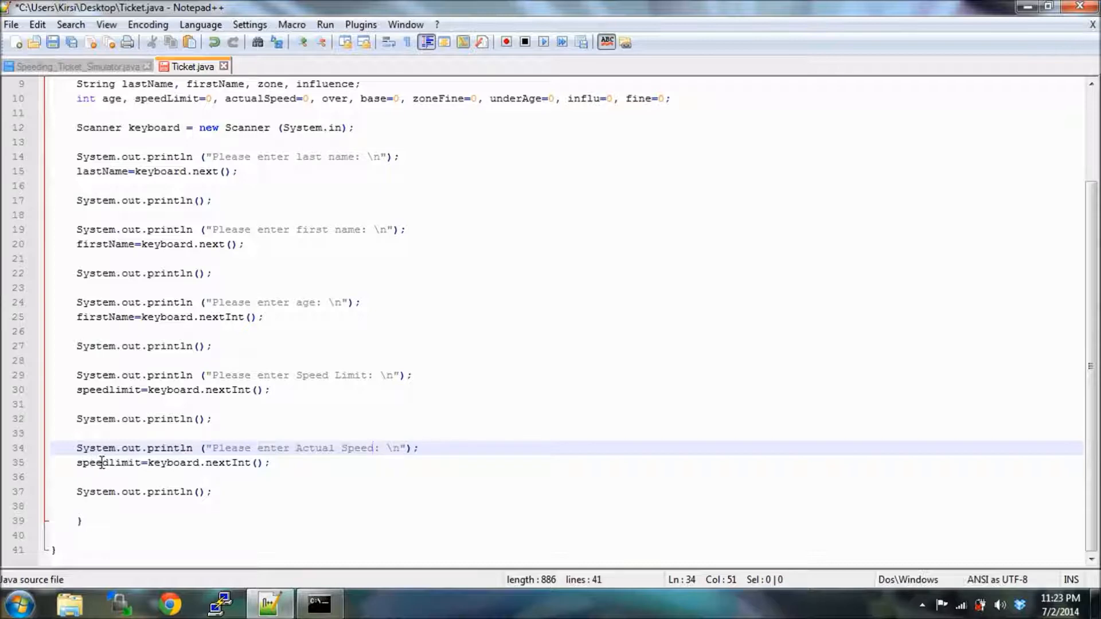
double_click(109, 463)
type("ac")
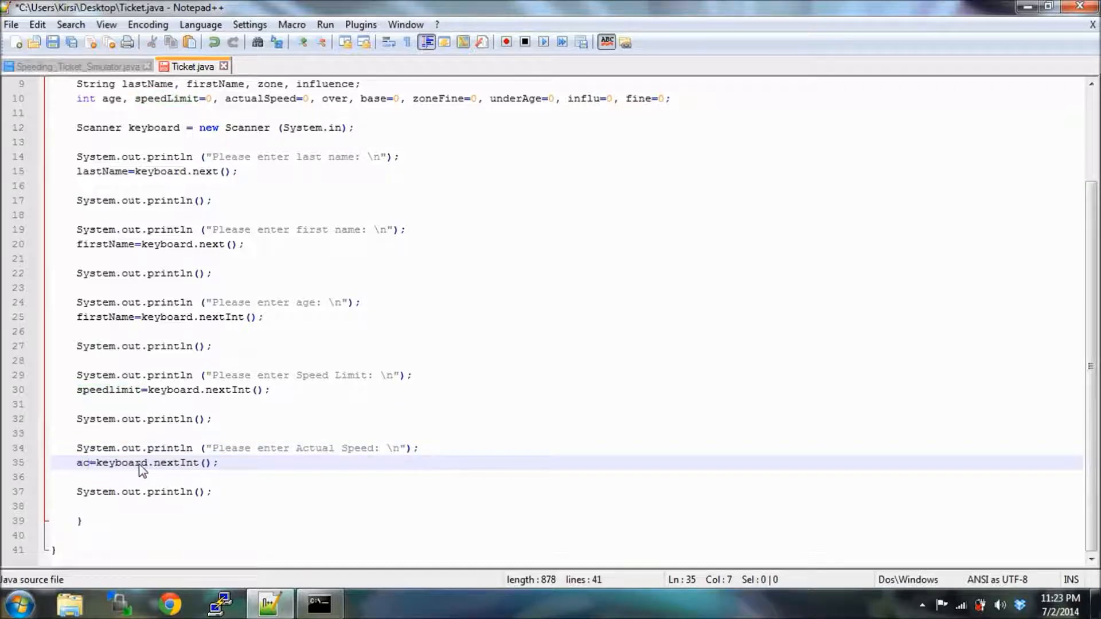
type("tualS")
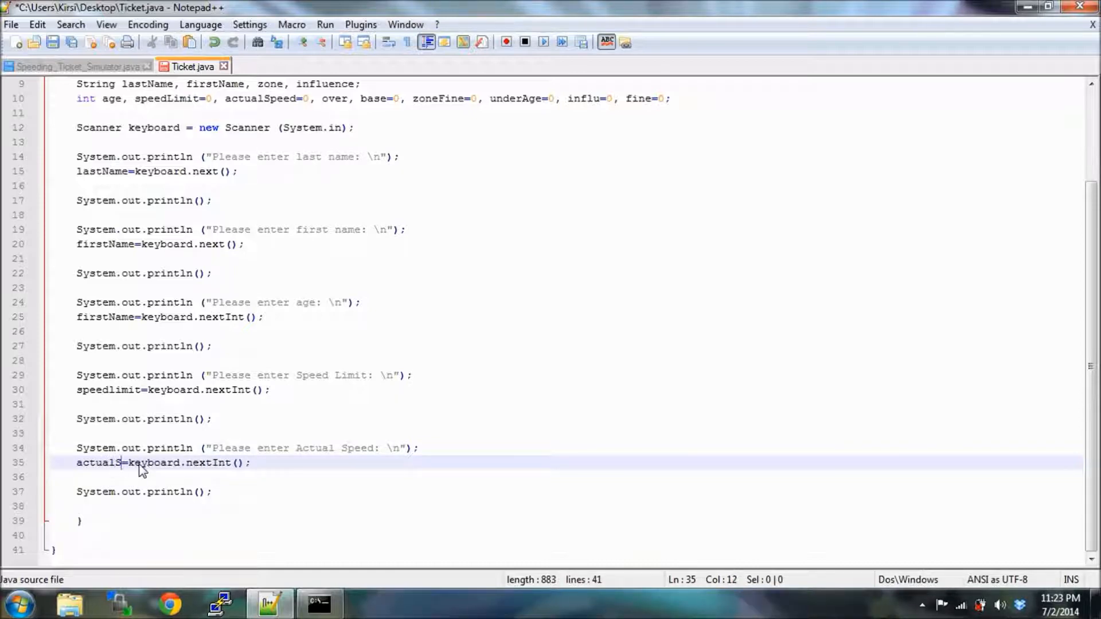
type("peed")
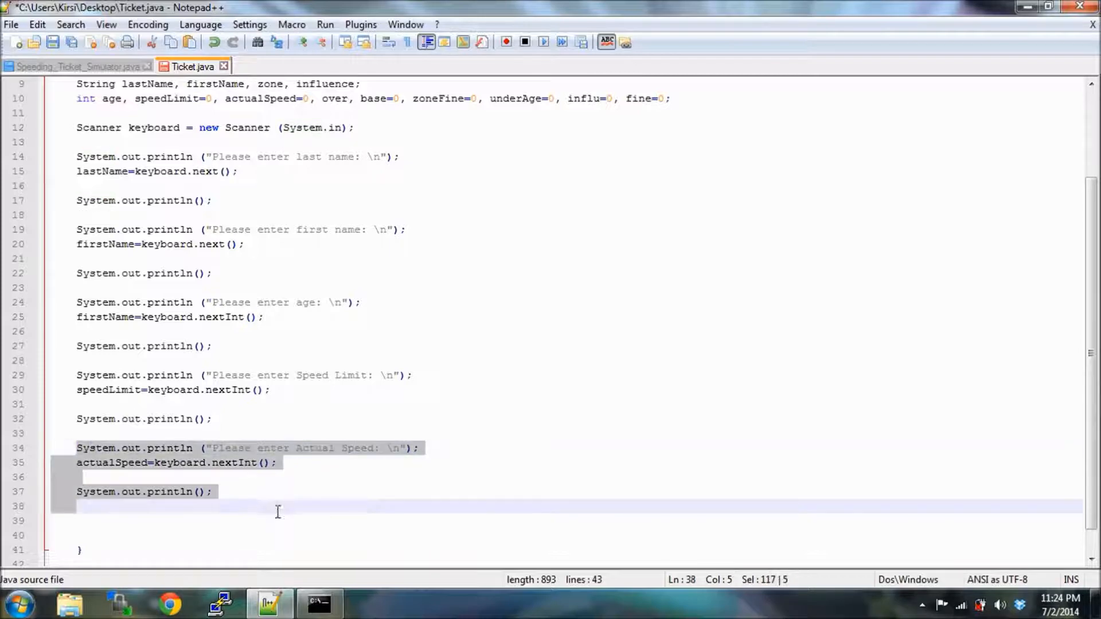
Place the insertion point below the actual speed block.
left_click(211, 491)
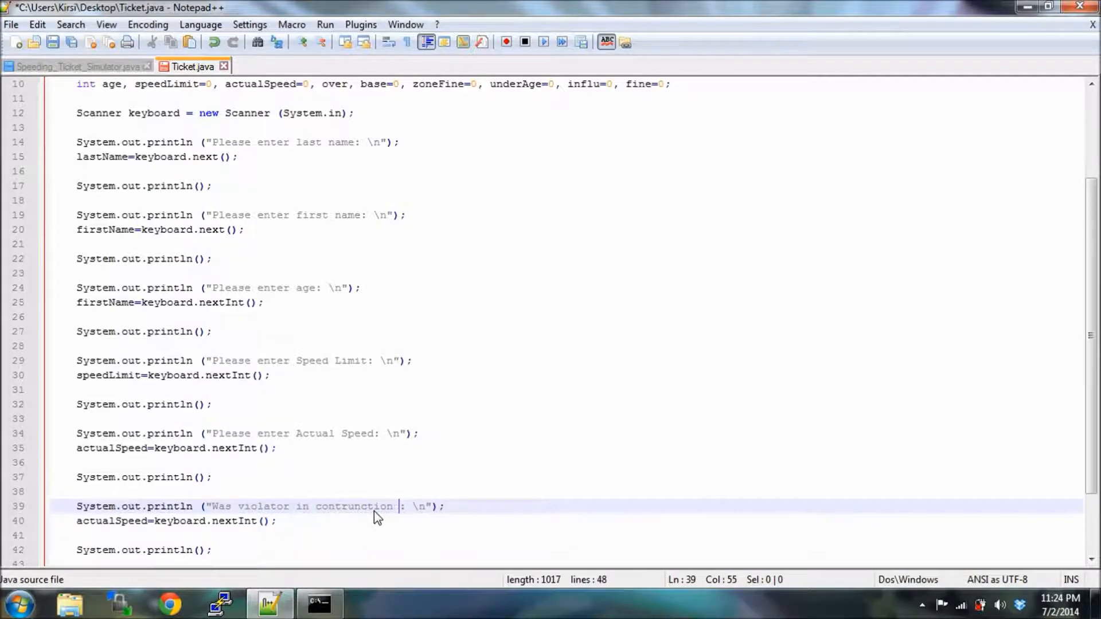
Fix the misspelling to 'construction' and finish the construction-zone Yes/No prompt reading a word.
right_click(354, 506)
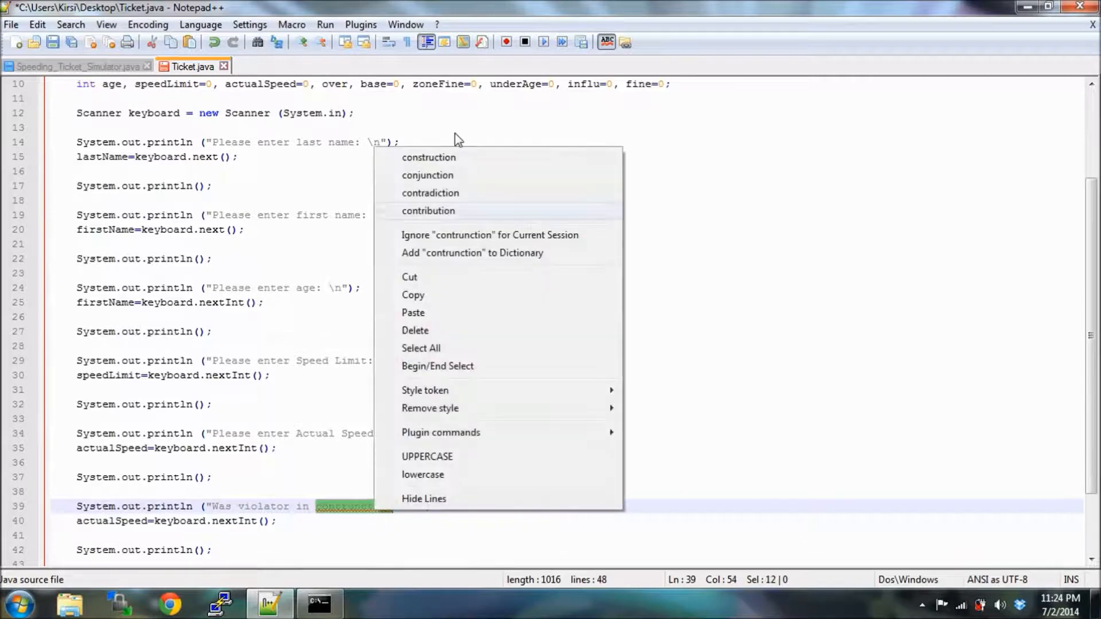
left_click(429, 157)
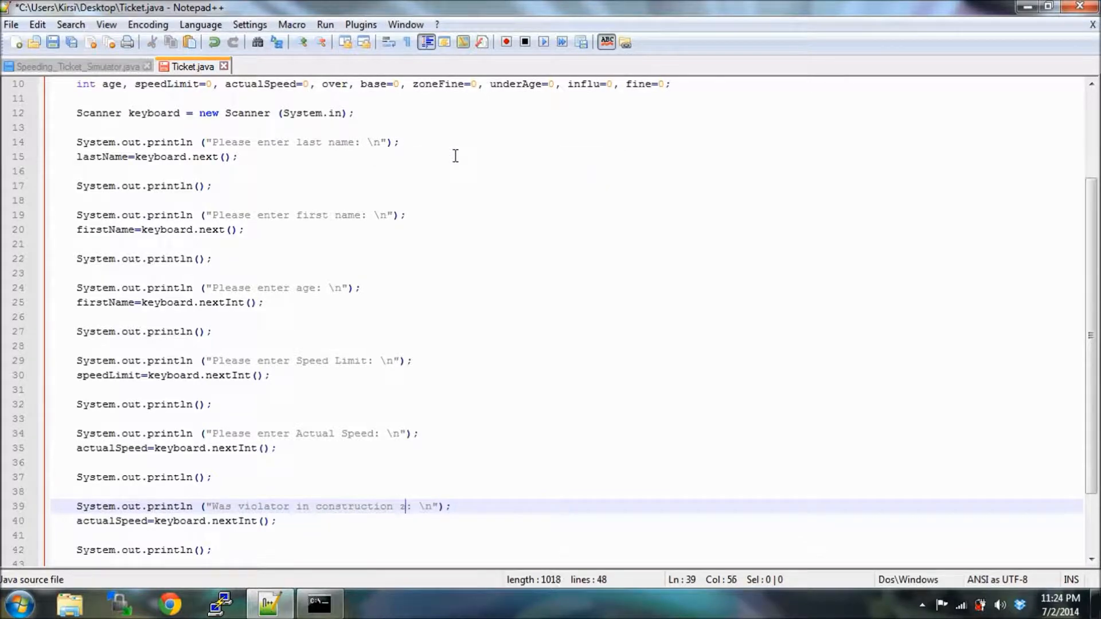
type("one")
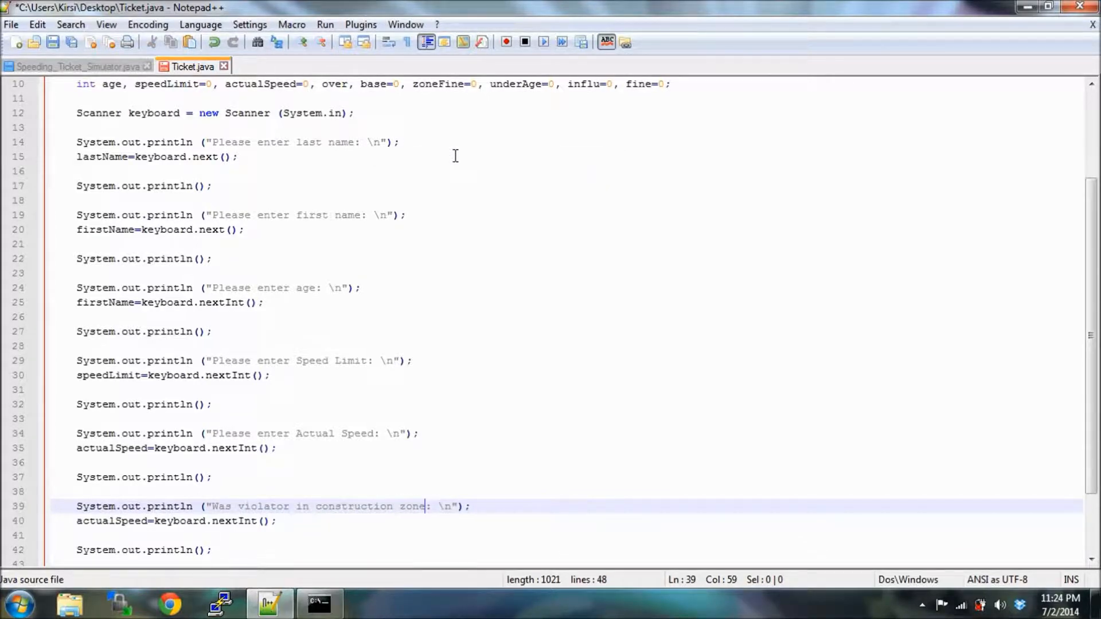
type("enter")
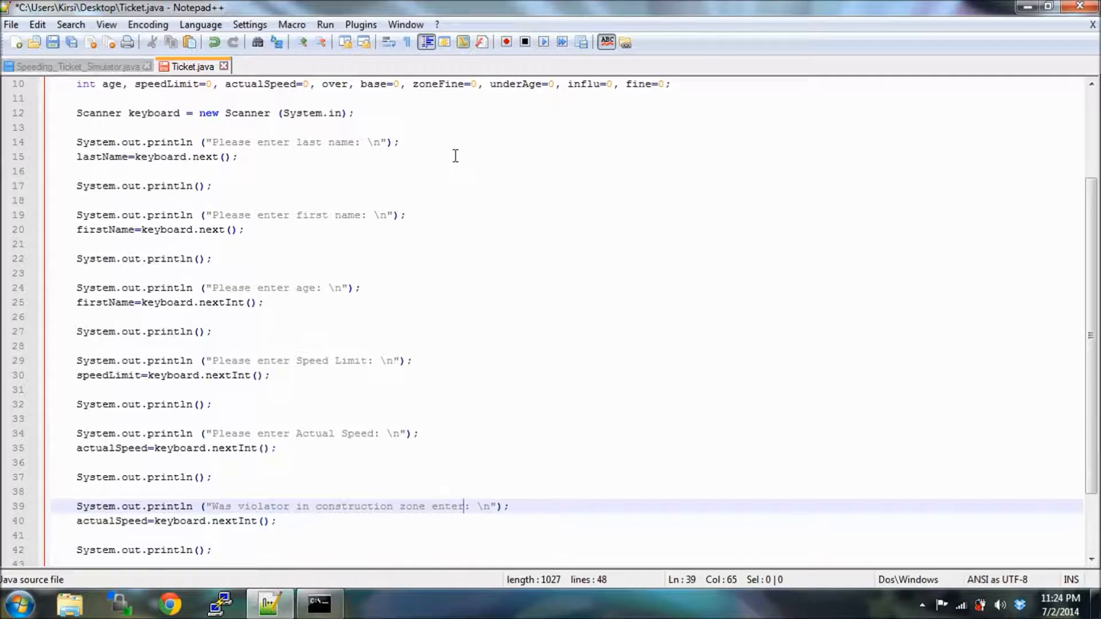
type("Yes or No")
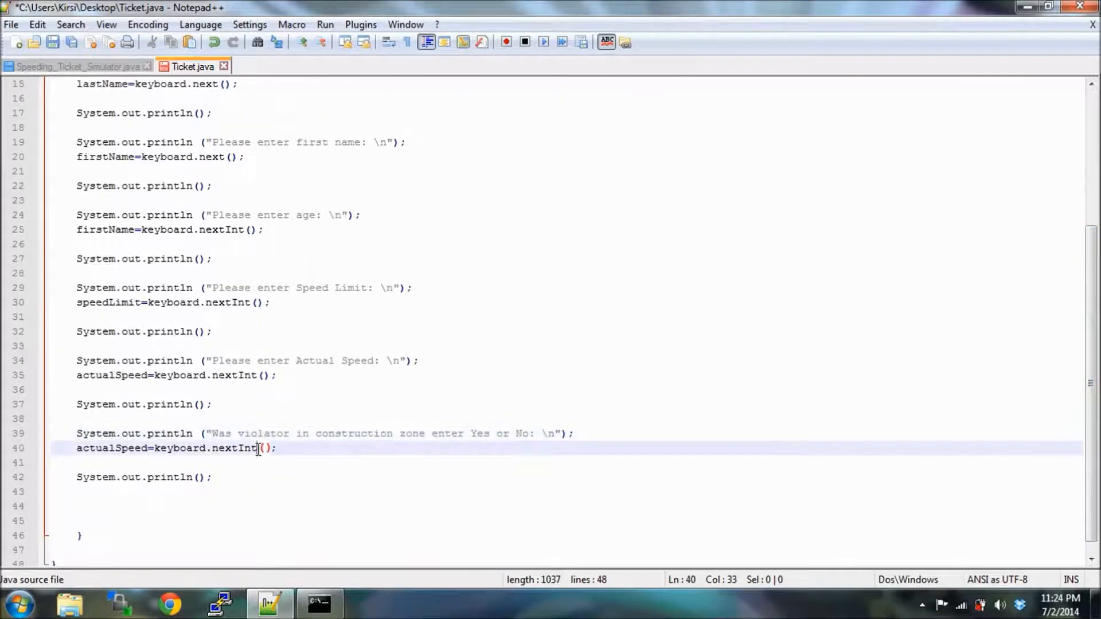
key("BackSpace")
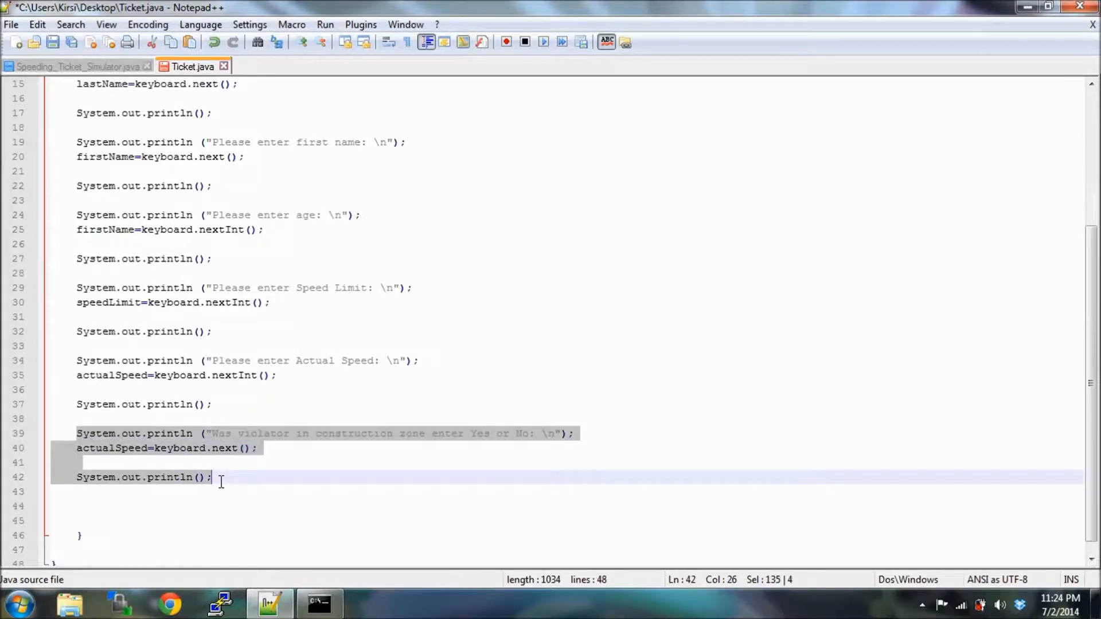
Paste a copy of the prompt block below and reword it for 'under the influence'.
key("ctrl+v")
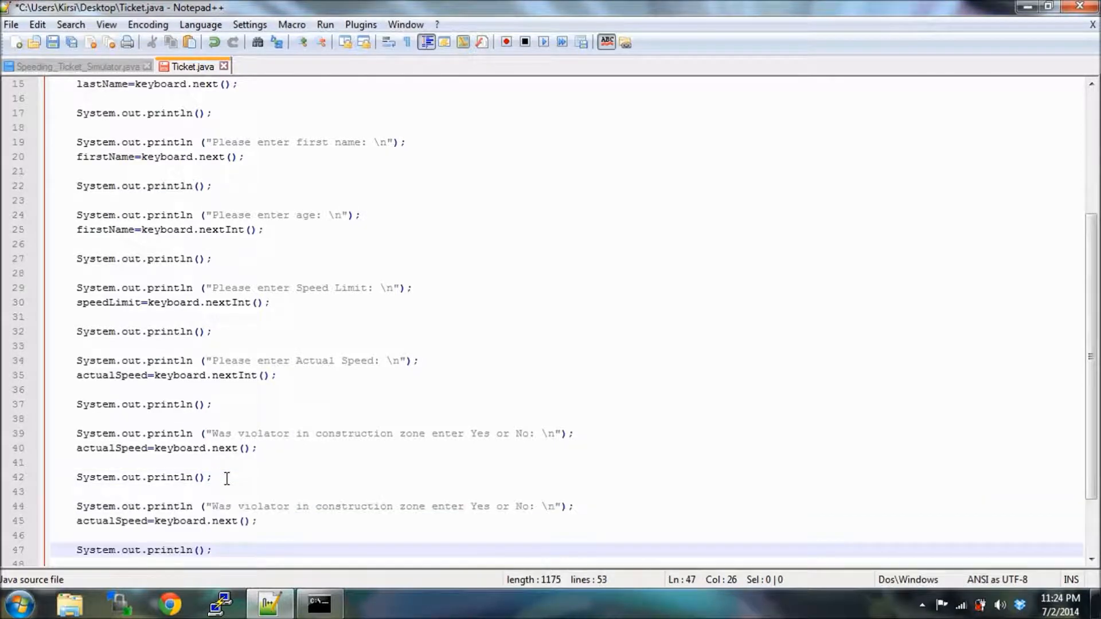
scroll("down", 3)
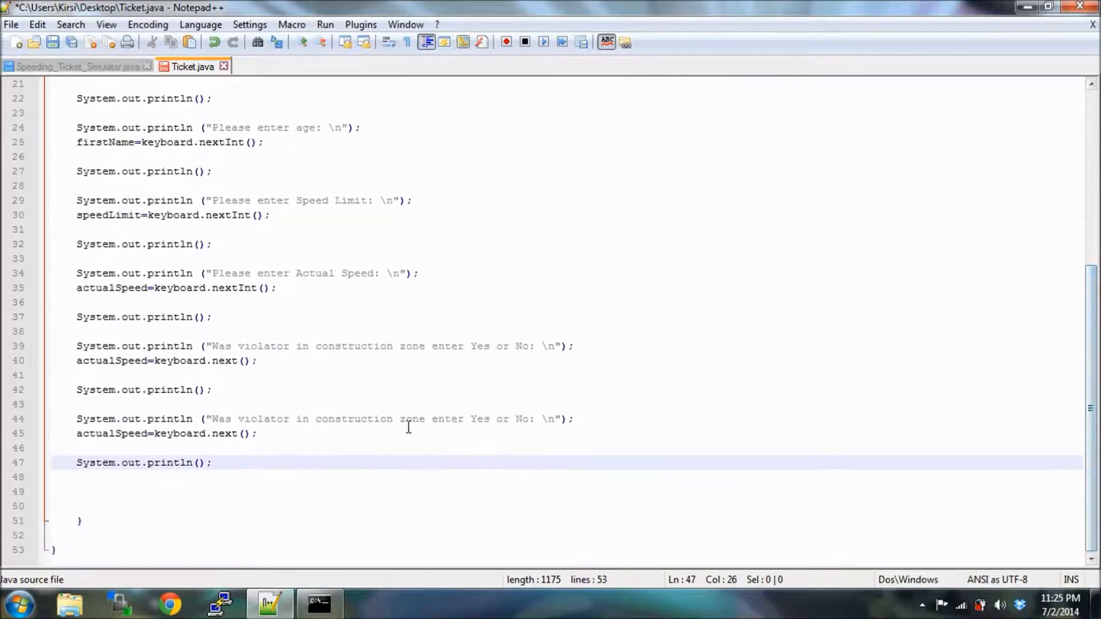
mouse_move(317, 428)
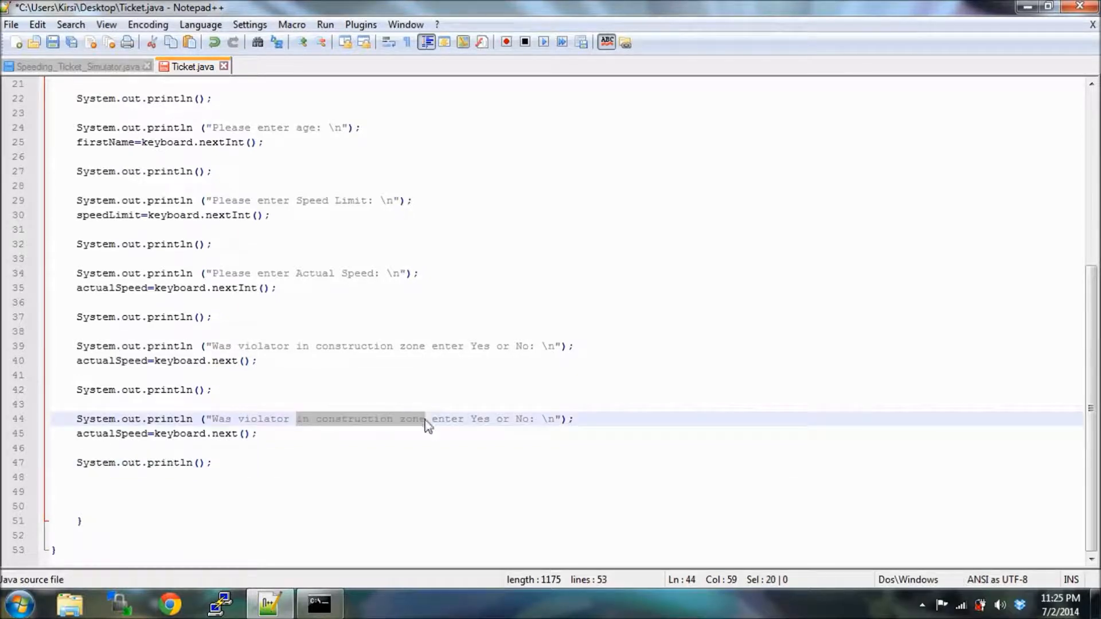
type("under the")
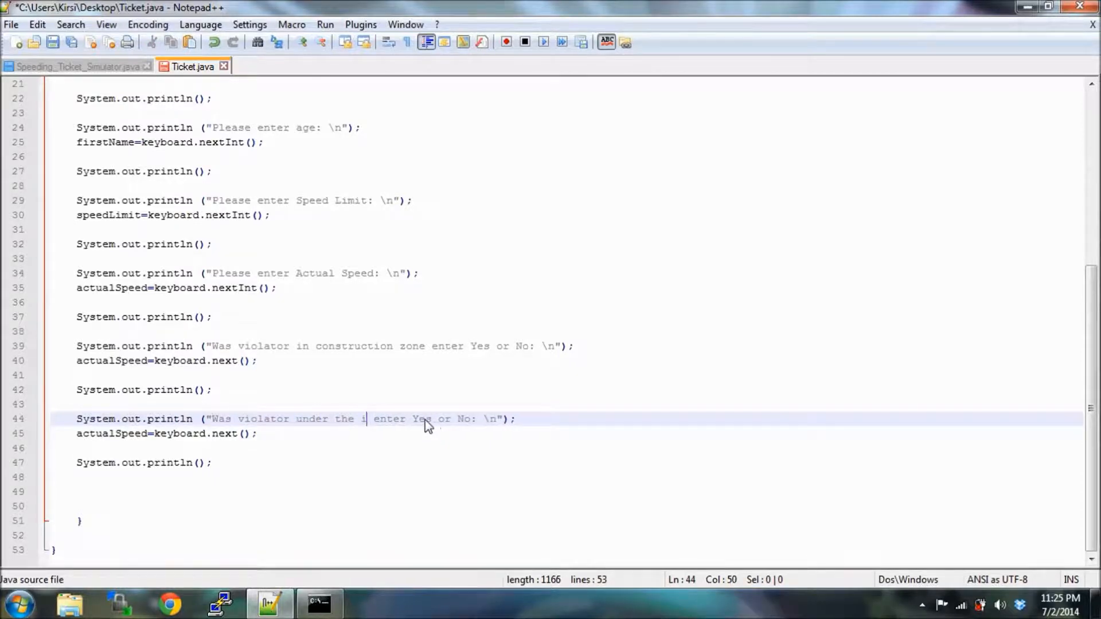
type("nfluence")
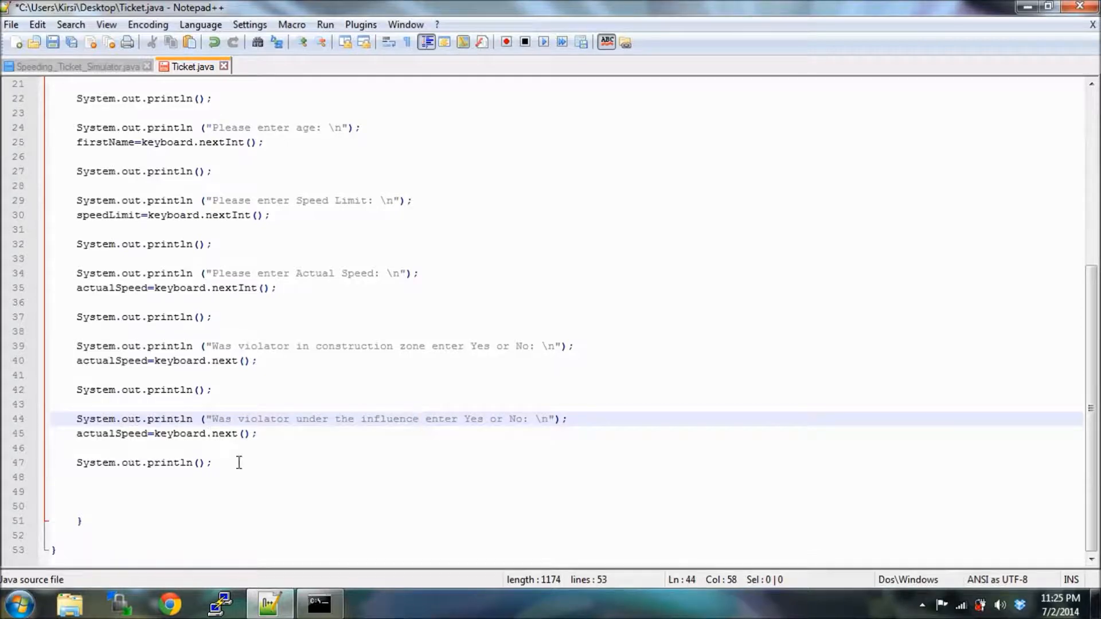
mouse_move(288, 456)
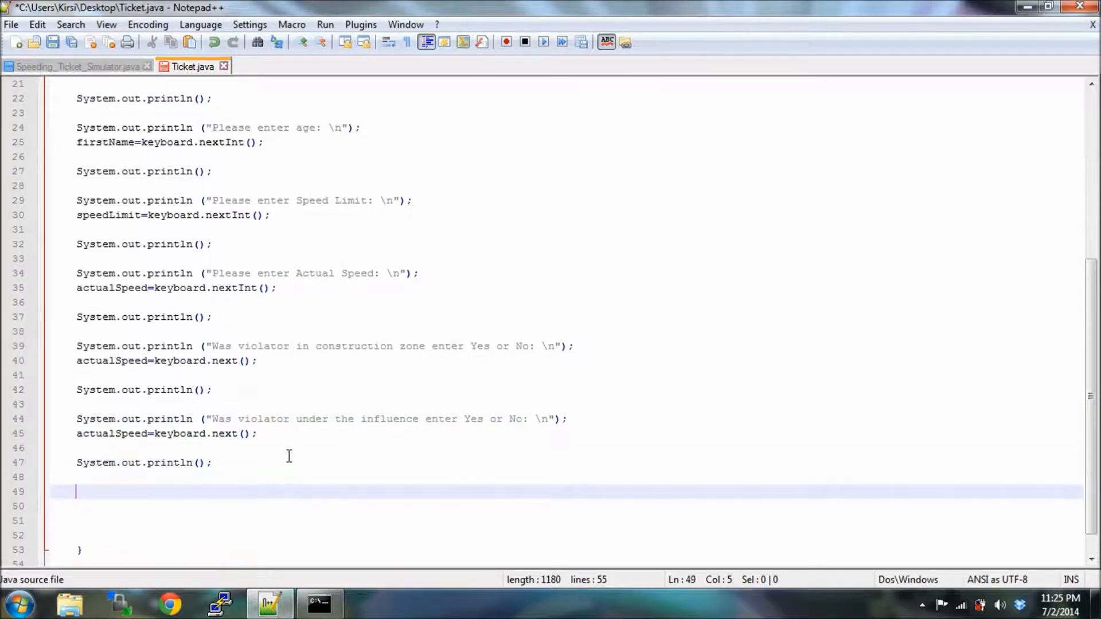
Add a // ####### comment divider labelled SPEED below the input prompts.
type("//")
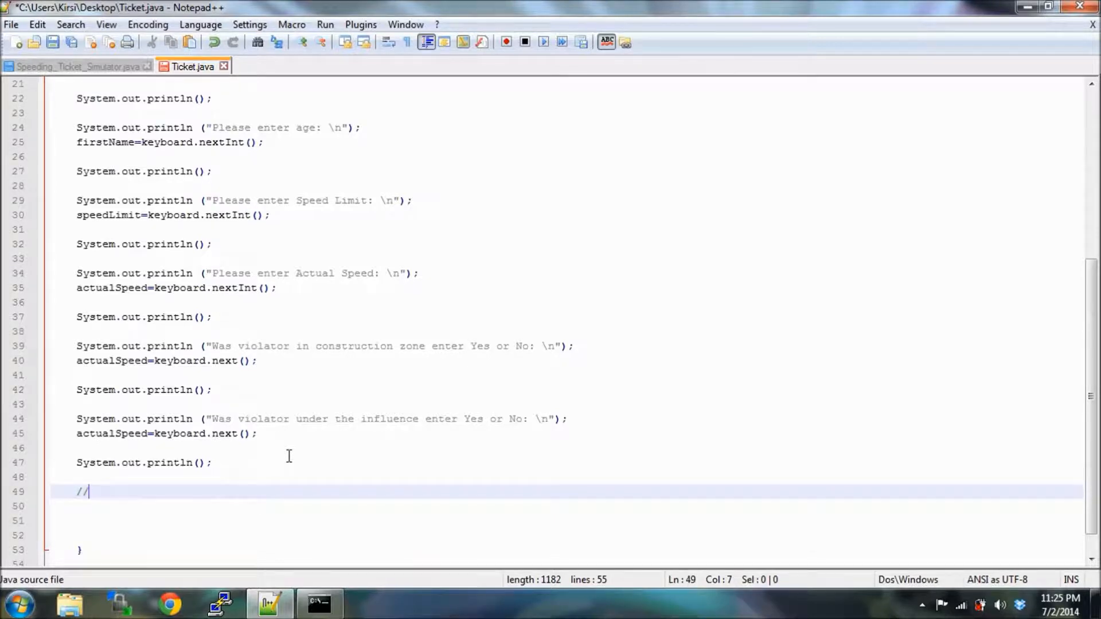
type("ksldblaskbv")
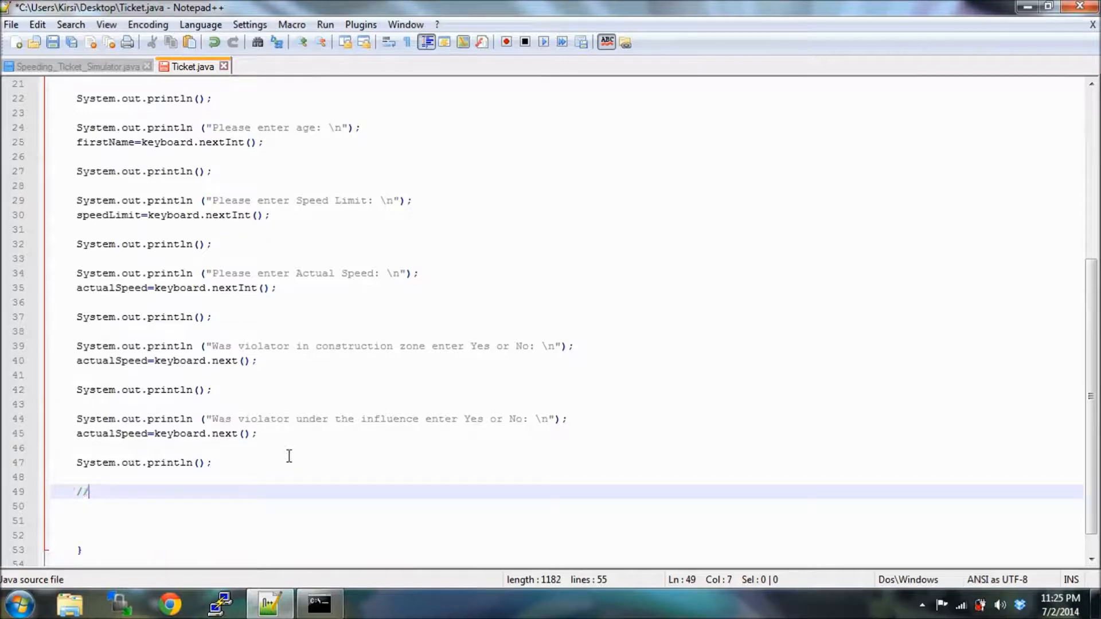
type("#")
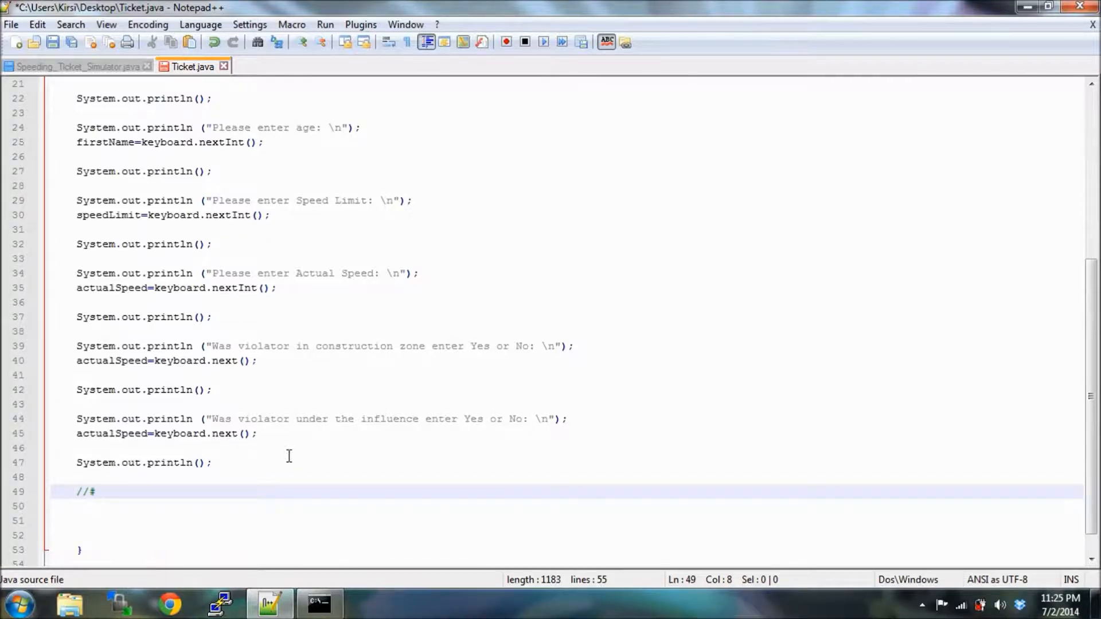
type("#######################################3")
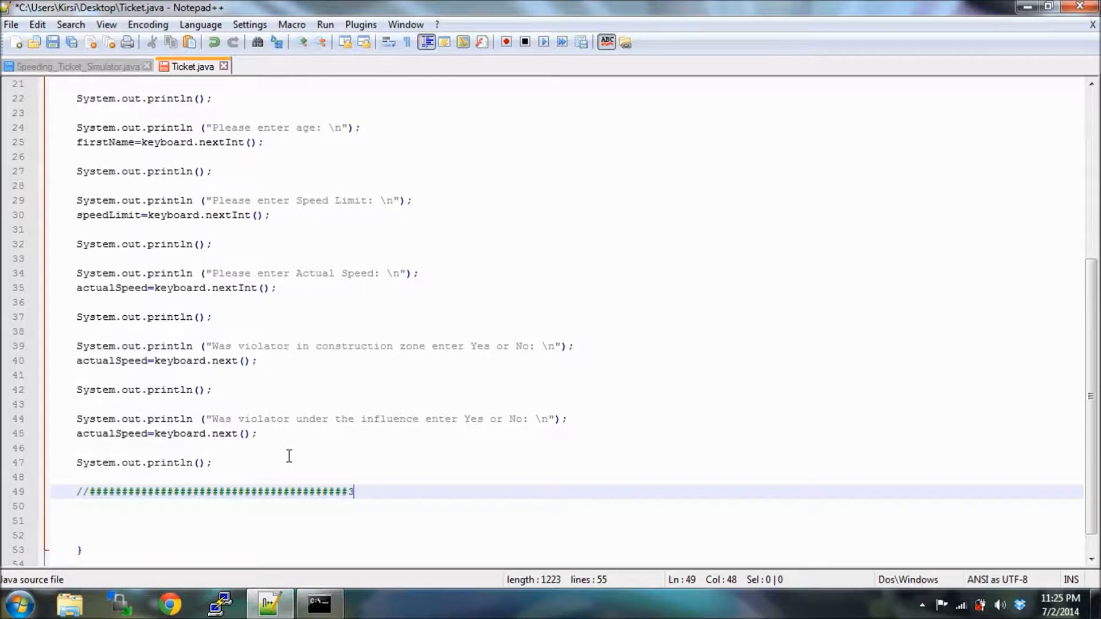
key("backspace")
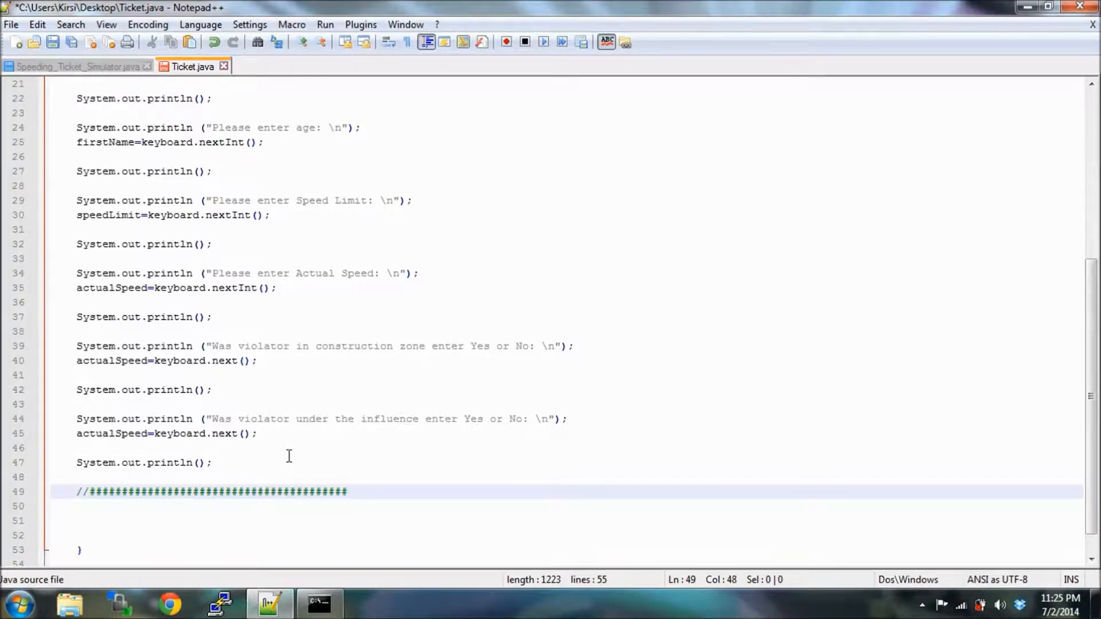
type("S")
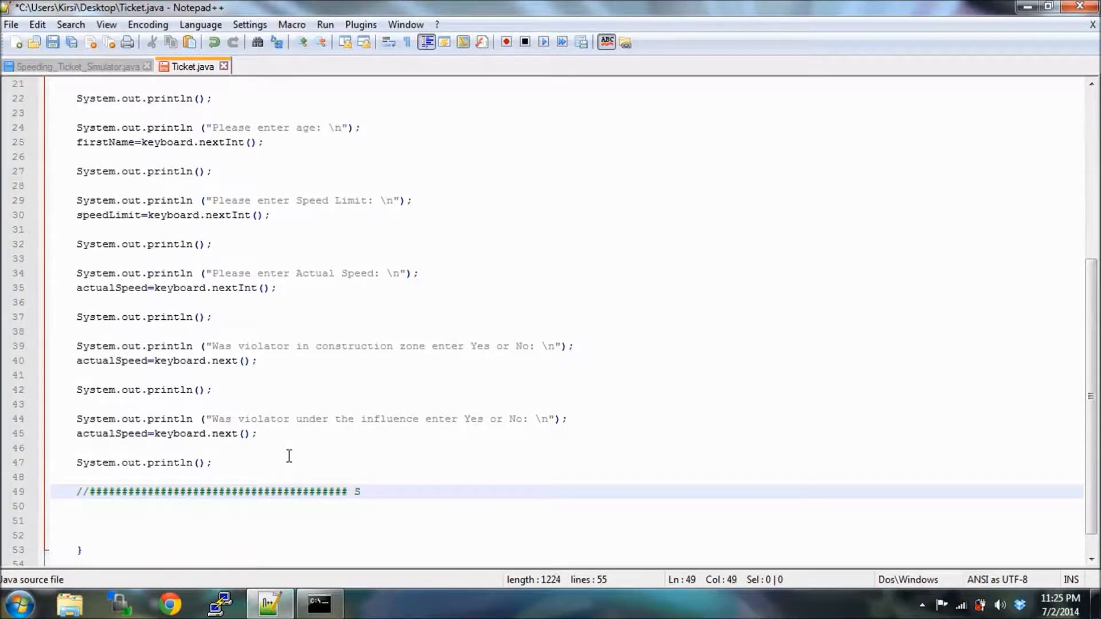
type("PEED")
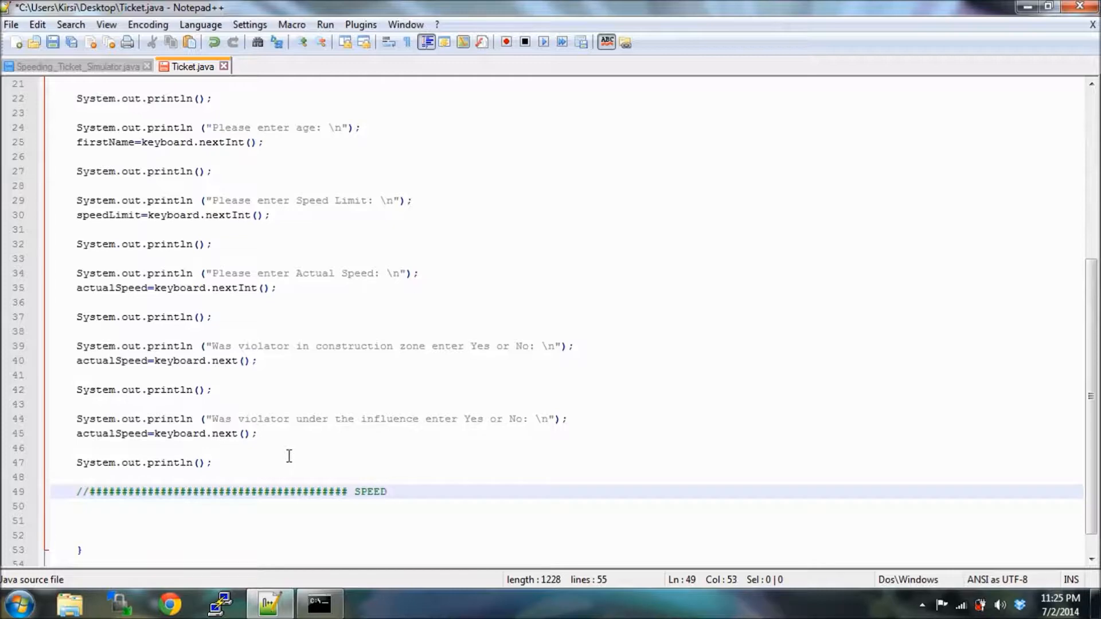
type("############################")
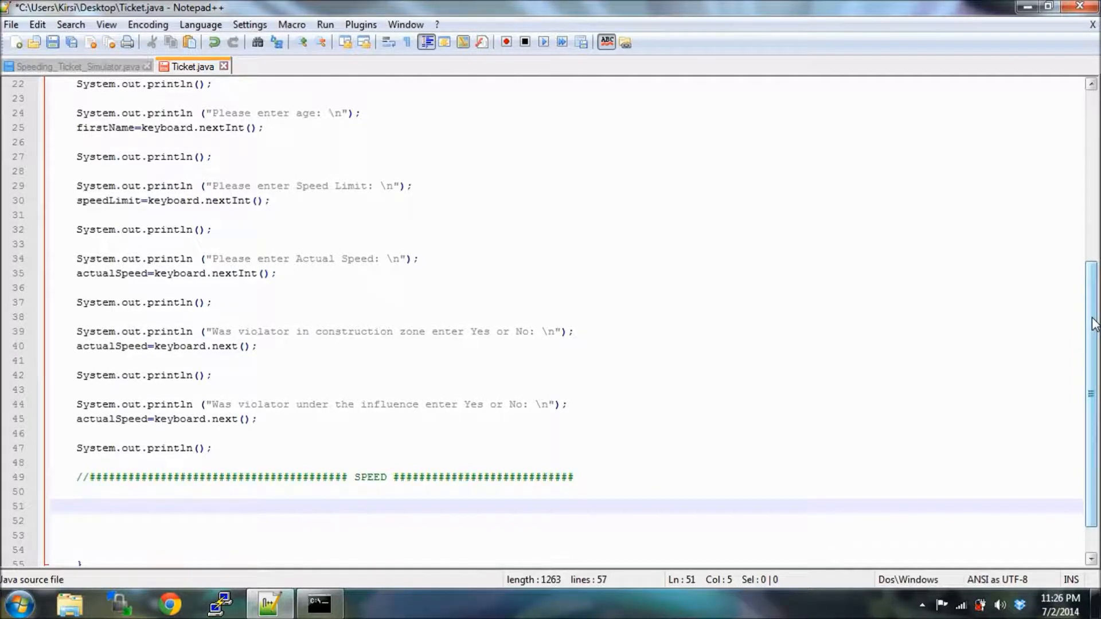
Write the if (actualSpeed>speedLimit) condition with an opening brace.
type("i")
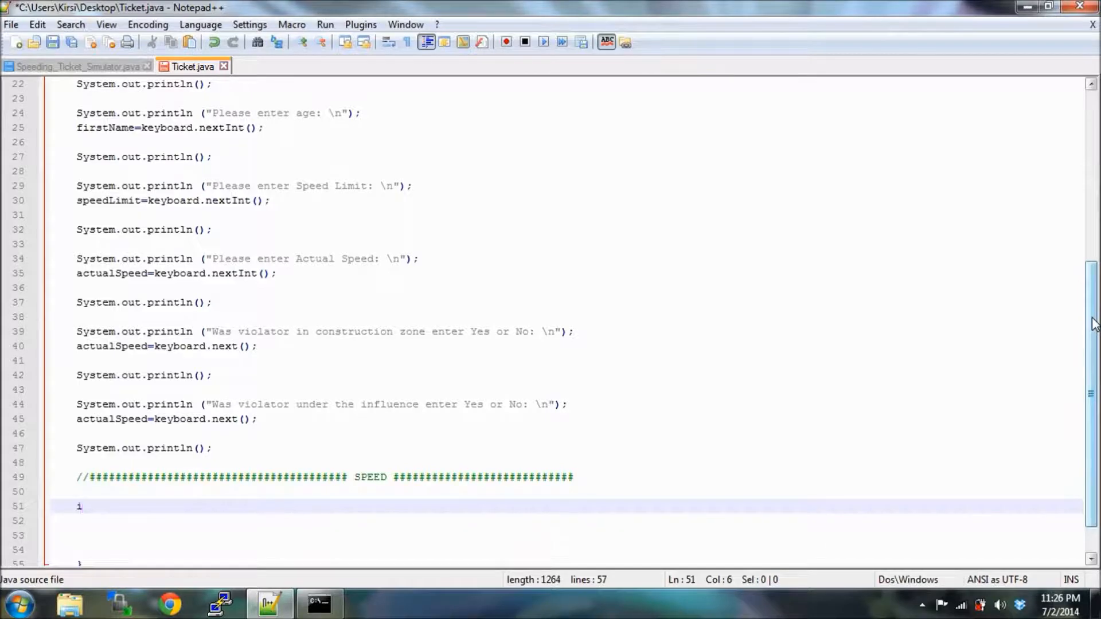
type("f")
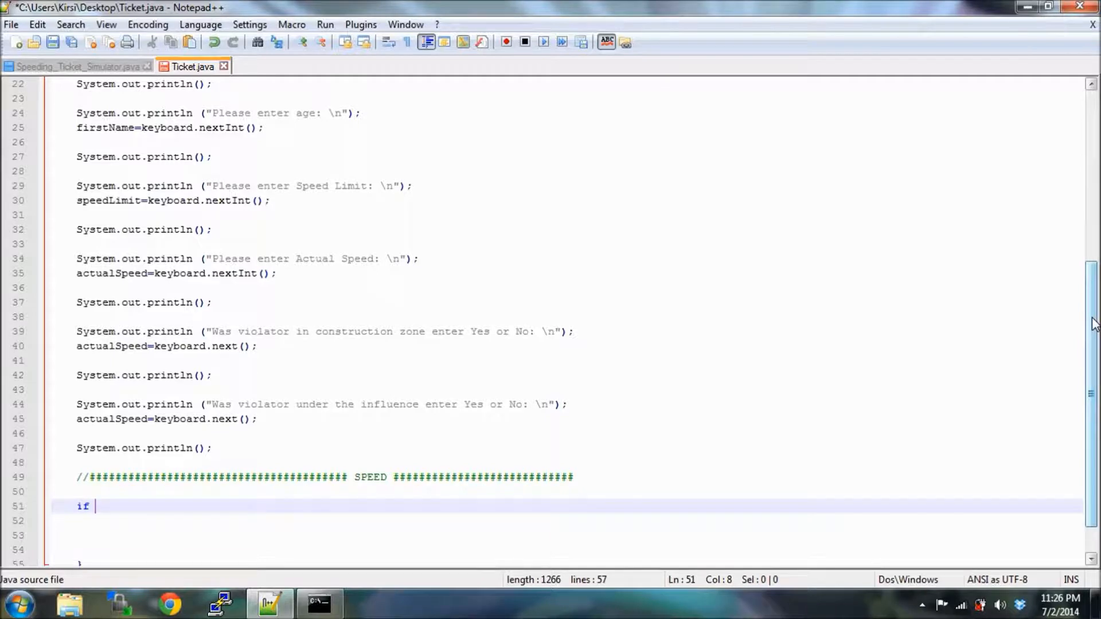
type("(")
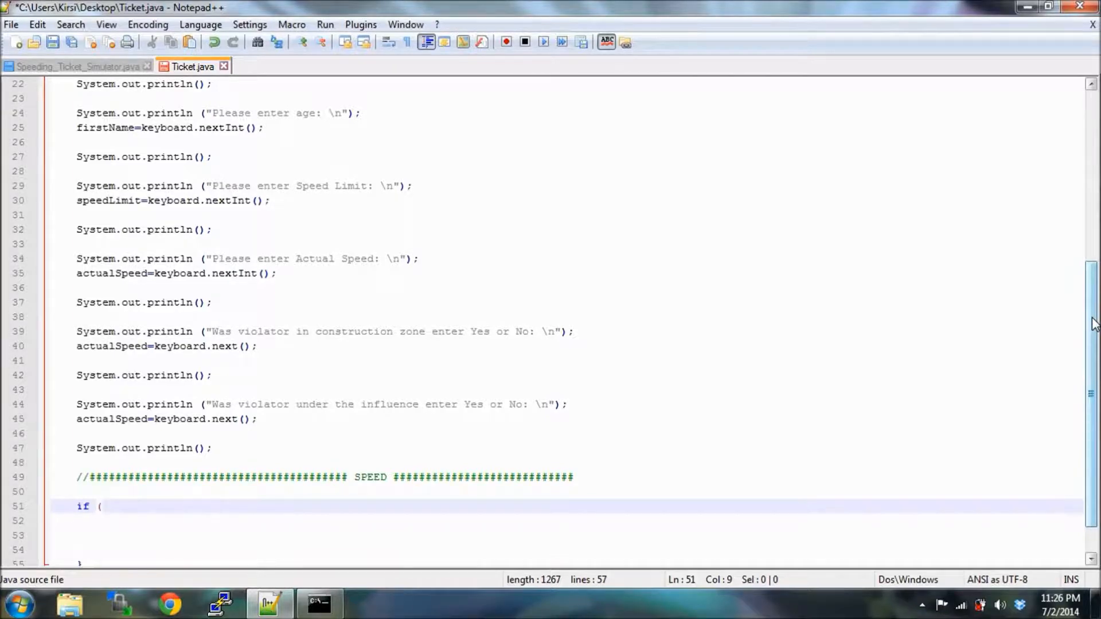
type("actual")
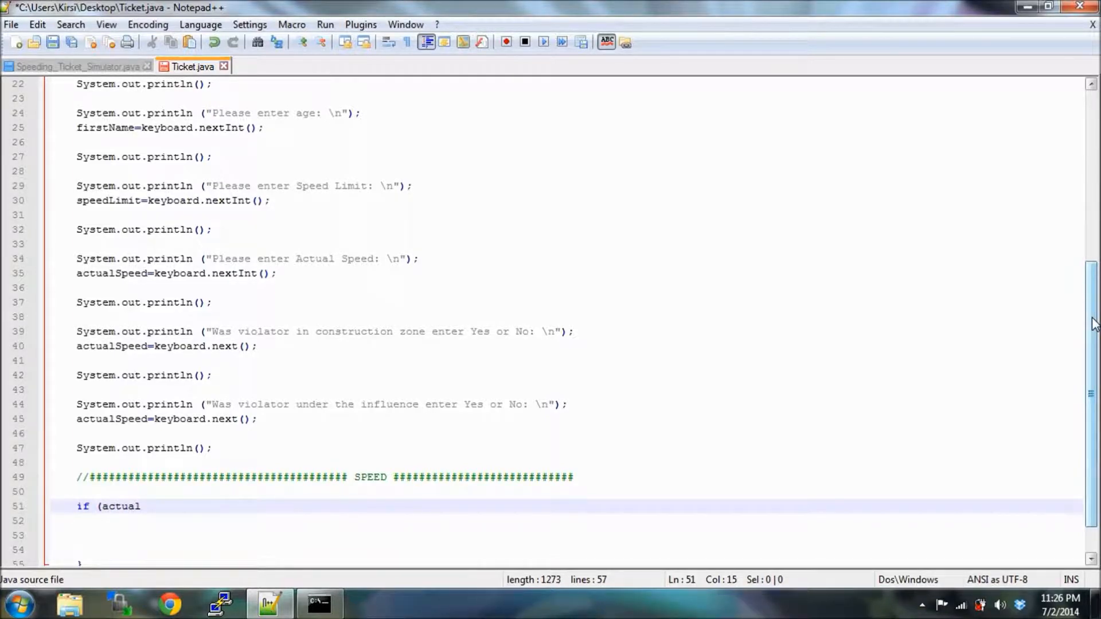
type("Speed")
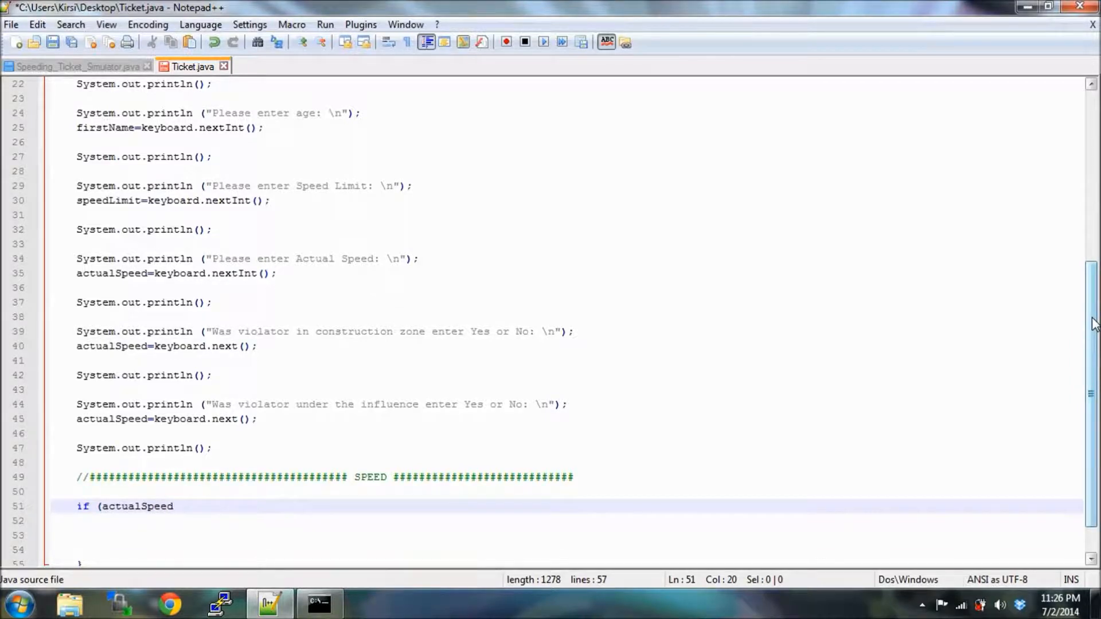
type(">")
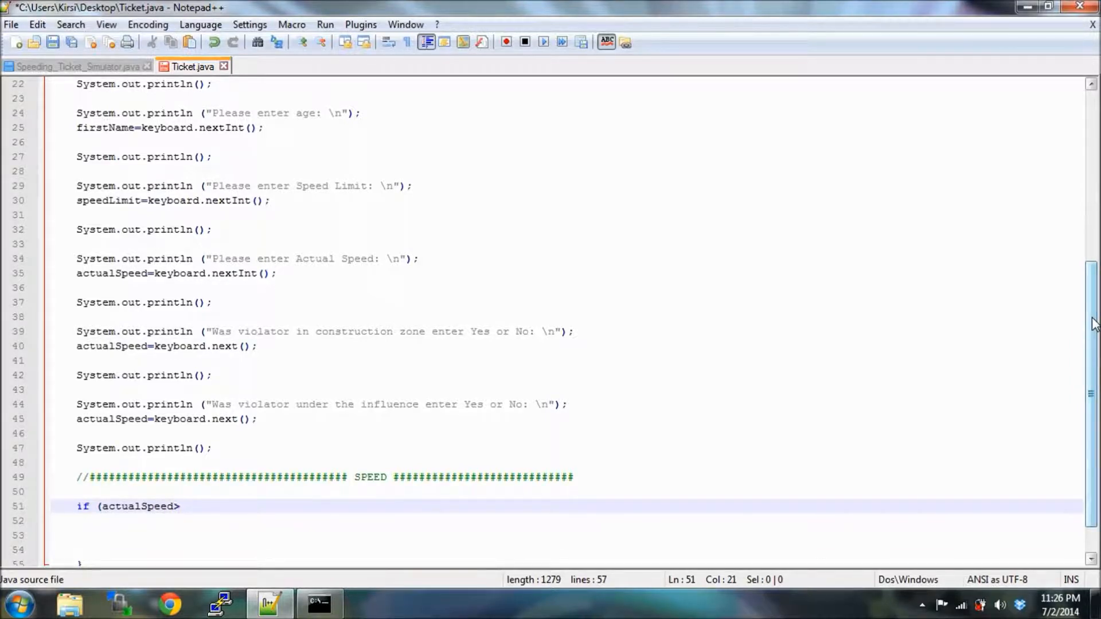
type("speed")
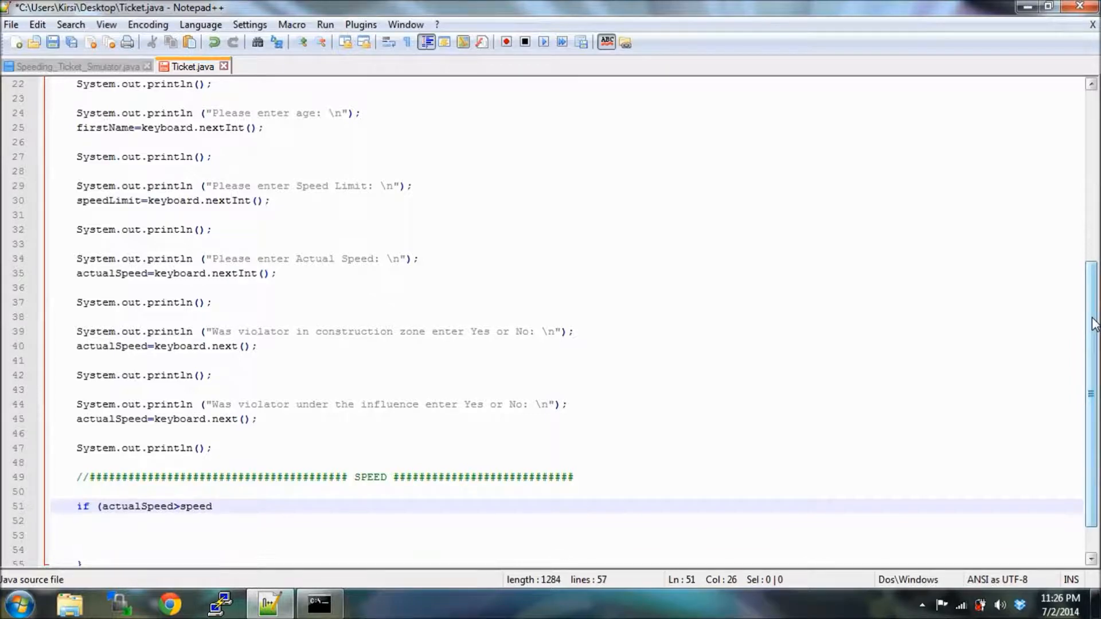
type("Limmit")
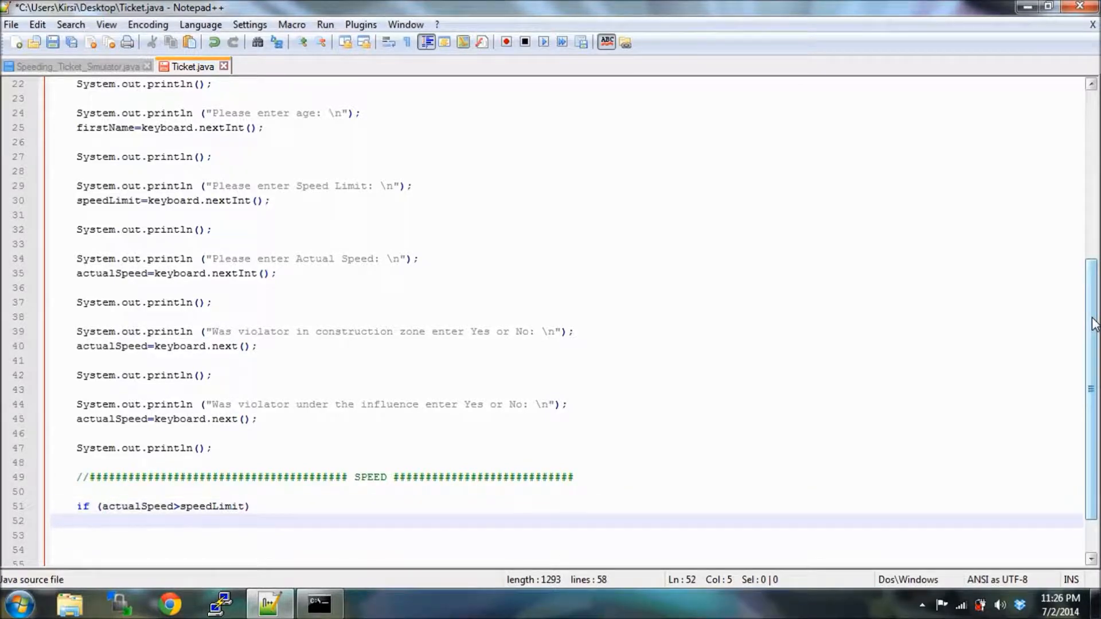
type("{")
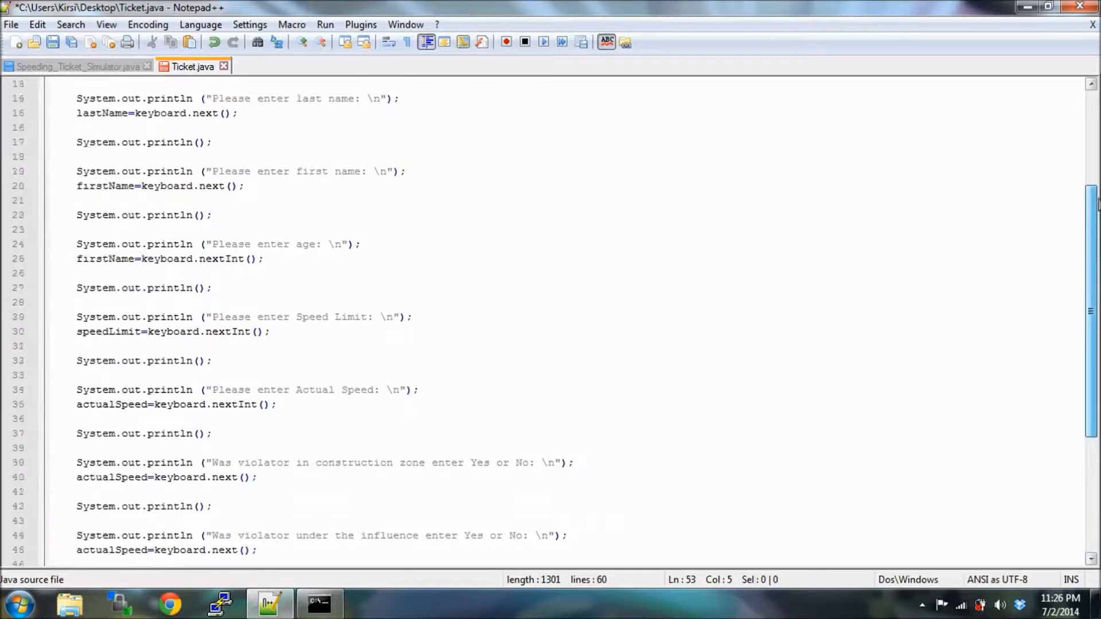
scroll("up", 3)
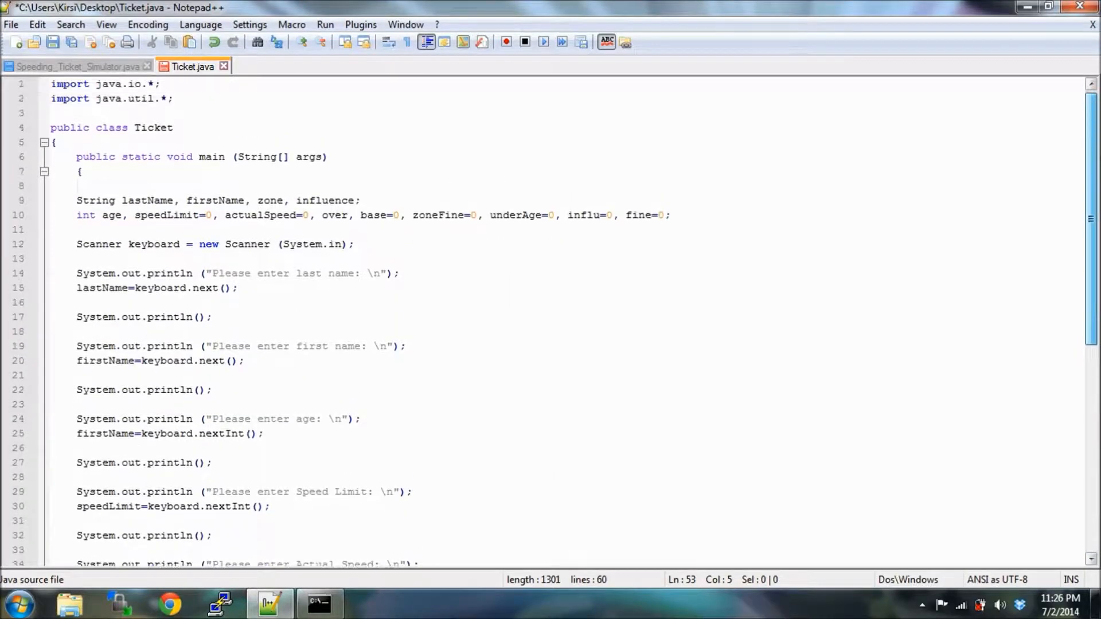
scroll("down", 3)
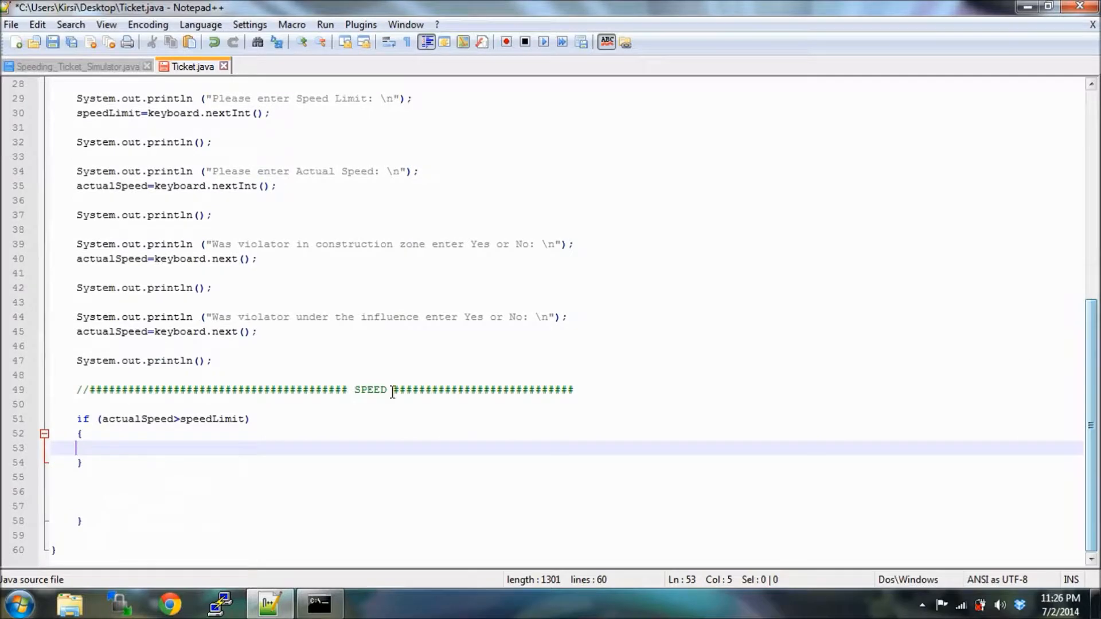
Indent the block body and set over=actualSpeed-speedLimit; inside it.
key("Tab")
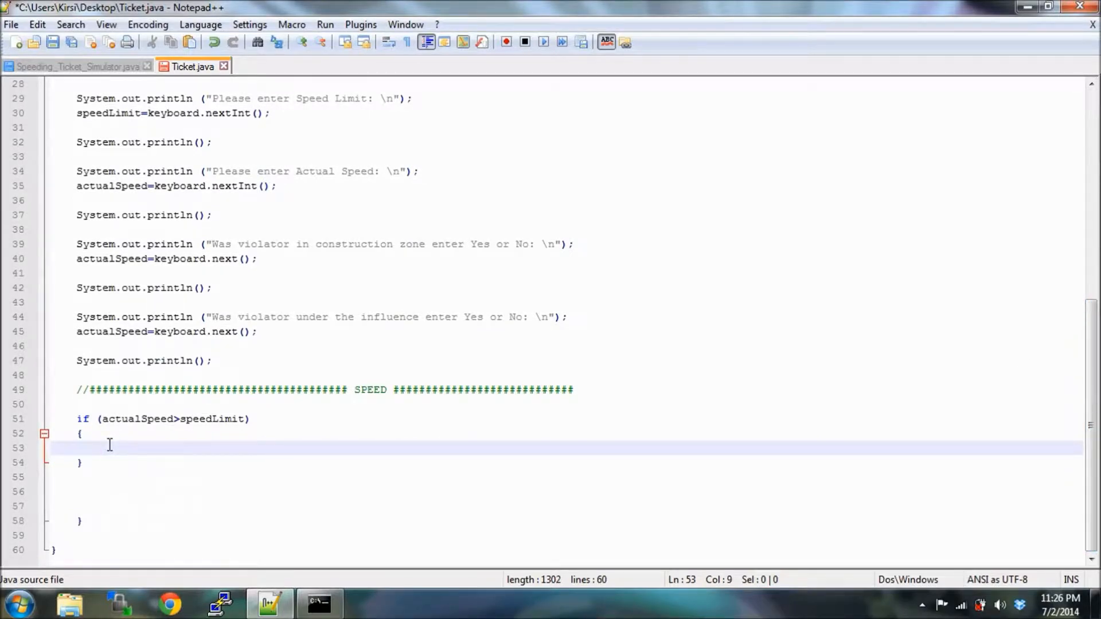
mouse_move(188, 429)
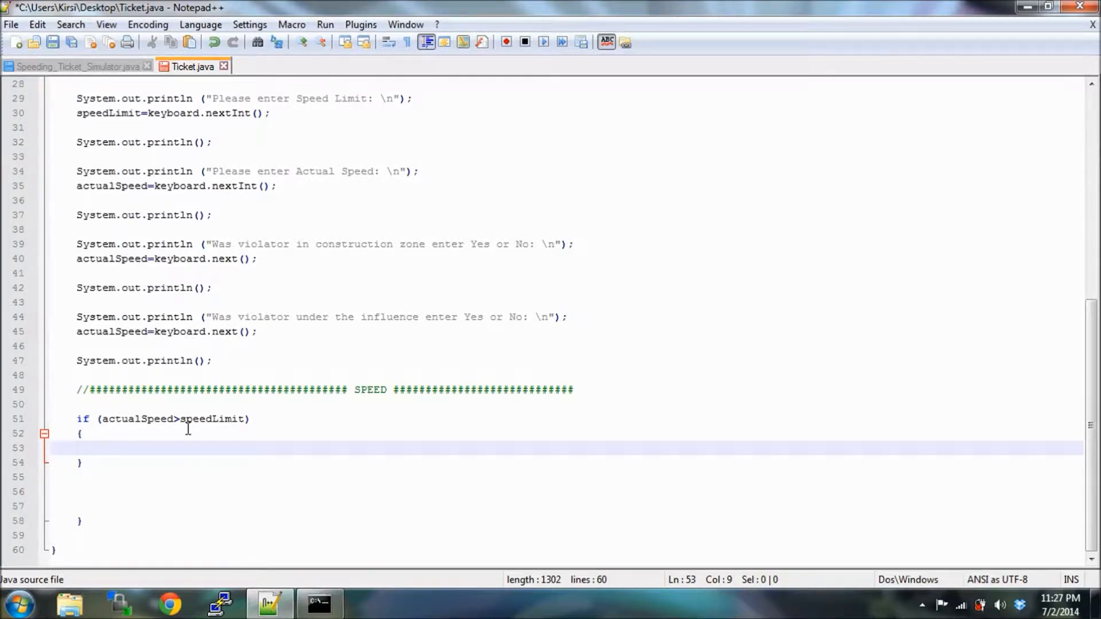
type("over")
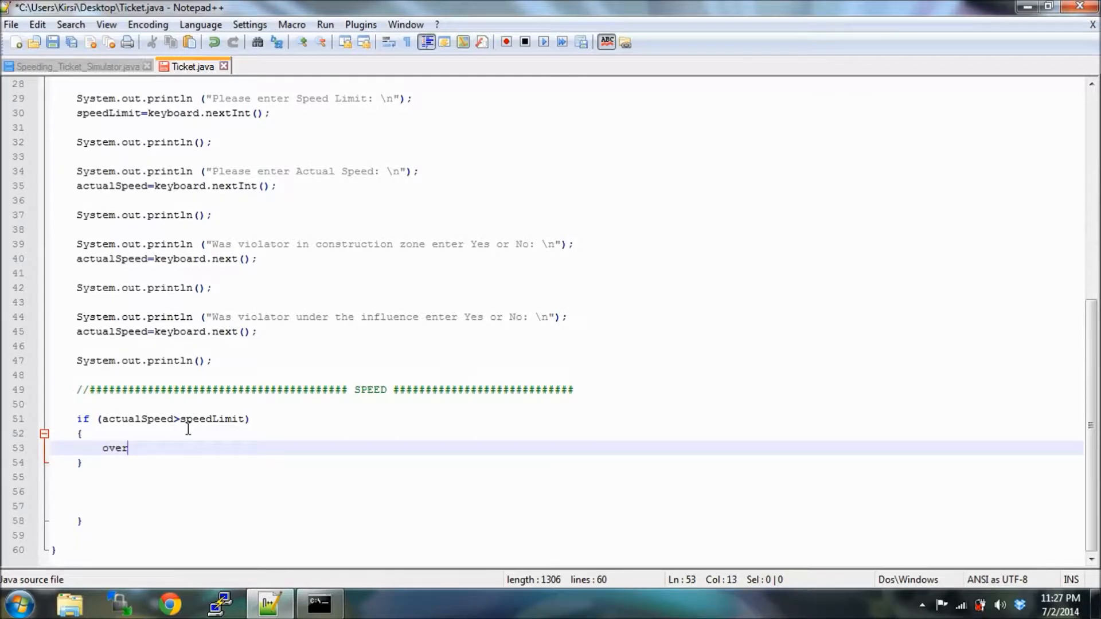
type("=")
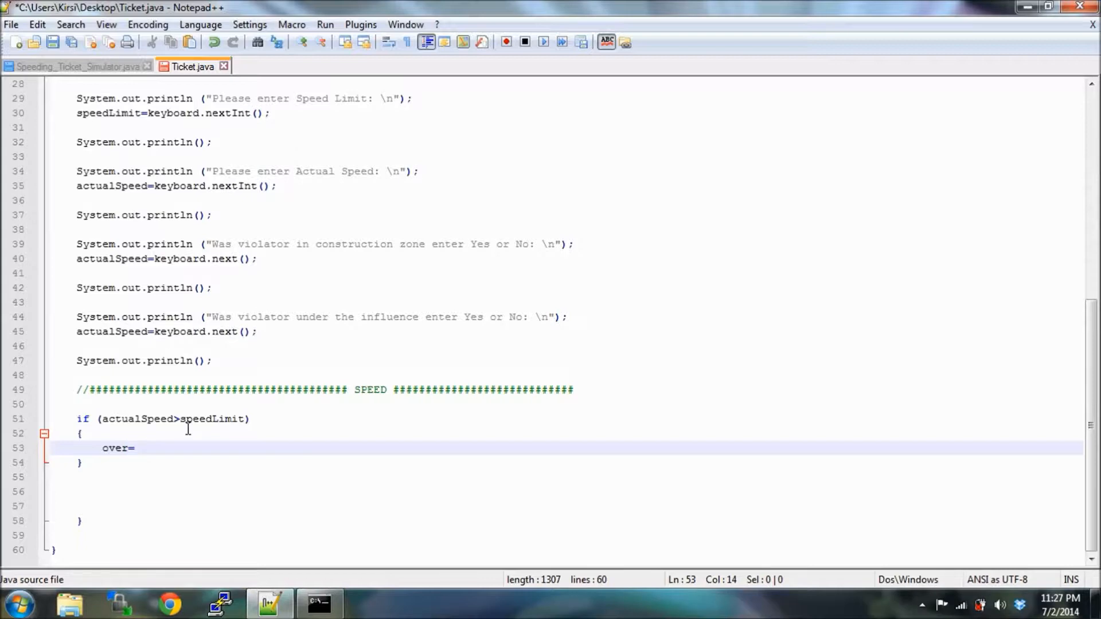
type("actualS")
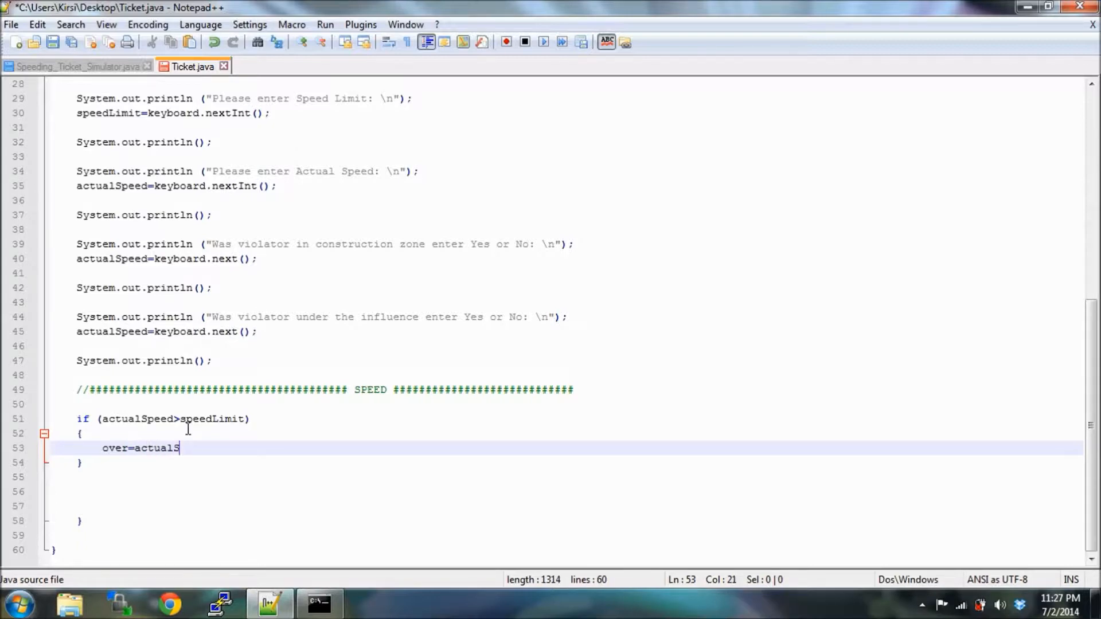
type("peed")
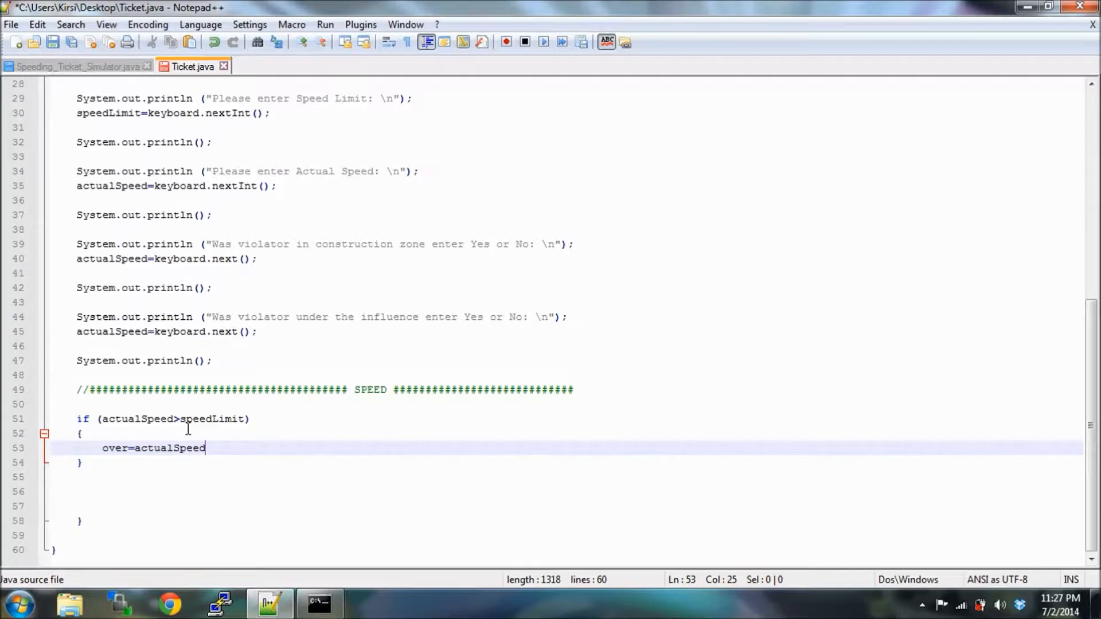
type("-speed")
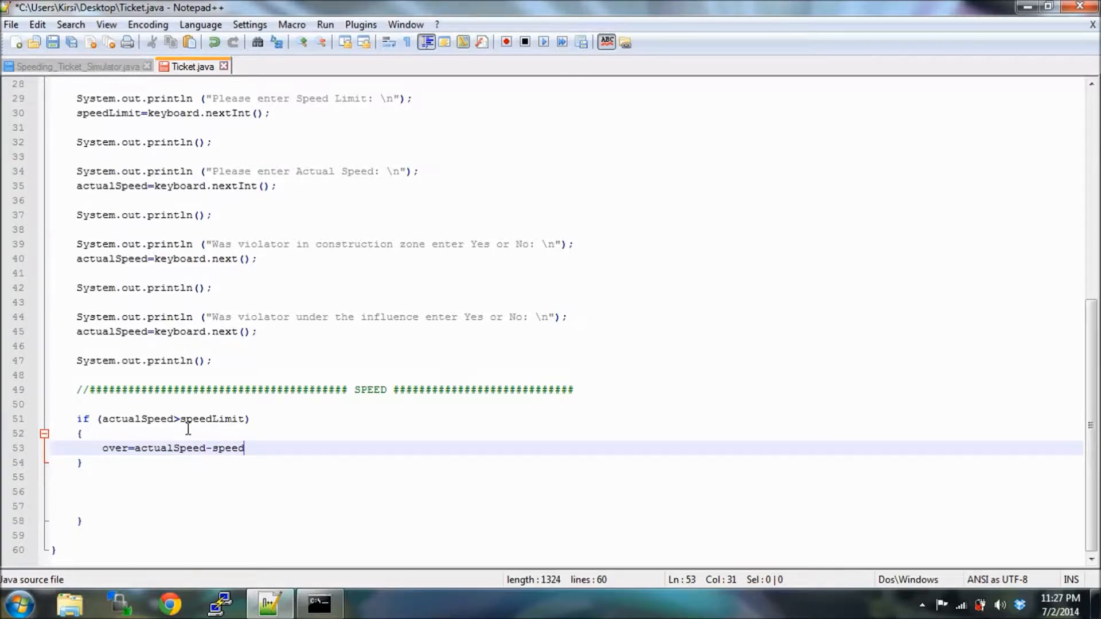
type("Limit;")
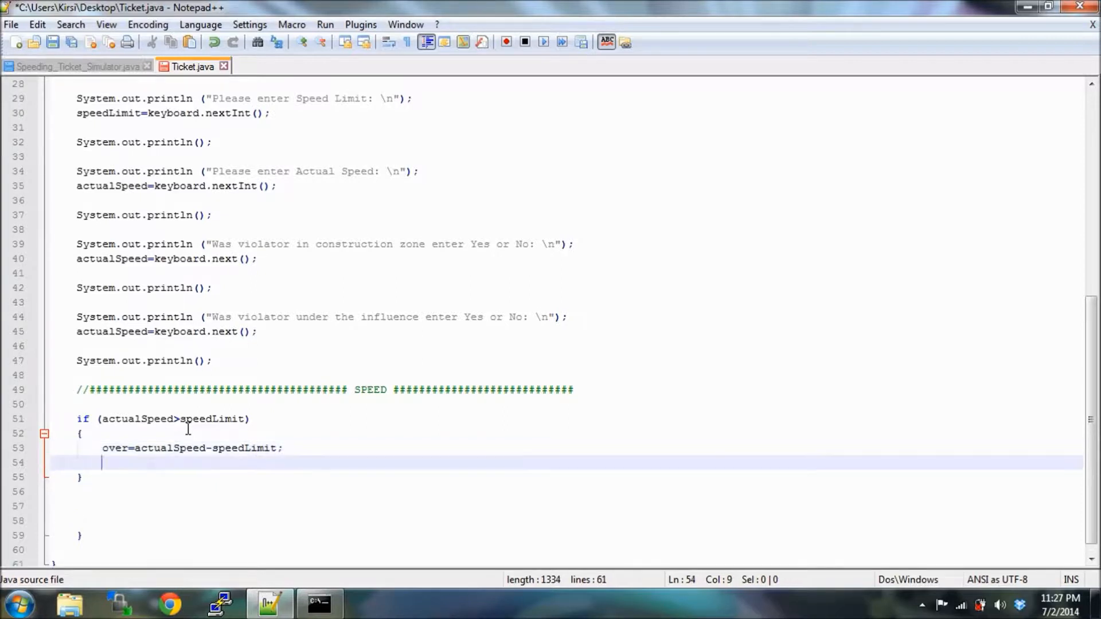
Add an else block after the if that sets over=0;.
key("Backspace")
type("e")
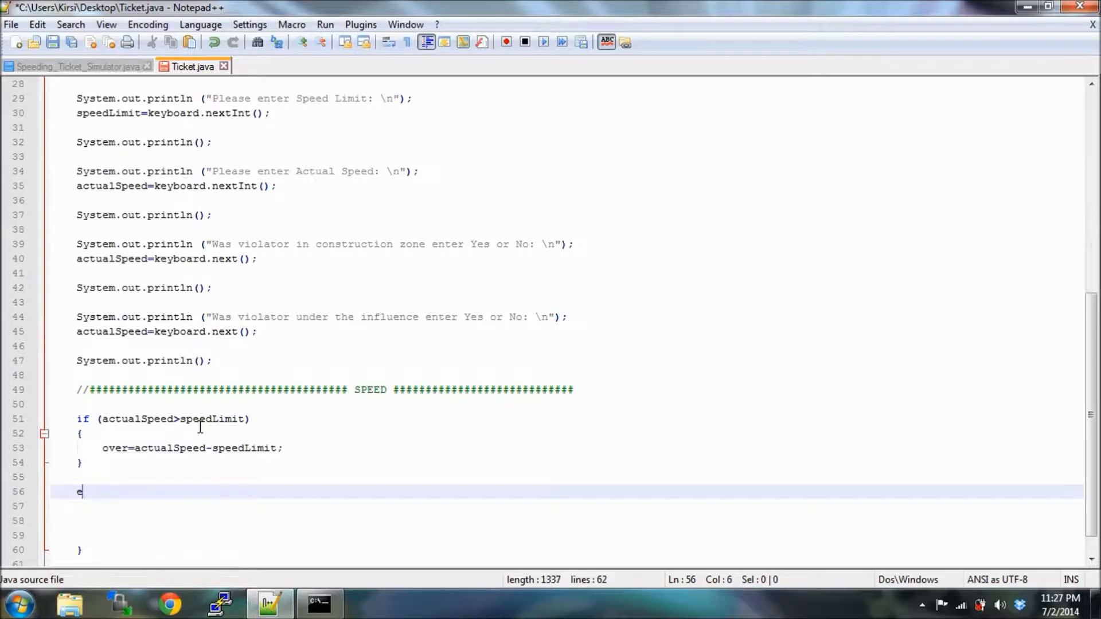
type("lse")
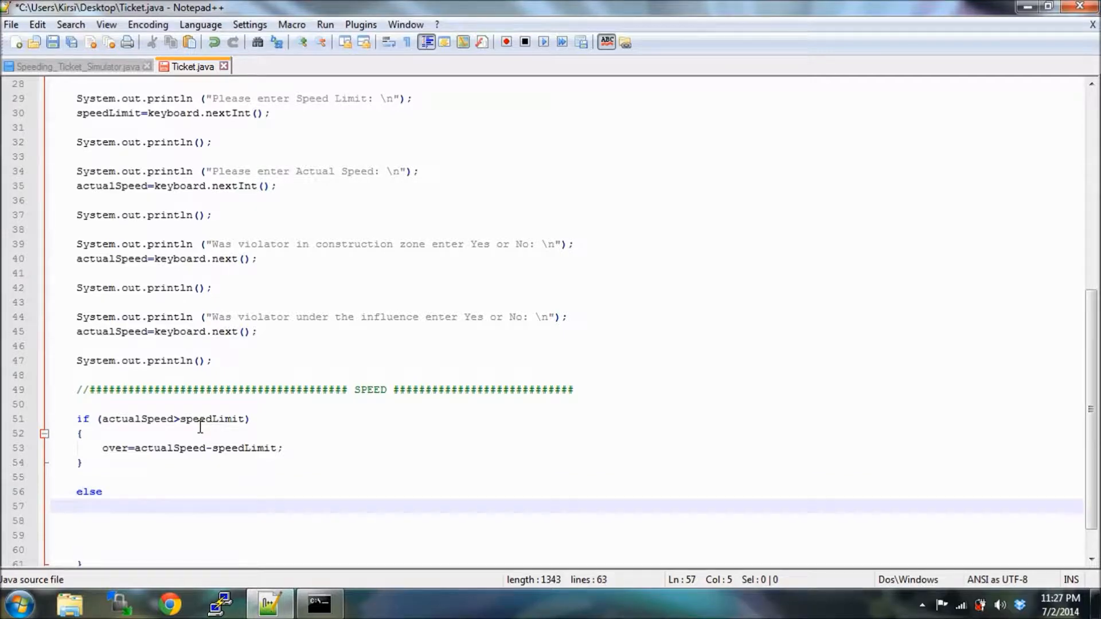
type("{")
type("}")
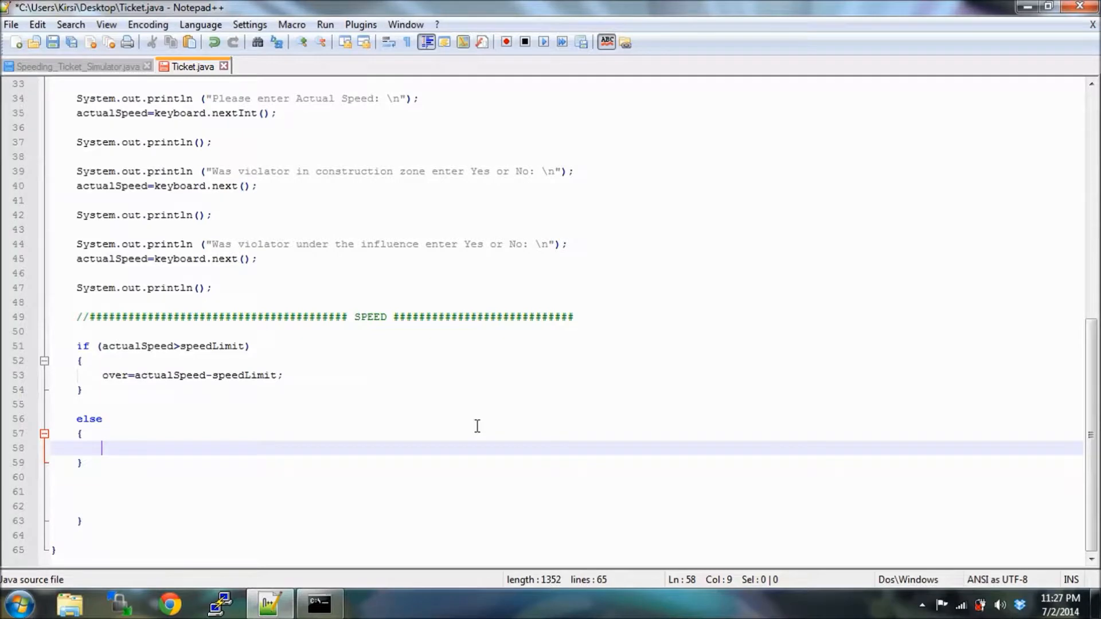
type("over=0;")
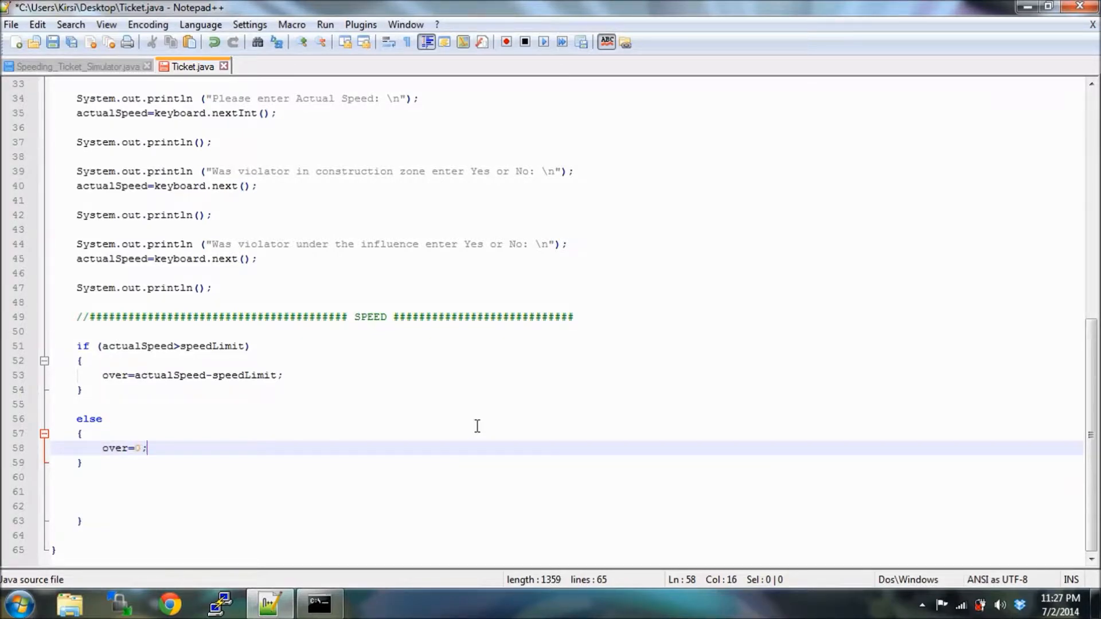
mouse_move(1031, 397)
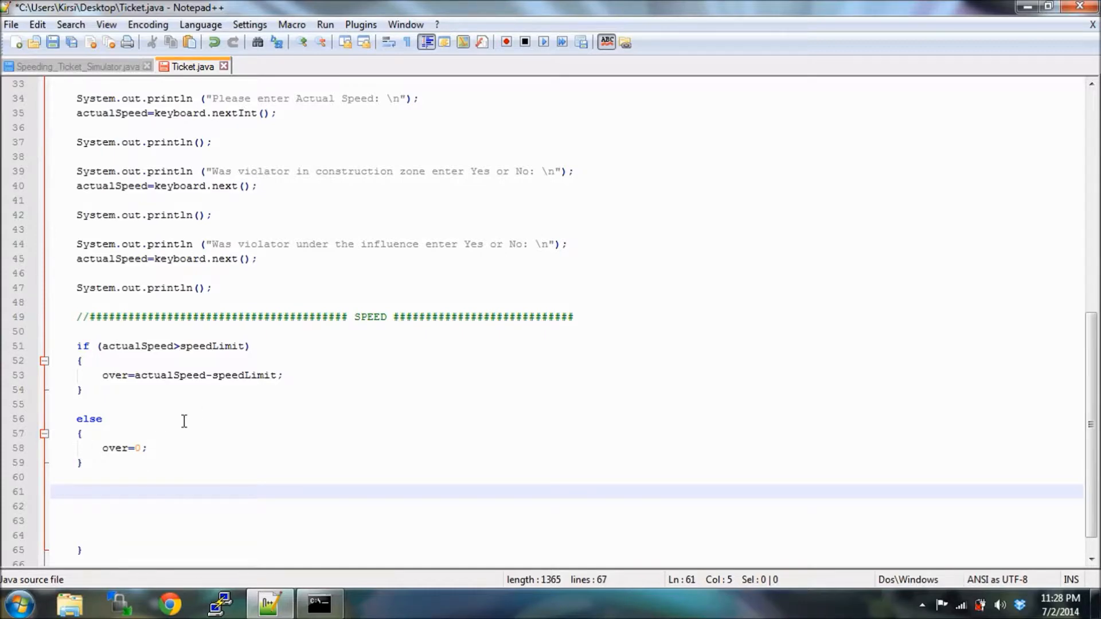
Write an if (over<5) block with an indented base=0; statement.
type("if")
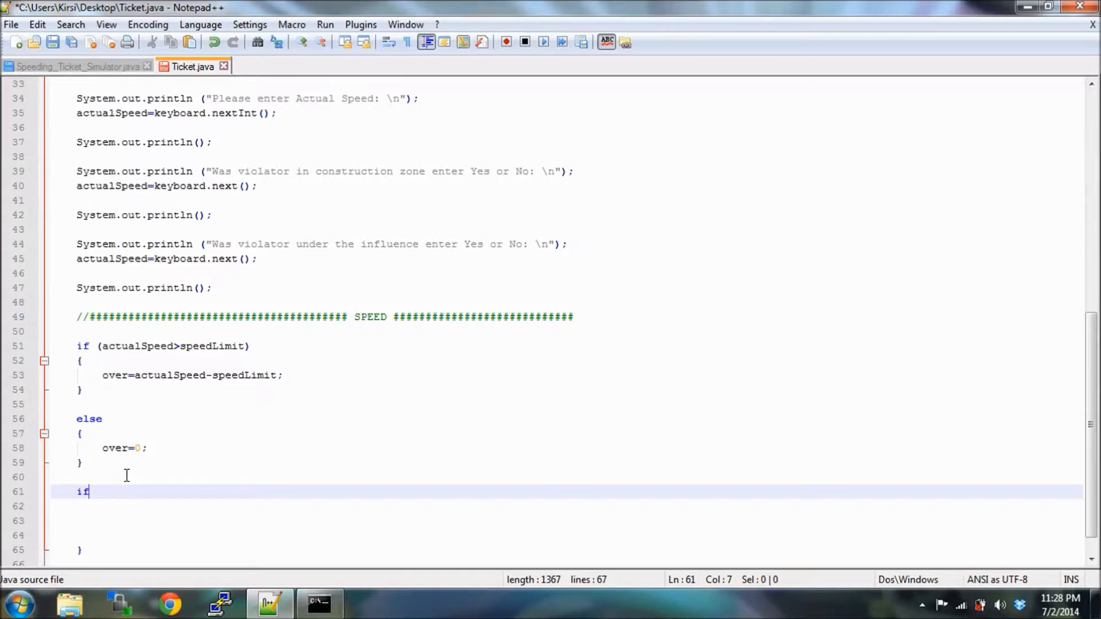
type("(")
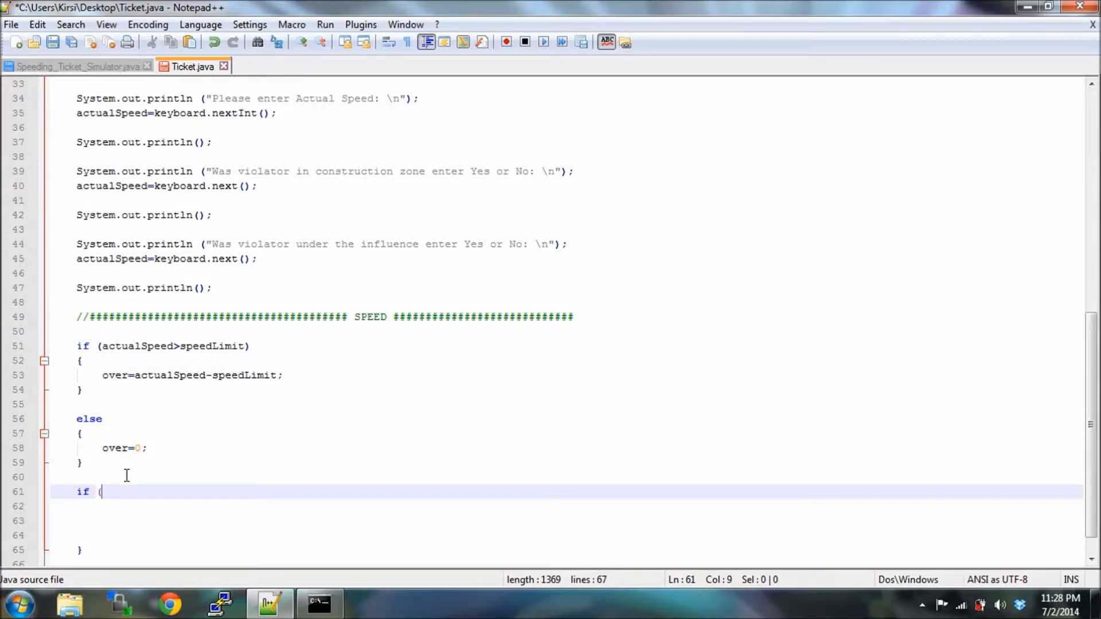
type("ov")
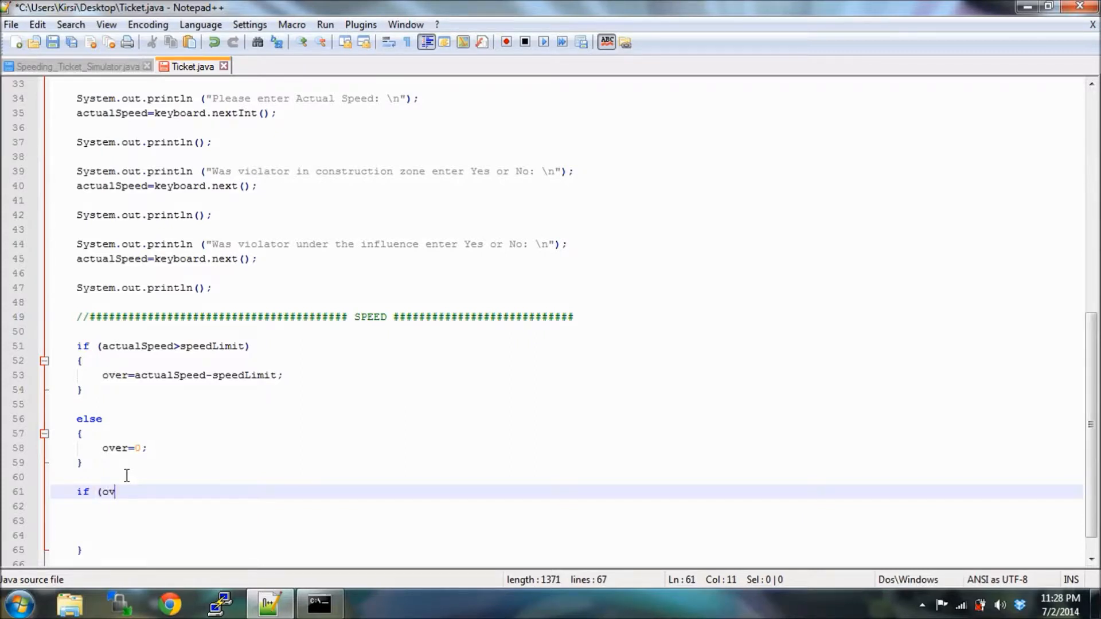
type("er<")
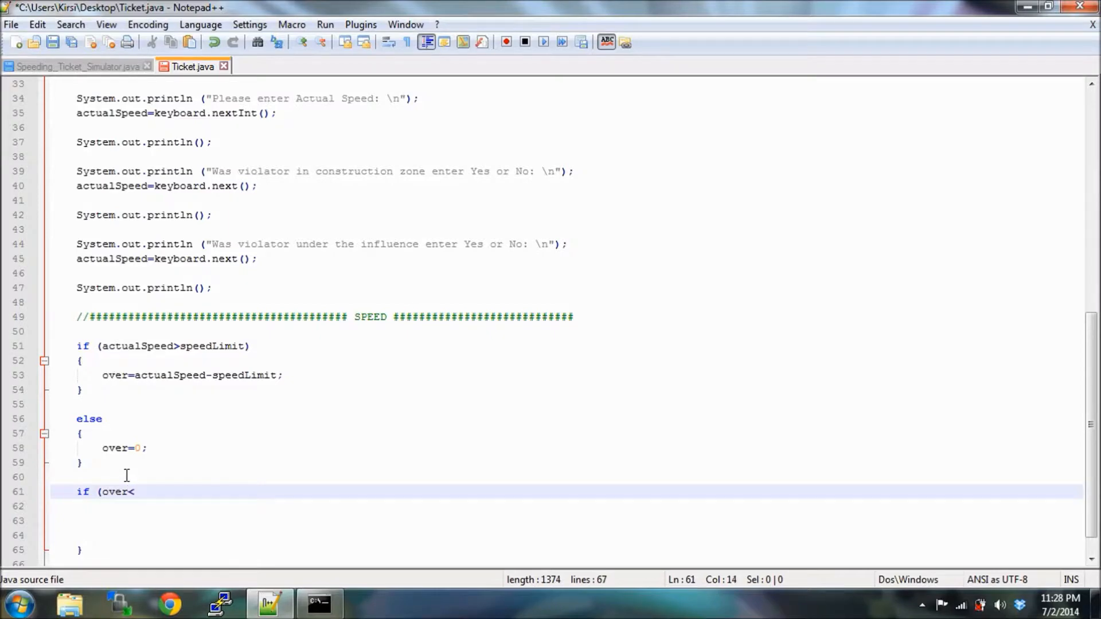
type("5)")
left_click(568, 506)
type("{")
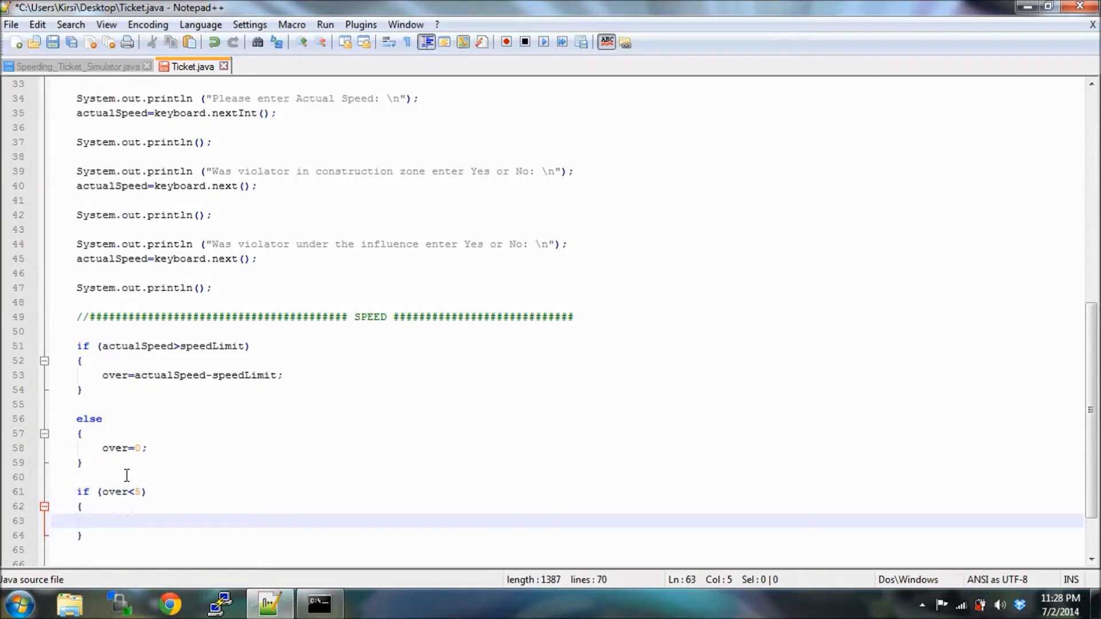
key("tab")
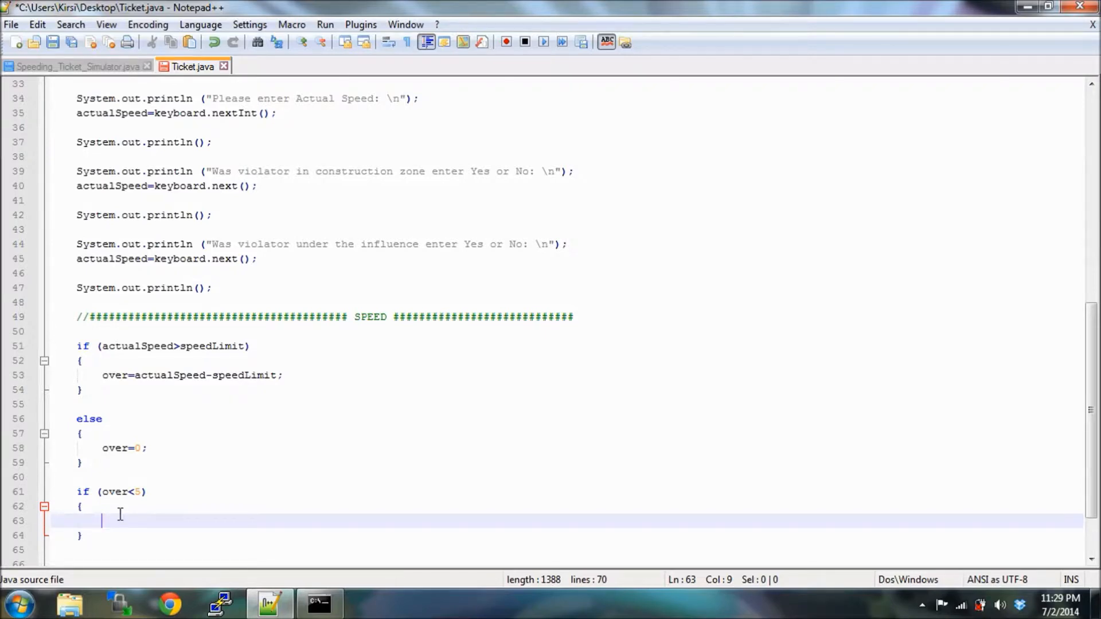
type("base")
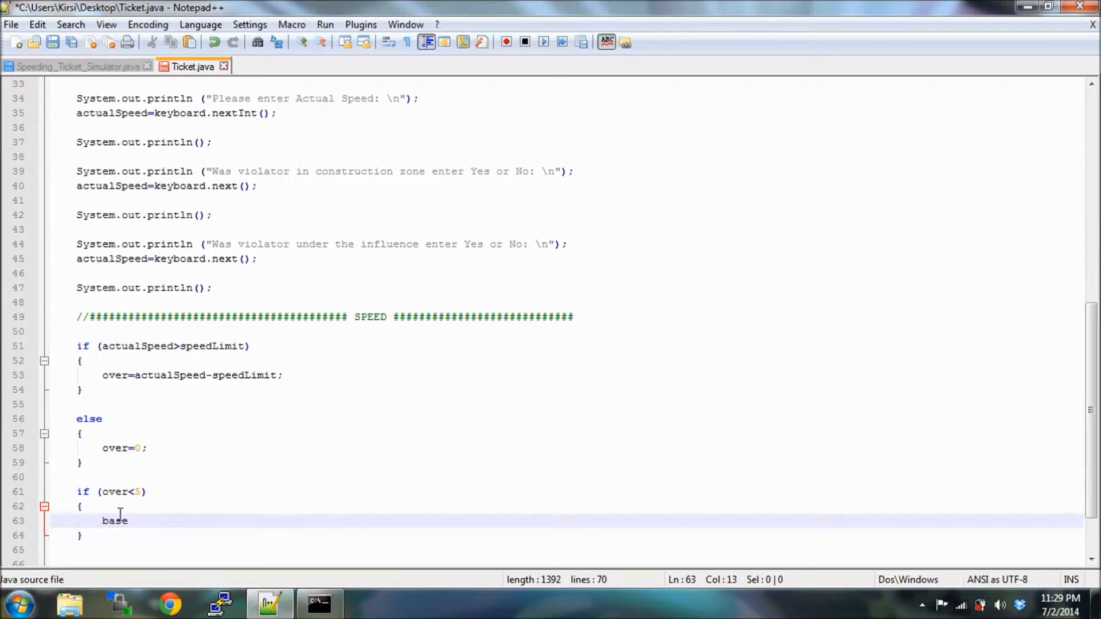
type("=0")
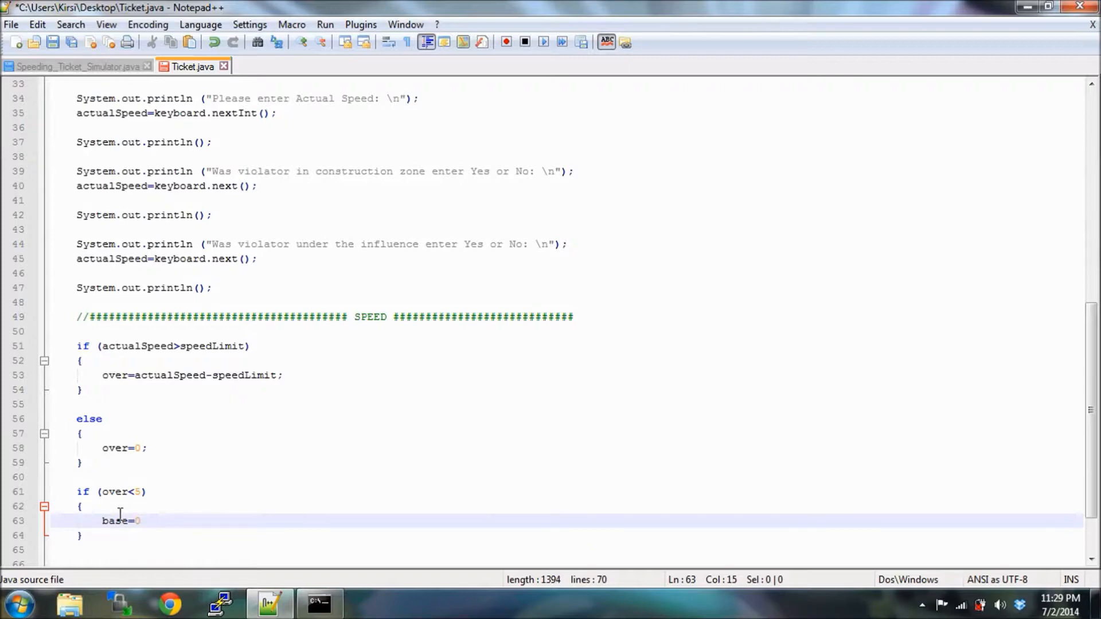
type(";")
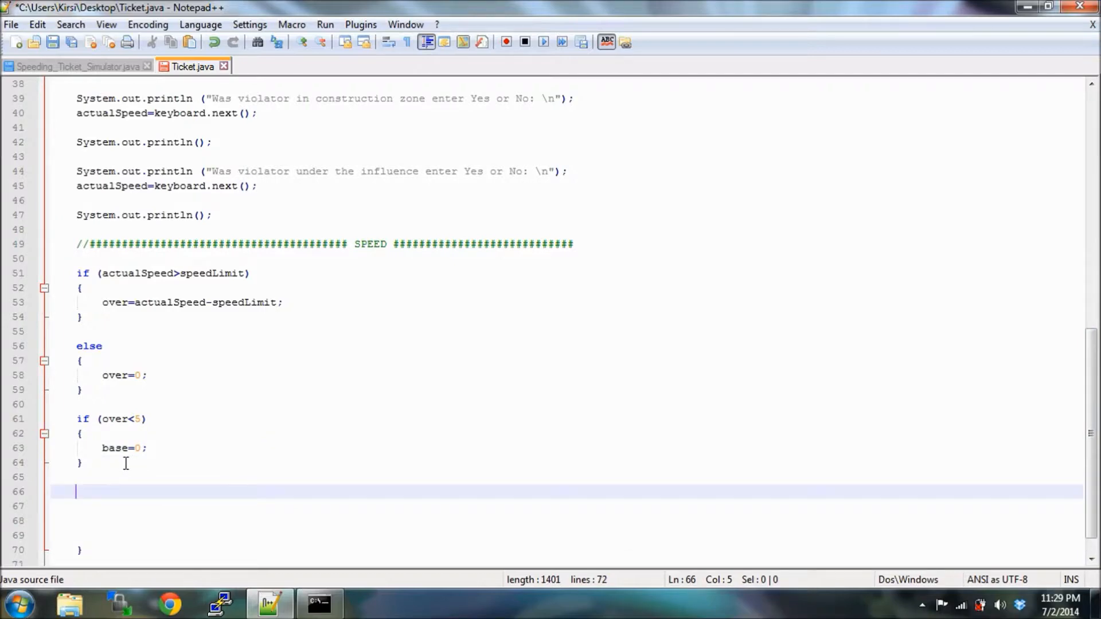
Type else after the over<5 block and add a //# divider line above the check.
type("e")
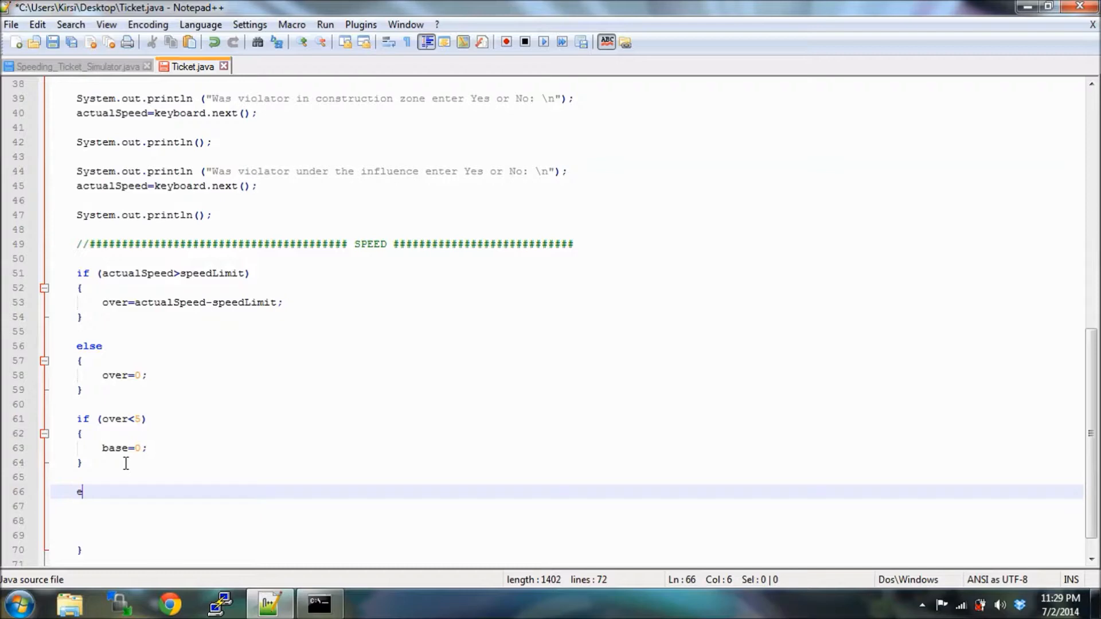
type("lse")
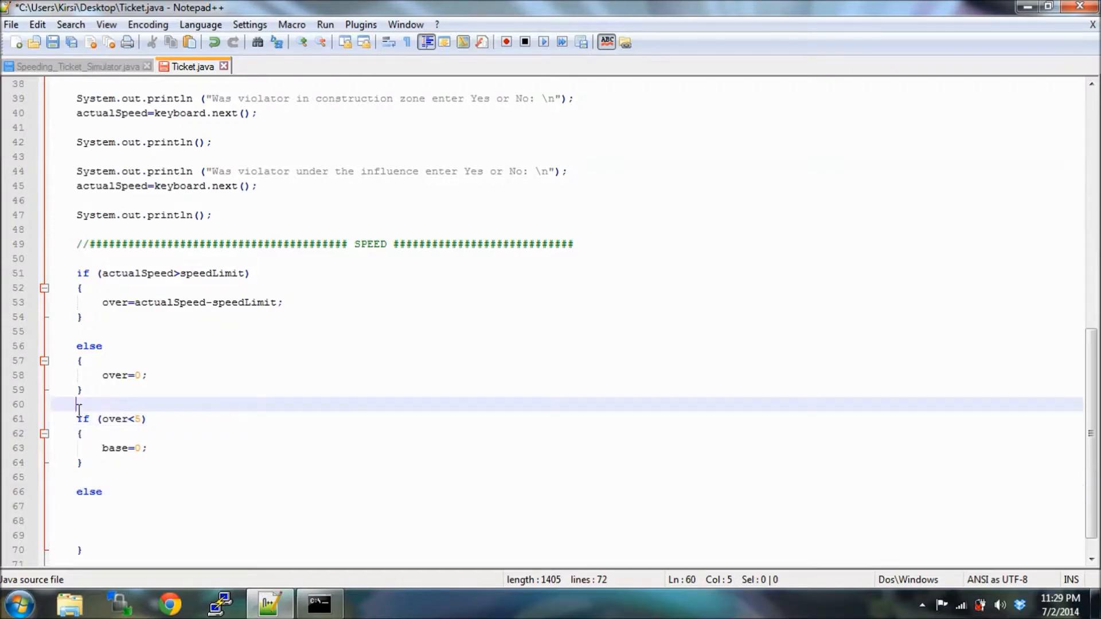
key("enter")
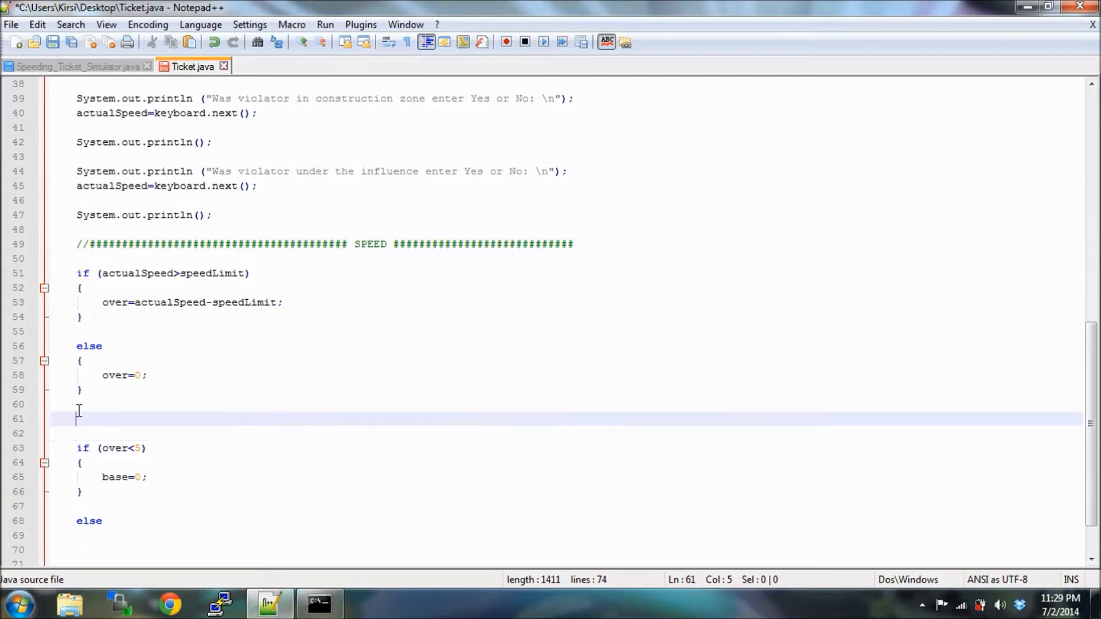
type("//###########################")
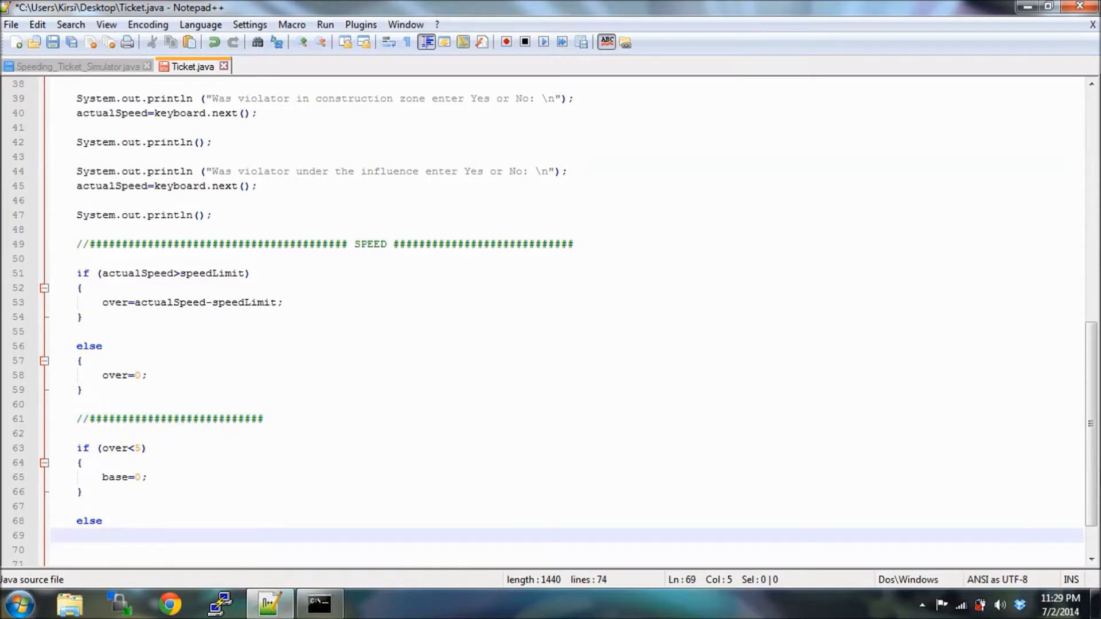
Extend the else to else if (over<=20) with a block setting base=70;.
type("i")
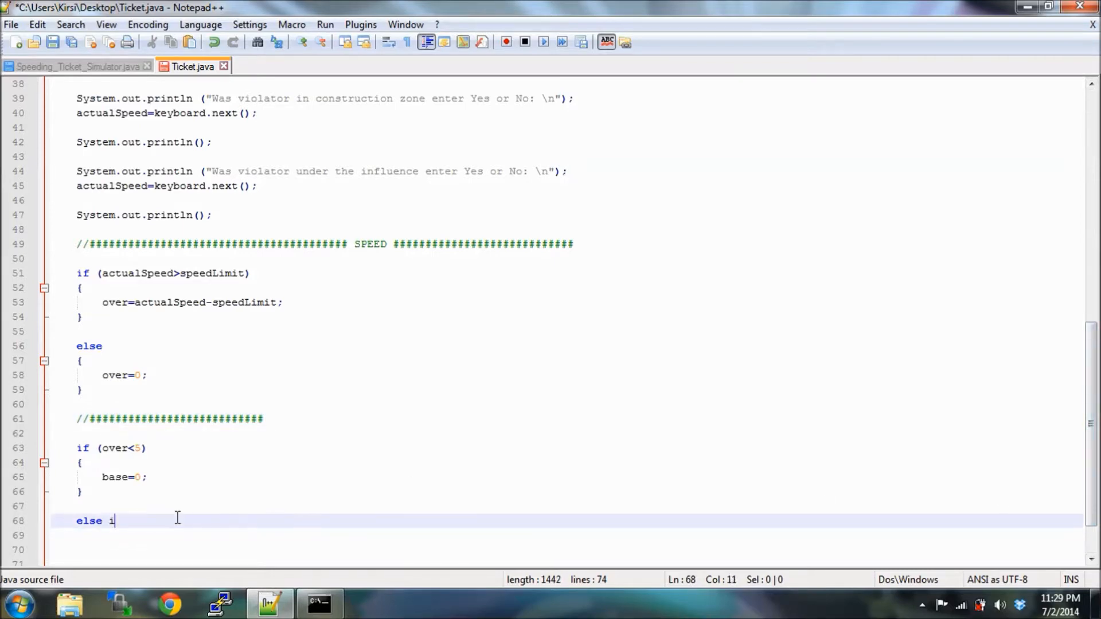
type("f (")
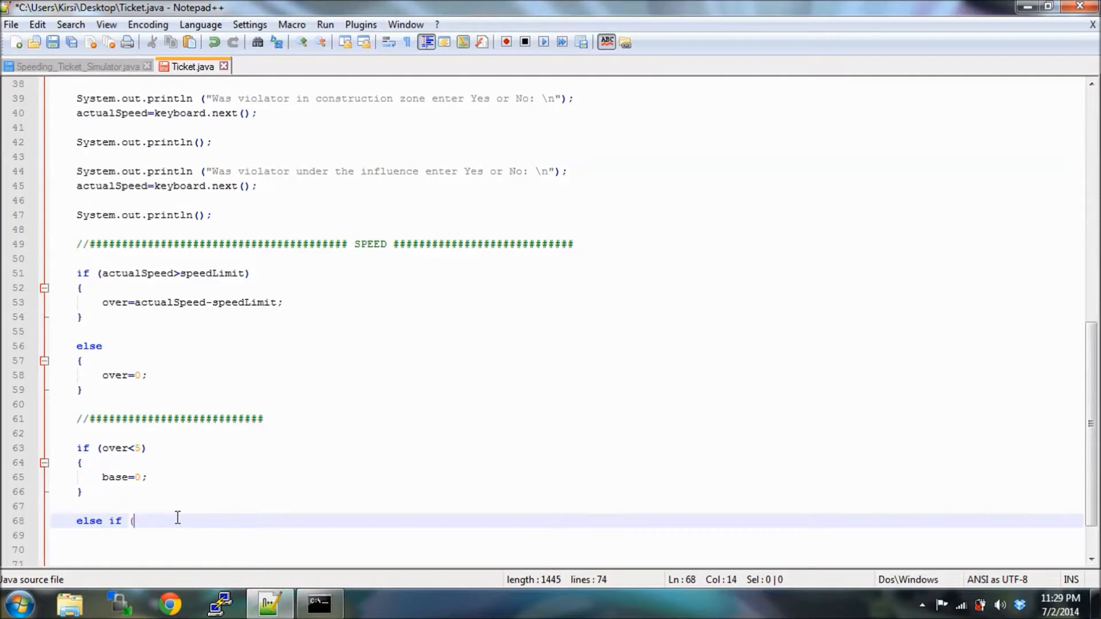
type("over")
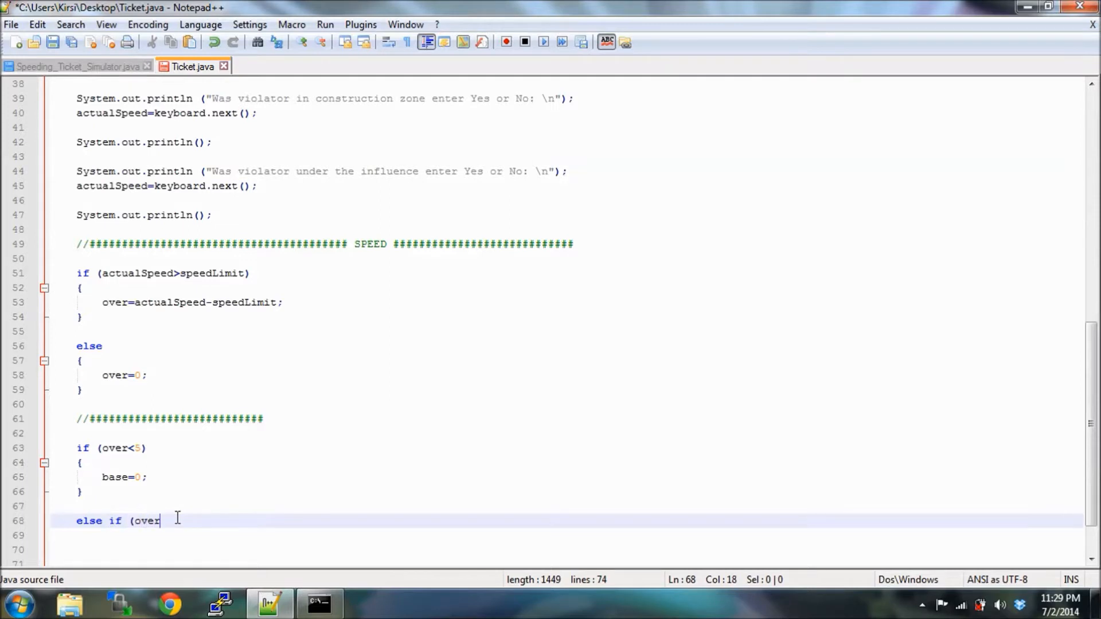
type("<")
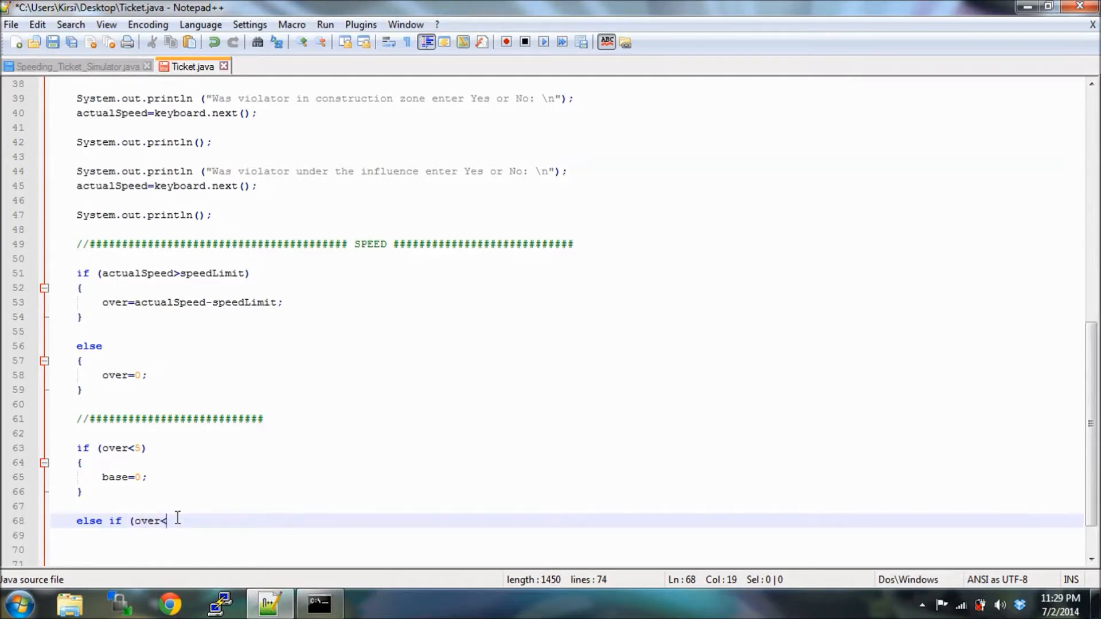
type("=")
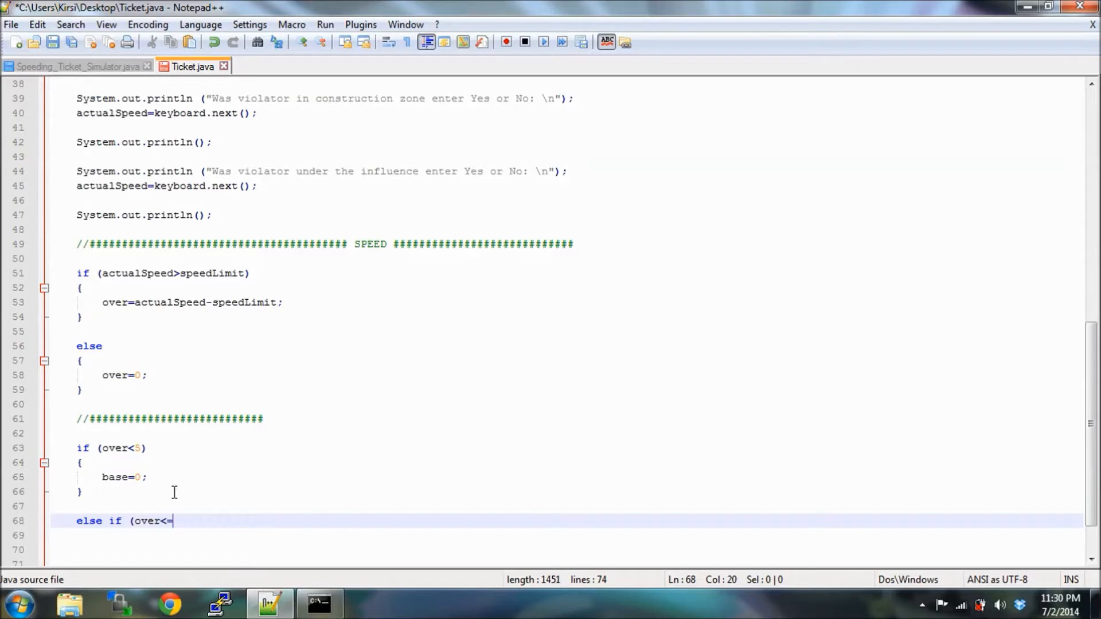
type("20")
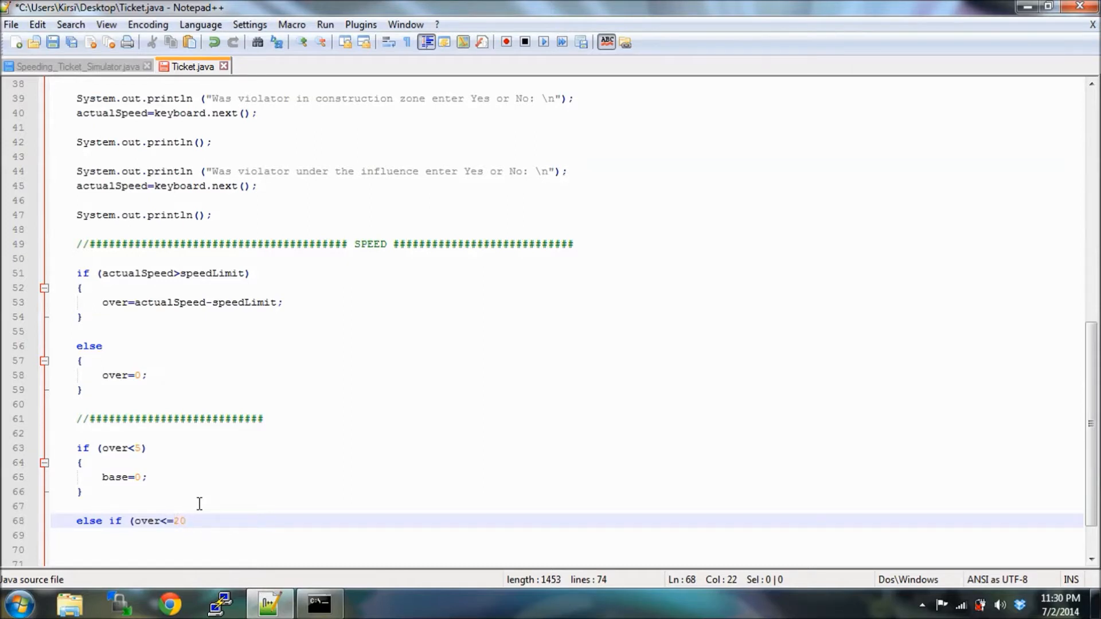
type(")")
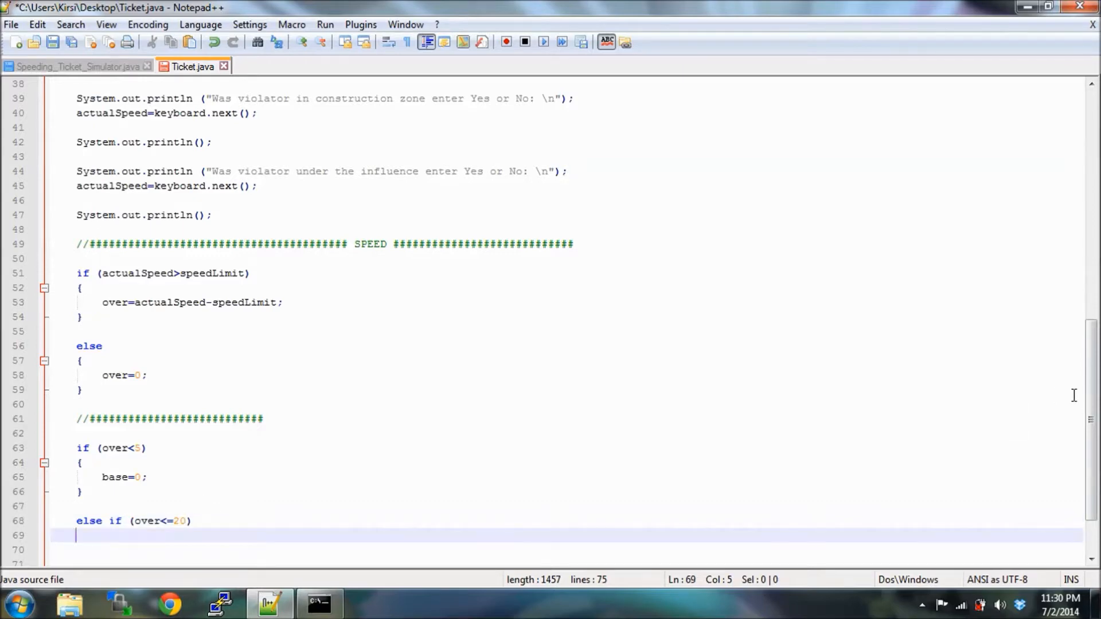
type("{")
left_click(567, 563)
type("}")
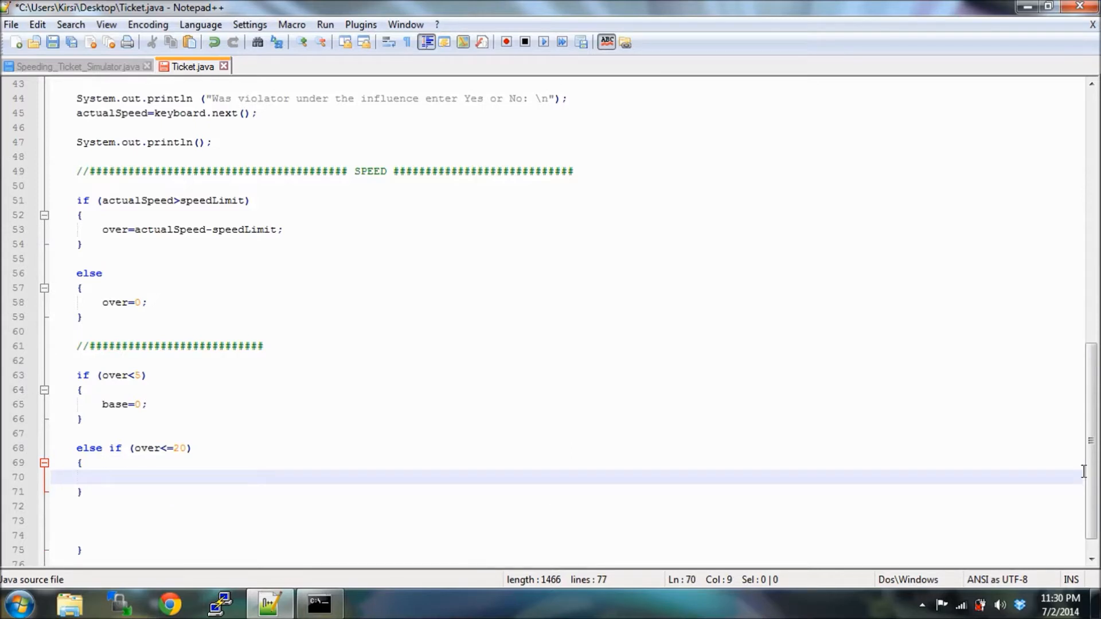
type("base")
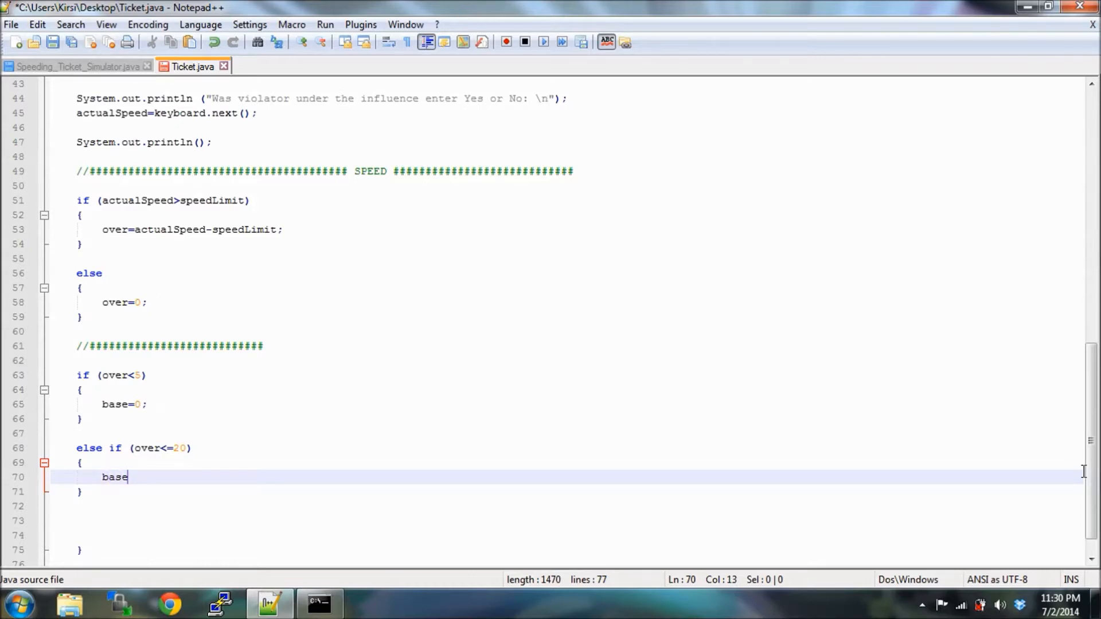
type("=70")
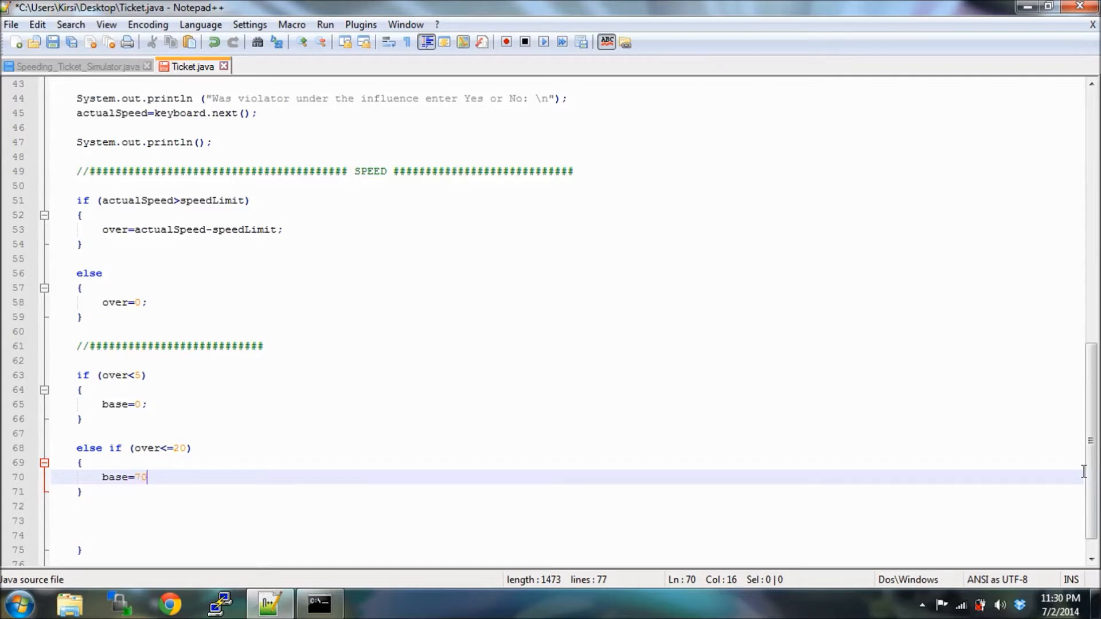
type(";")
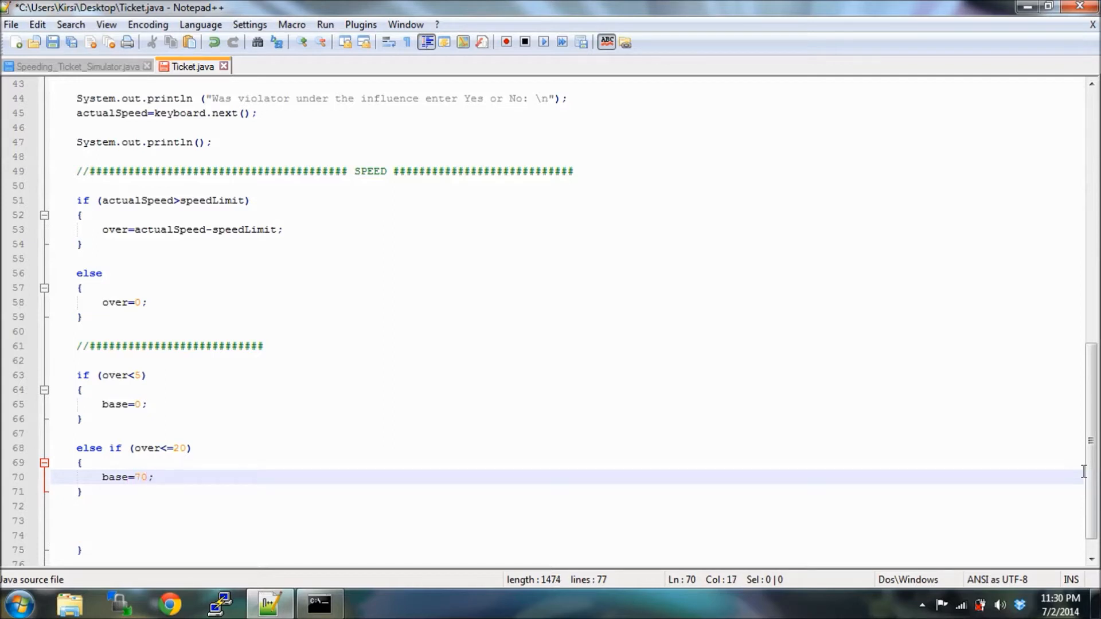
mouse_move(598, 509)
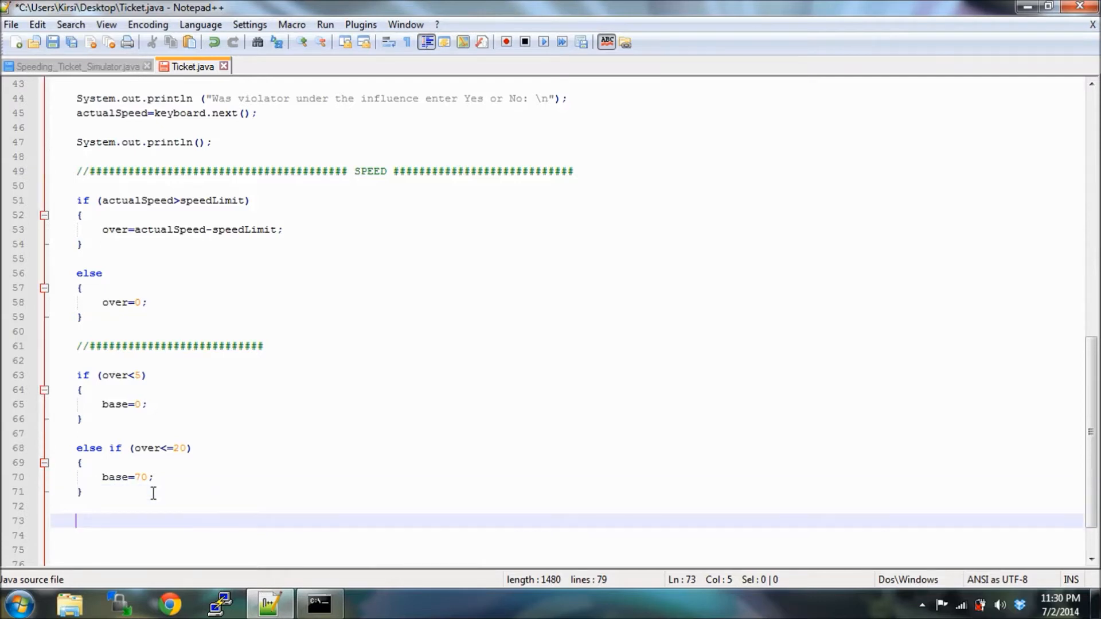
Write the else if (over>20) condition for the third branch.
type("else")
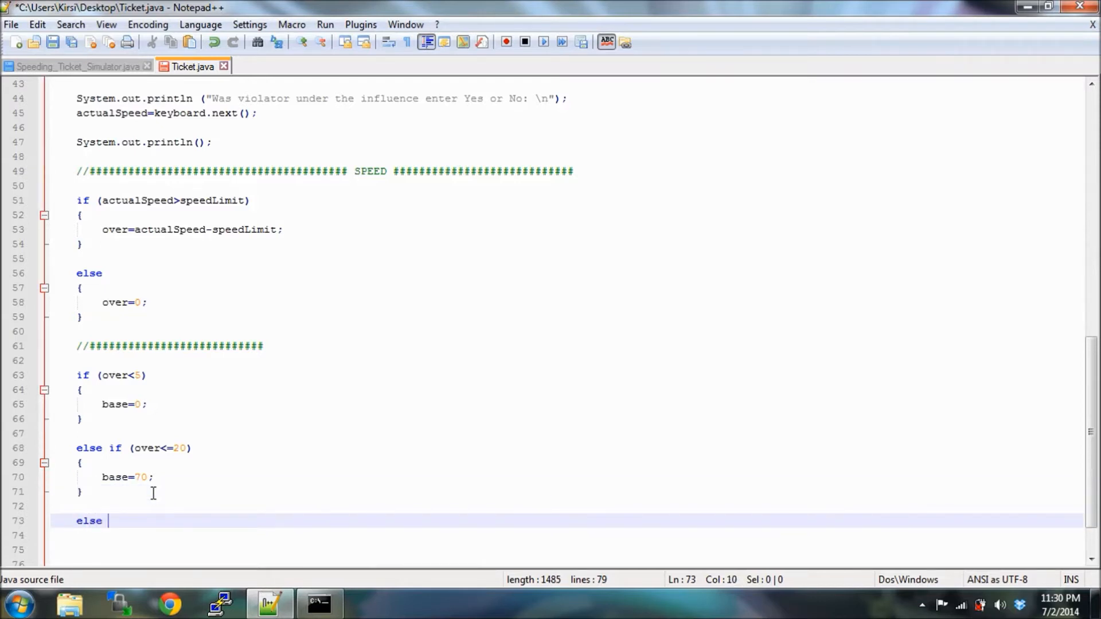
type("i")
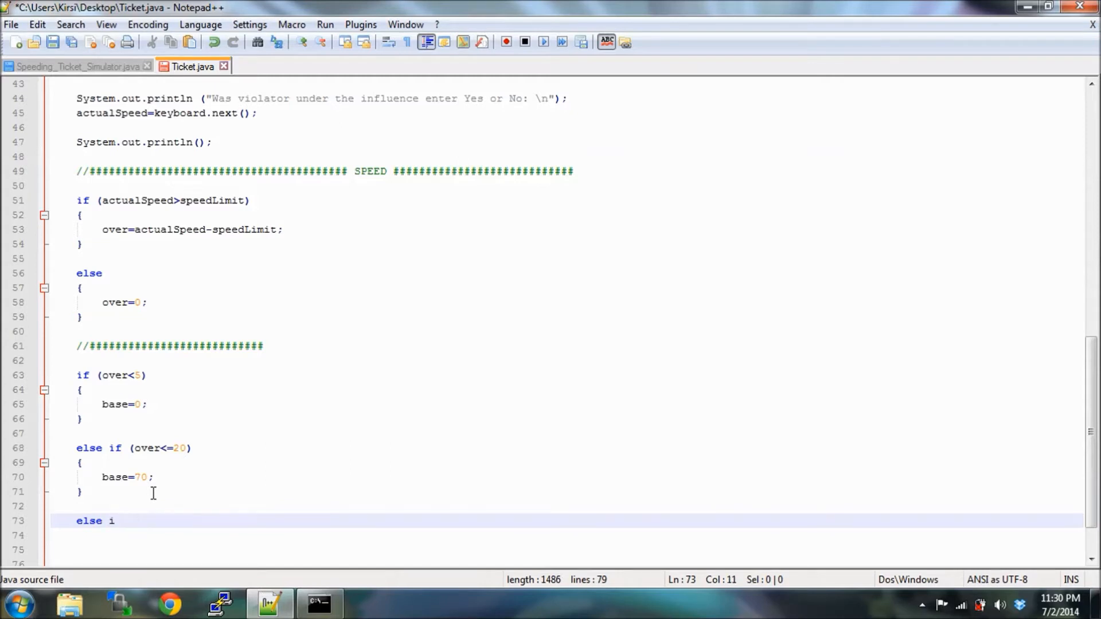
type("f")
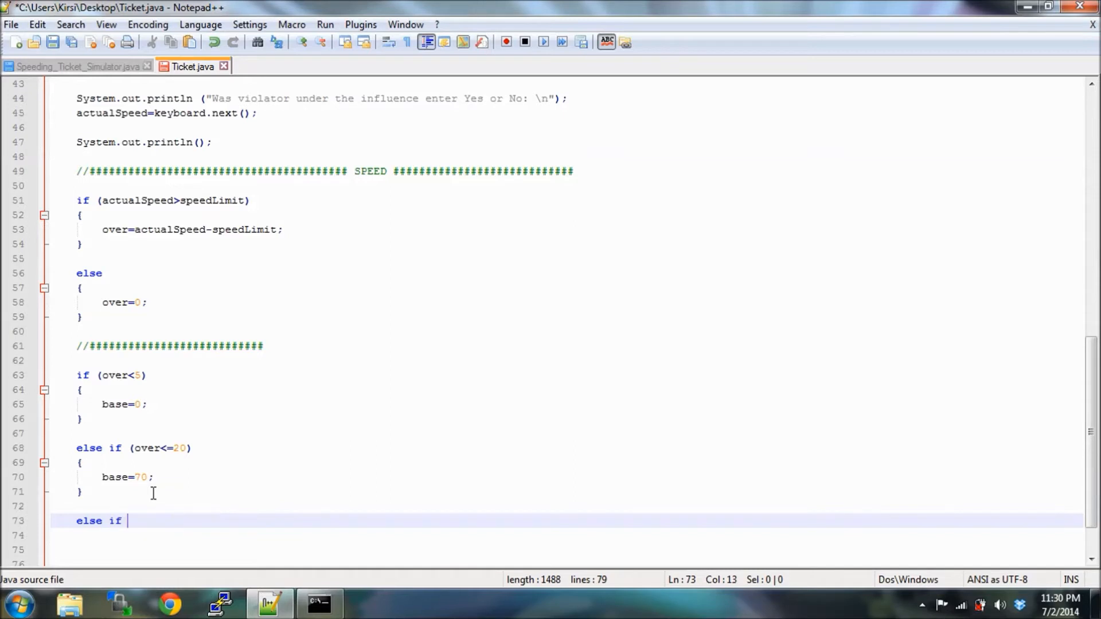
type("(over")
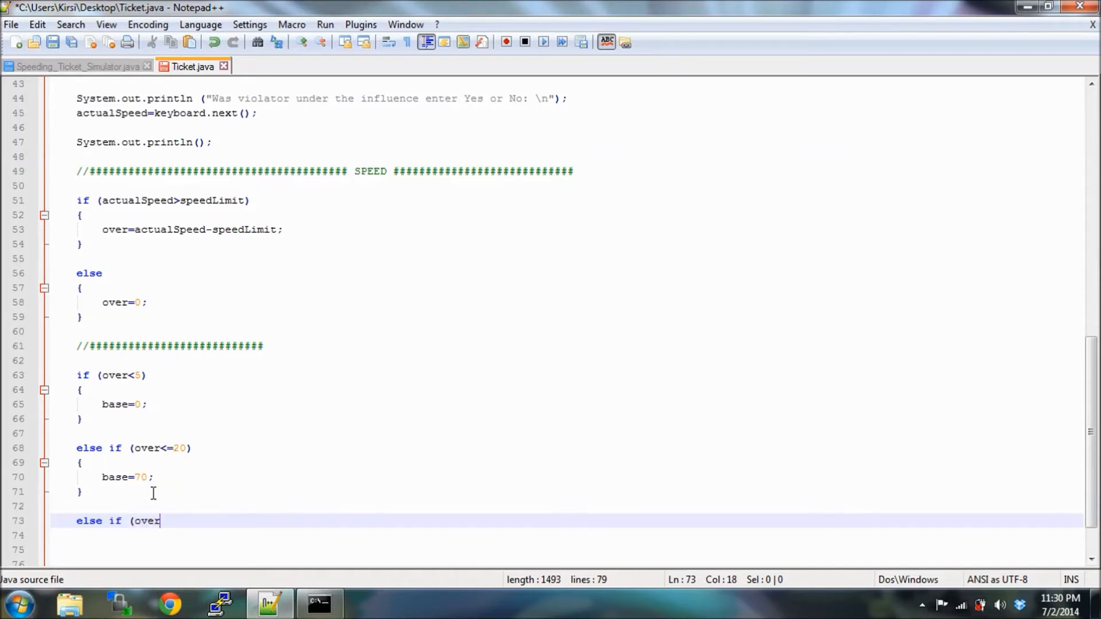
type(">")
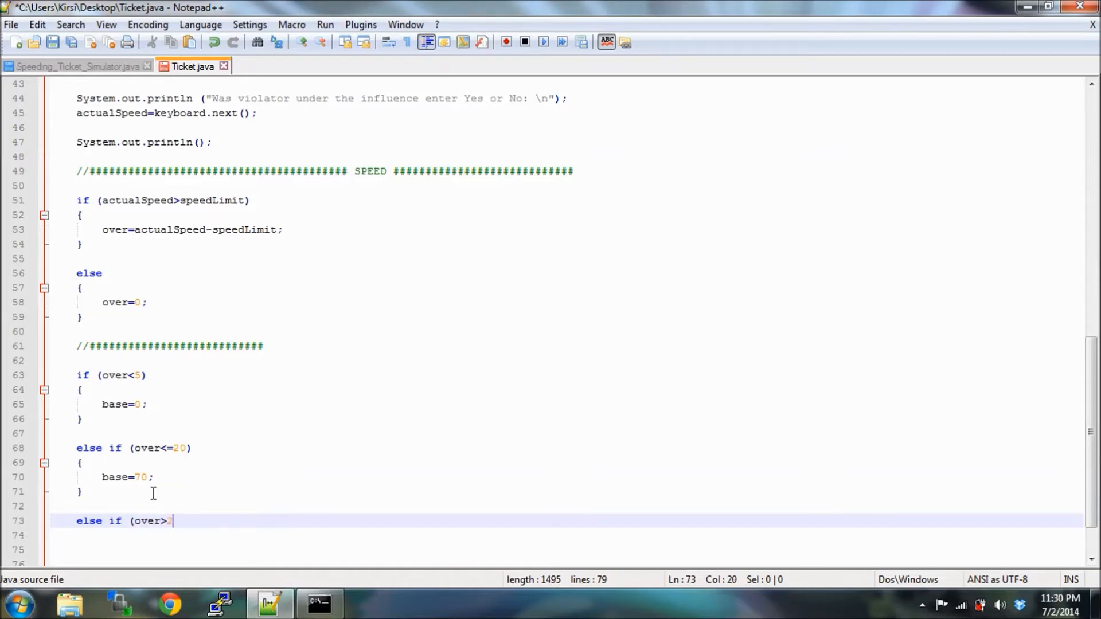
type("20)")
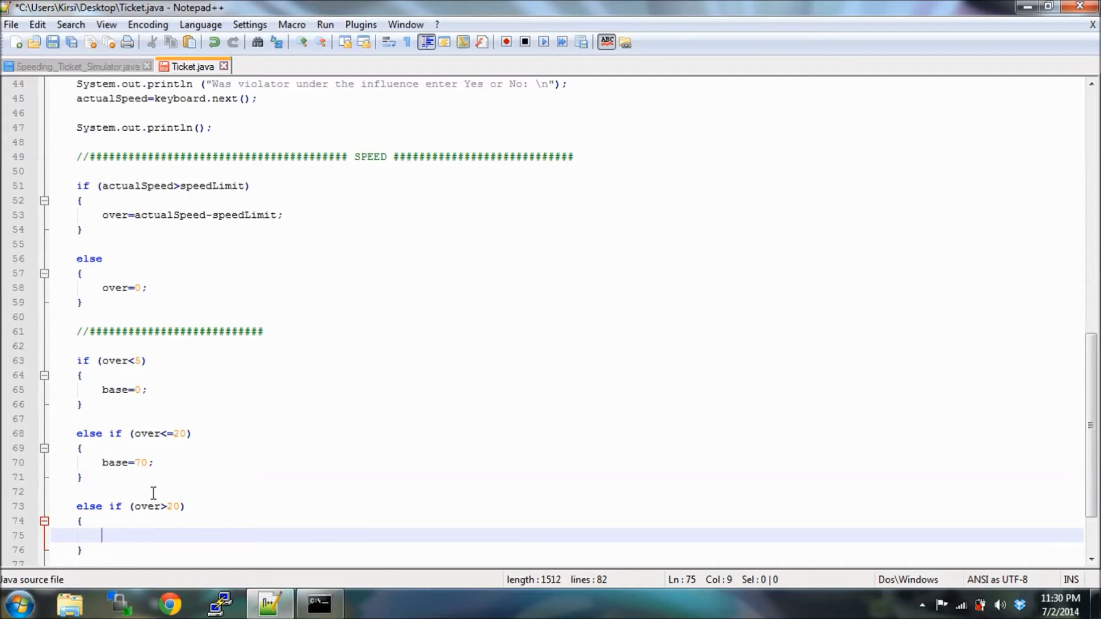
Set base=over*10; inside the over>20 block, correcting the mistyped 5.
type("base")
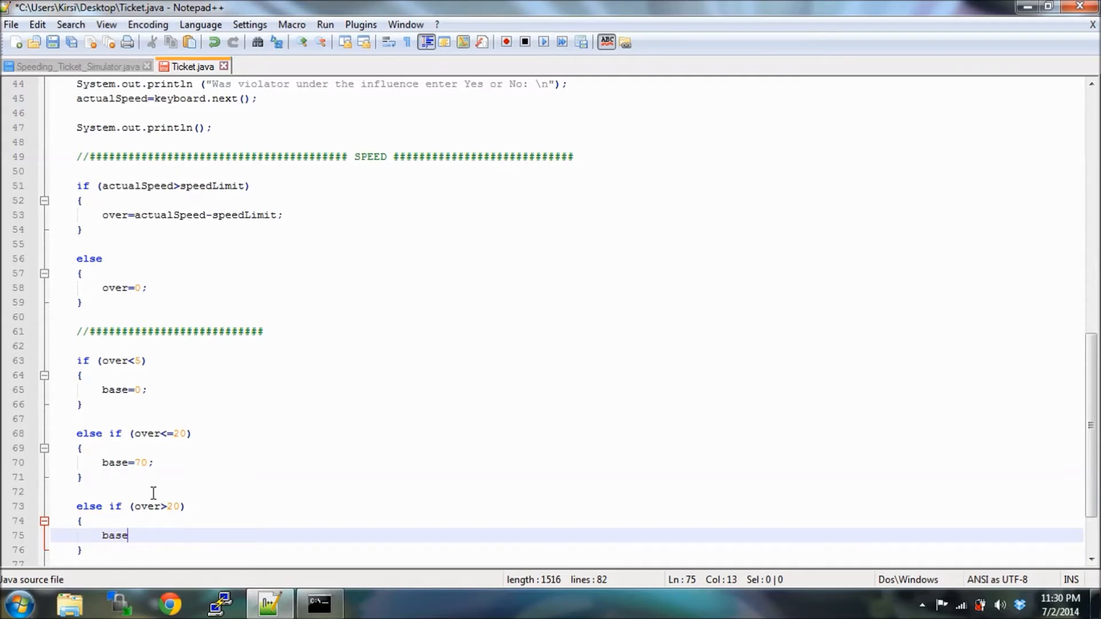
type("=")
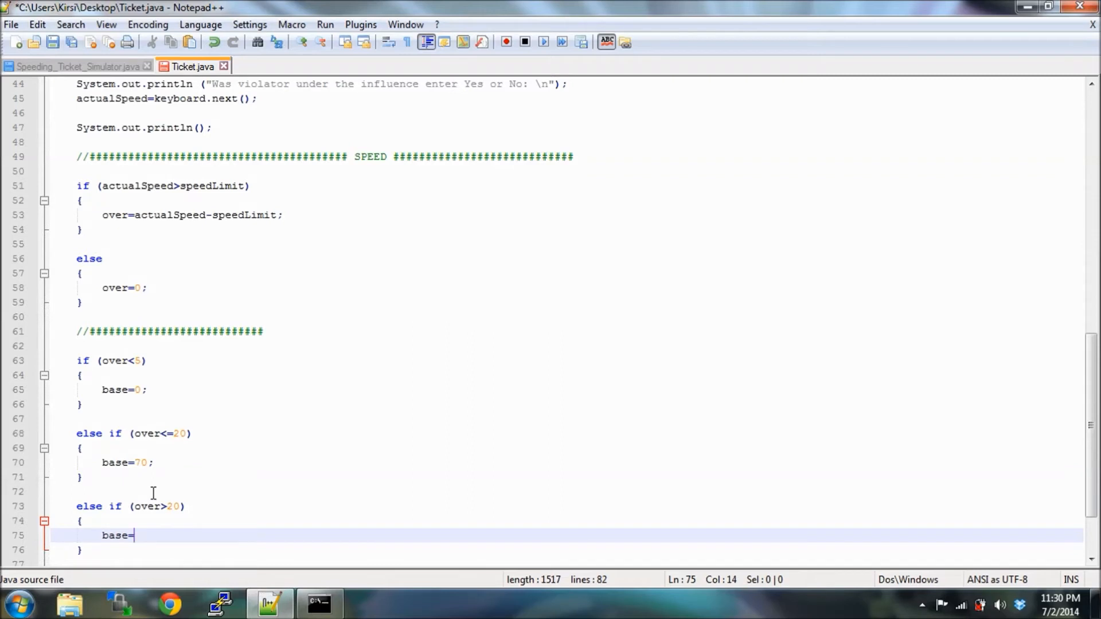
type("over")
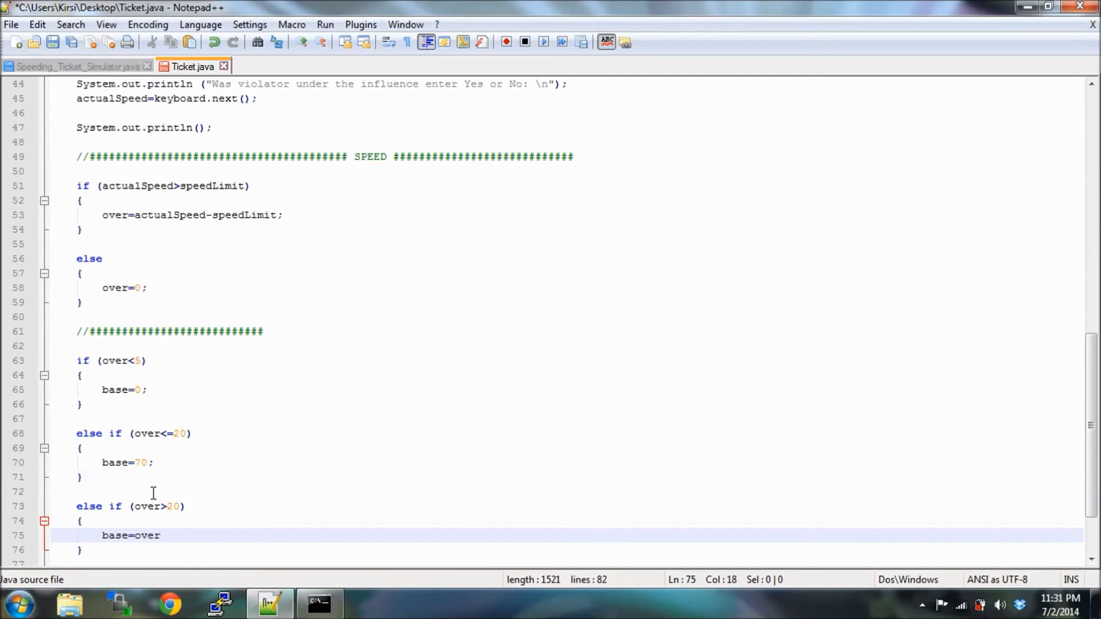
type("*")
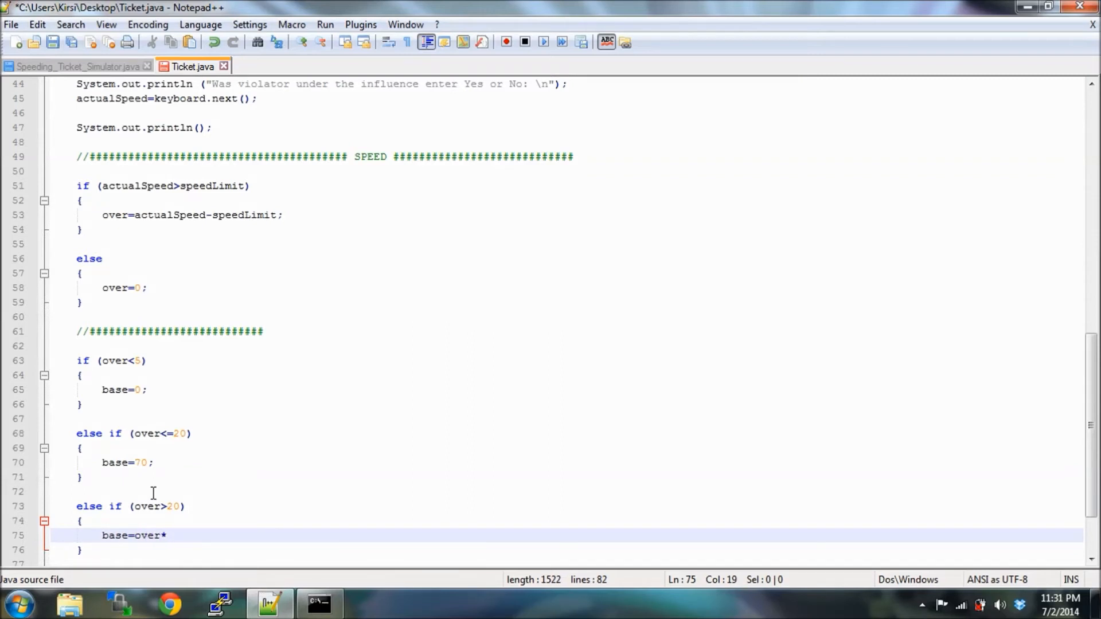
type("5")
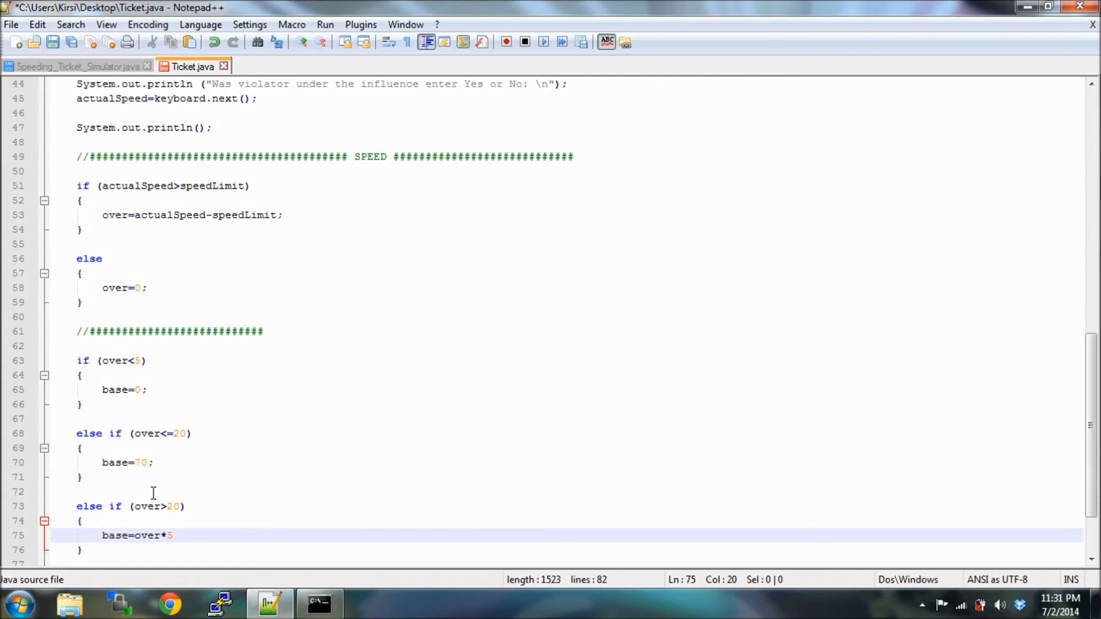
key("Backspace")
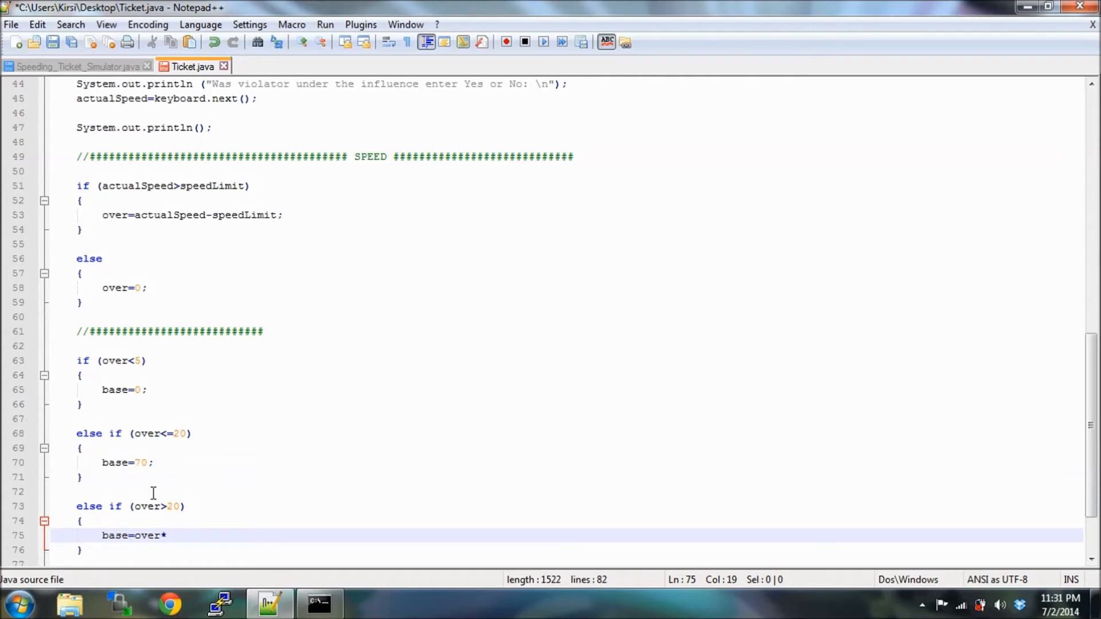
type("10")
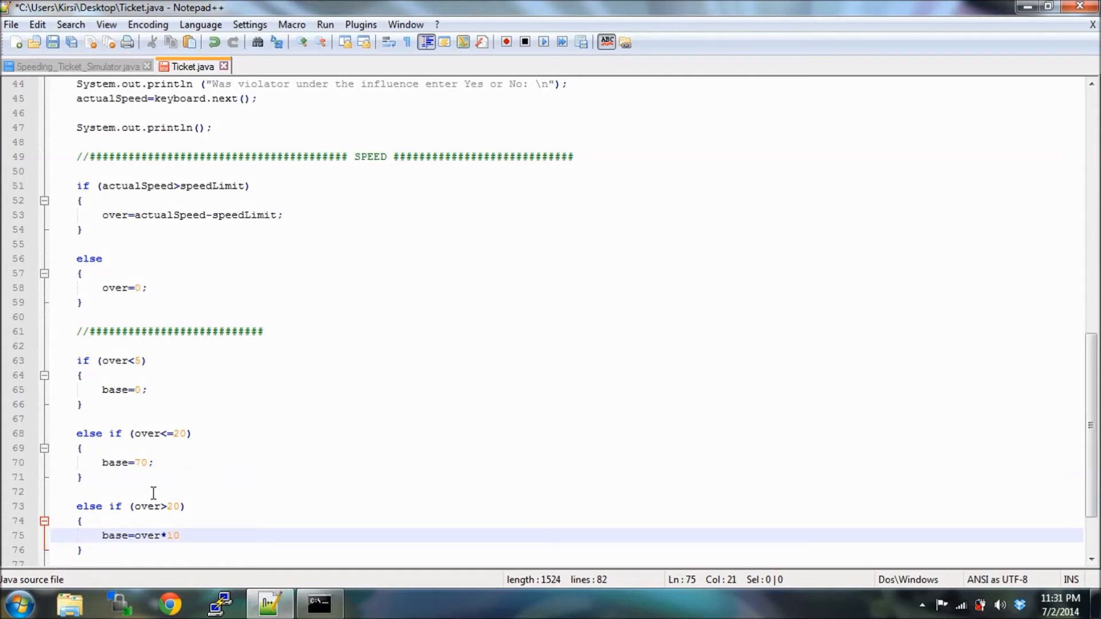
type(";")
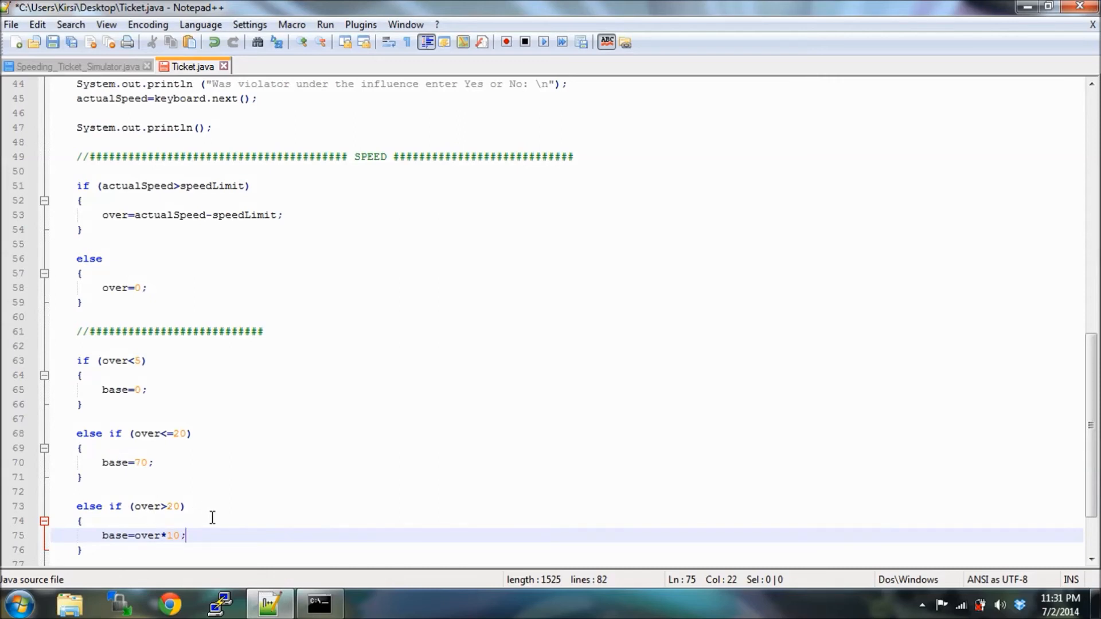
left_click(145, 550)
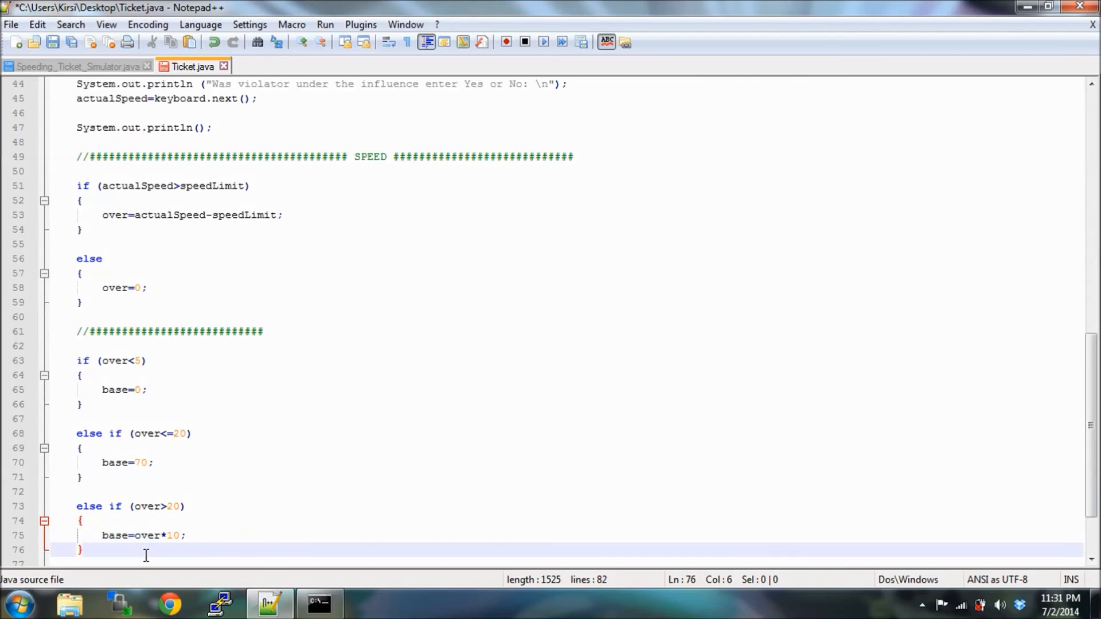